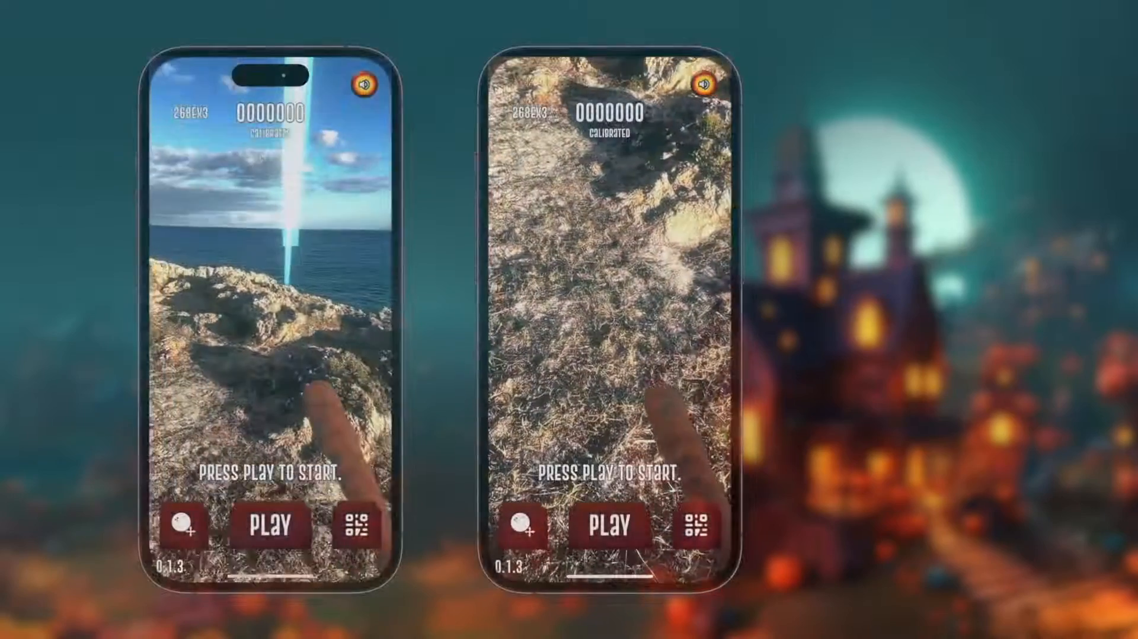
- Review the ConjureKit-Shooter-Game's 6-commit history on GitHub, then return to the tutorial chapter index
{"action": "left_click", "coordinate": [269, 525]}
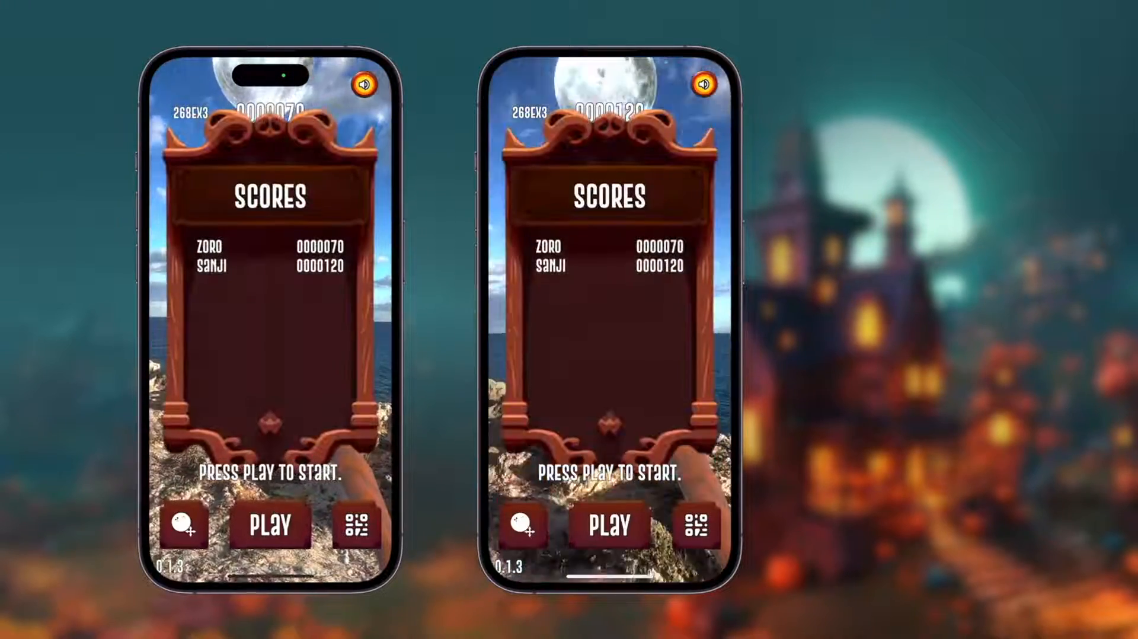
{"action": "left_click", "coordinate": [333, 37]}
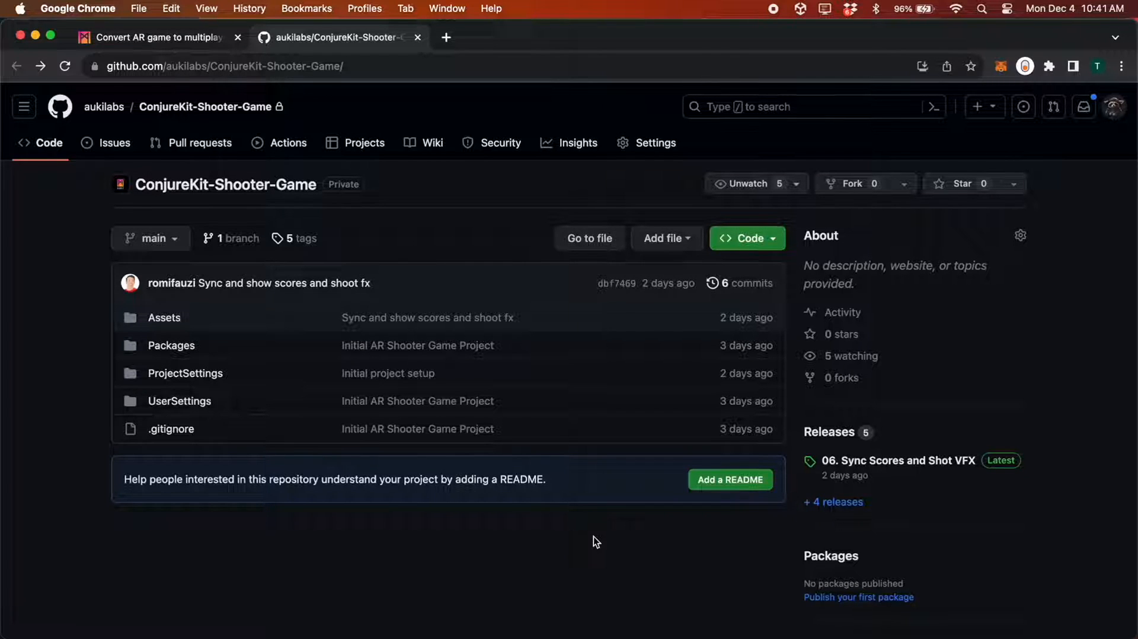
{"action": "mouse_move", "coordinate": [746, 283]}
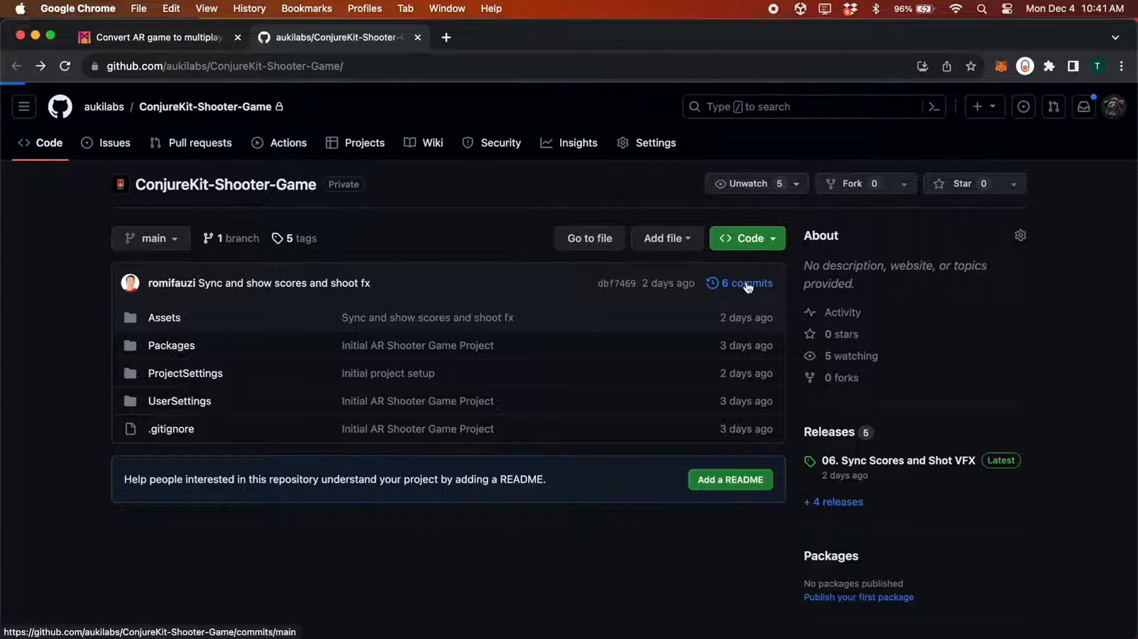
{"action": "left_click", "coordinate": [747, 283]}
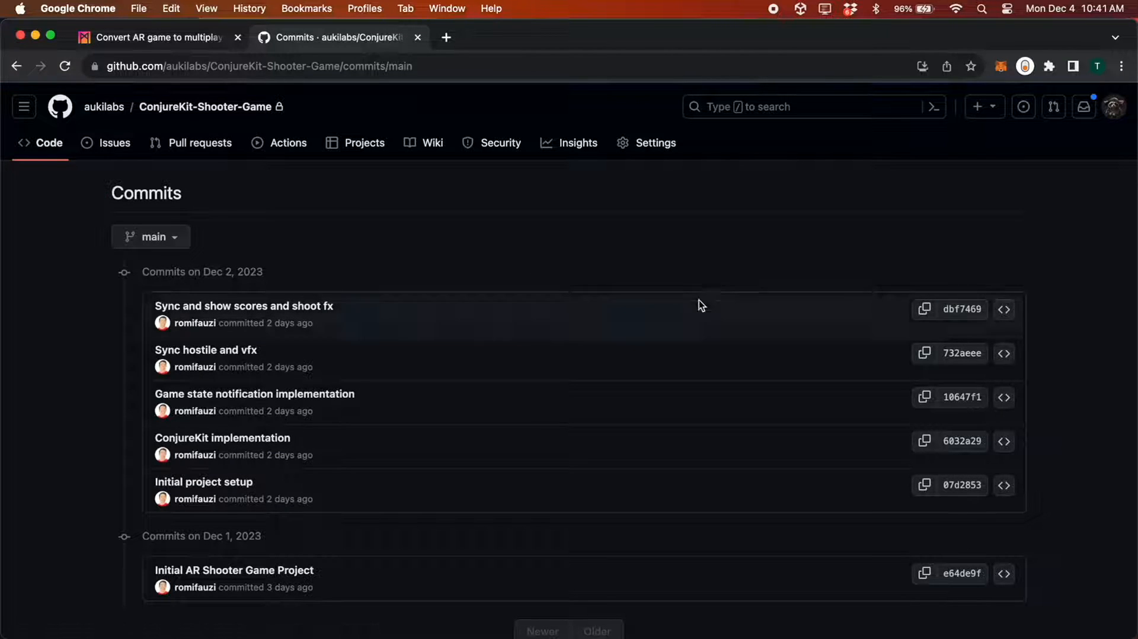
{"action": "mouse_move", "coordinate": [536, 461]}
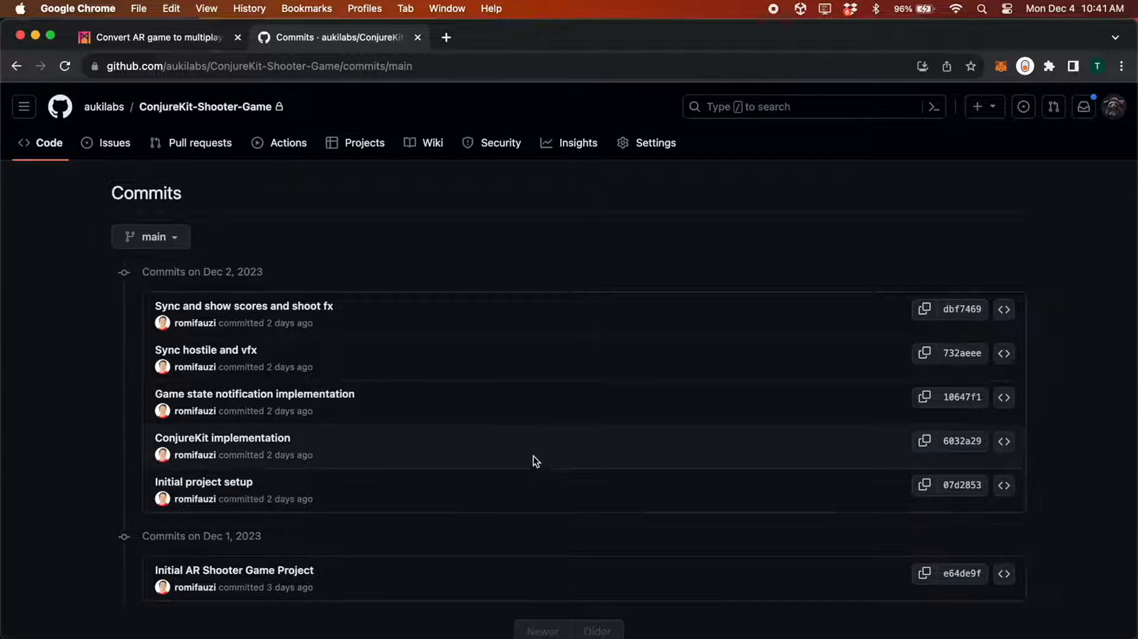
{"action": "mouse_move", "coordinate": [562, 323]}
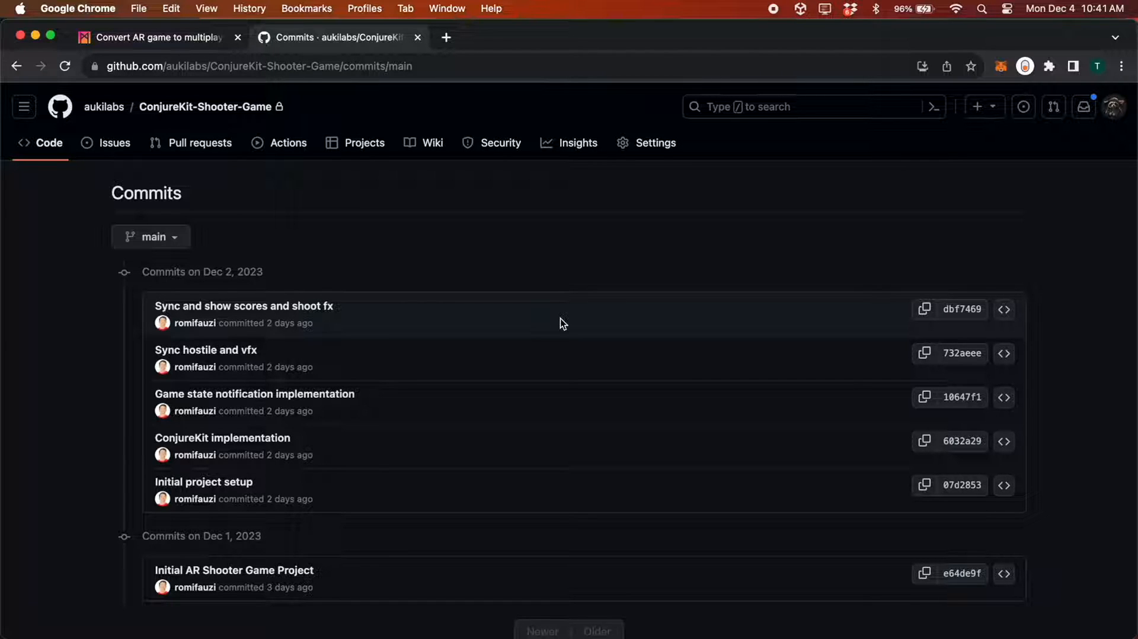
{"action": "mouse_move", "coordinate": [357, 211]}
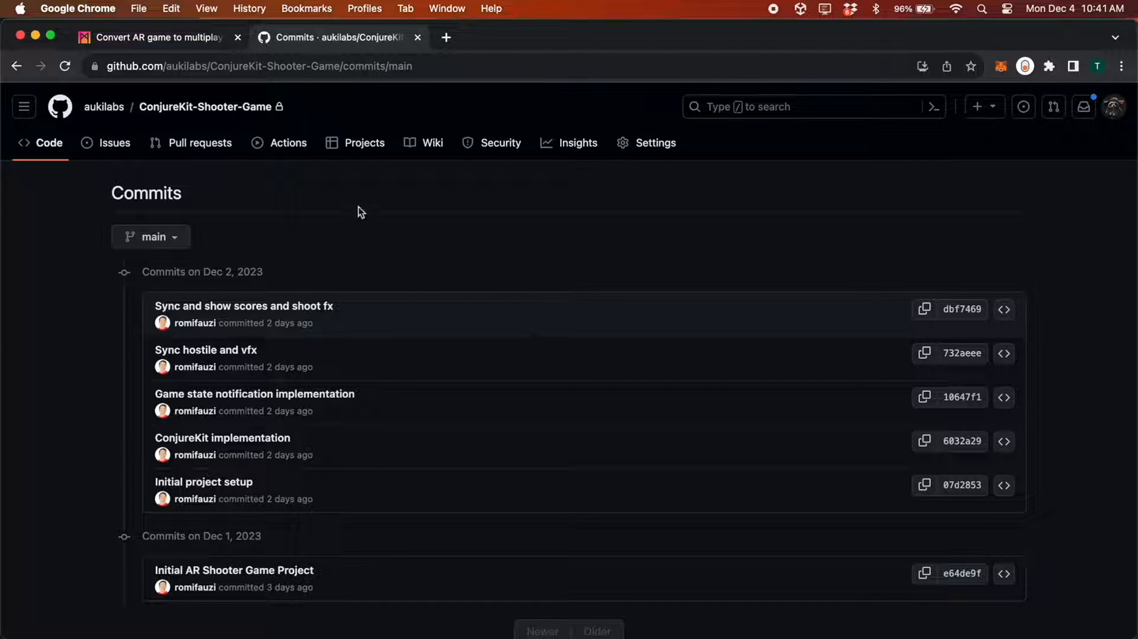
{"action": "left_click", "coordinate": [152, 37]}
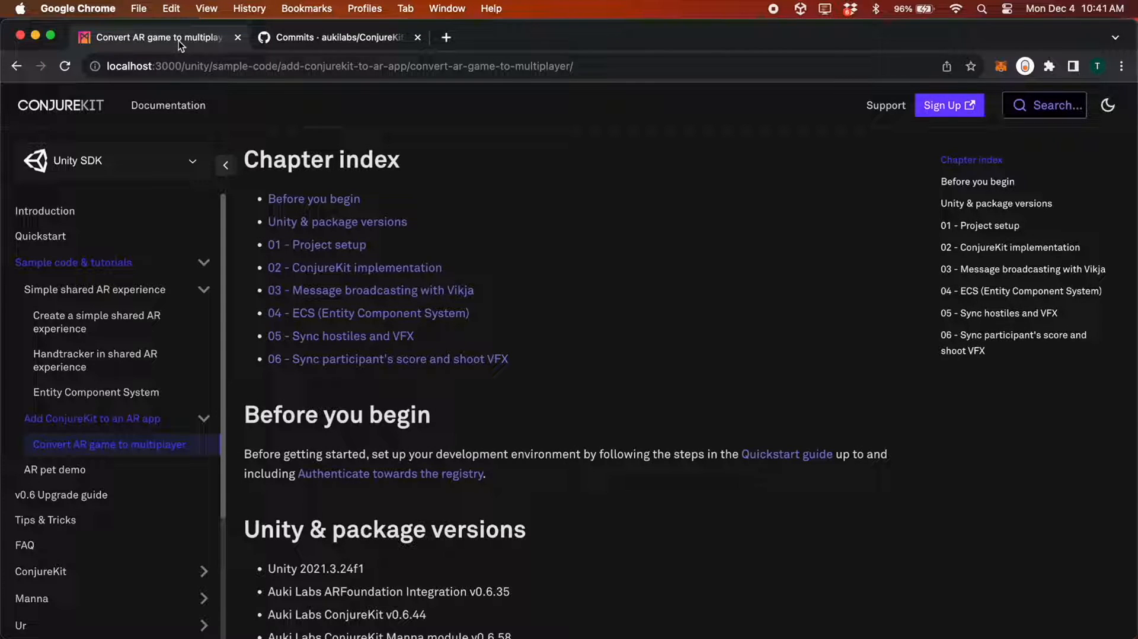
{"action": "mouse_move", "coordinate": [606, 378]}
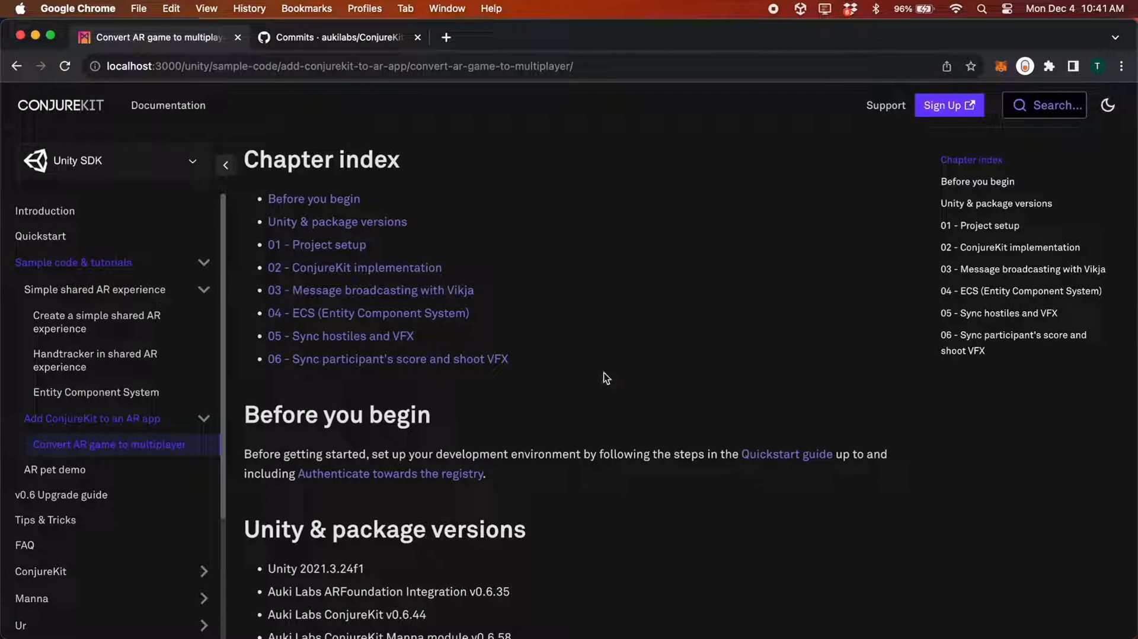
{"action": "mouse_move", "coordinate": [786, 454]}
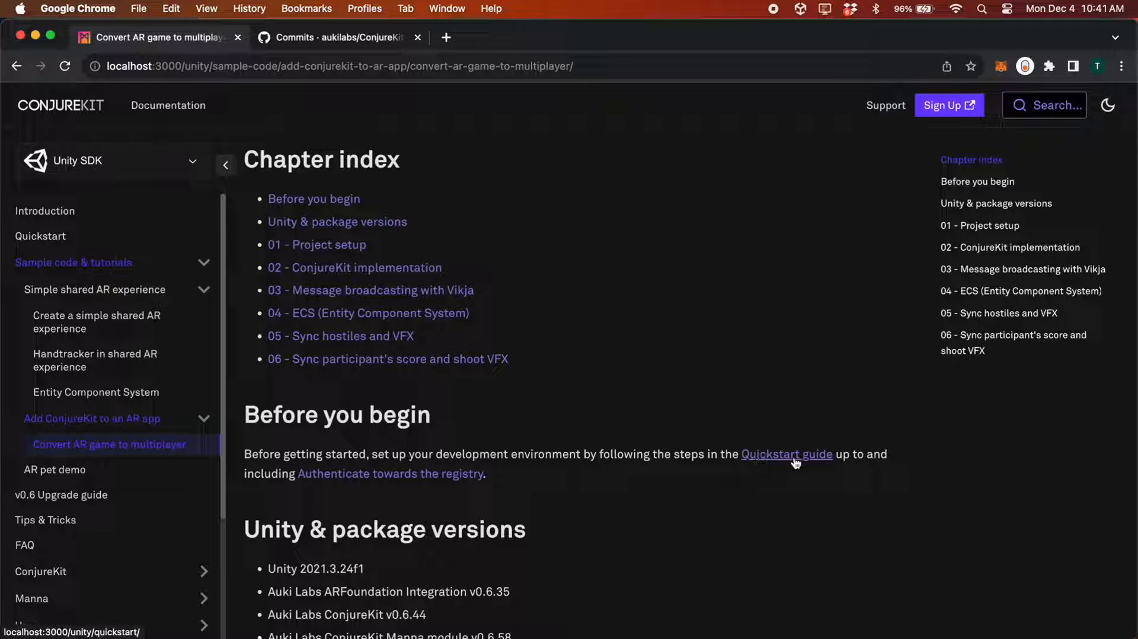
{"action": "mouse_move", "coordinate": [776, 462]}
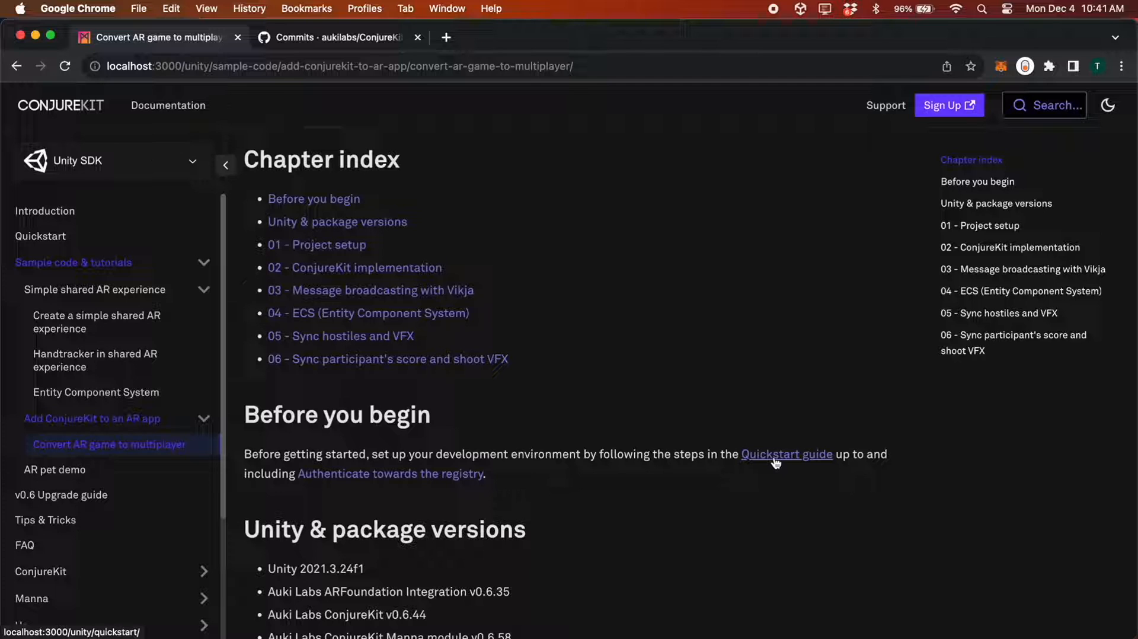
- Scroll the multiplayer tutorial's chapter index down to '01 - Project setup'
{"action": "scroll", "scroll_direction": "down", "scroll_amount": 3}
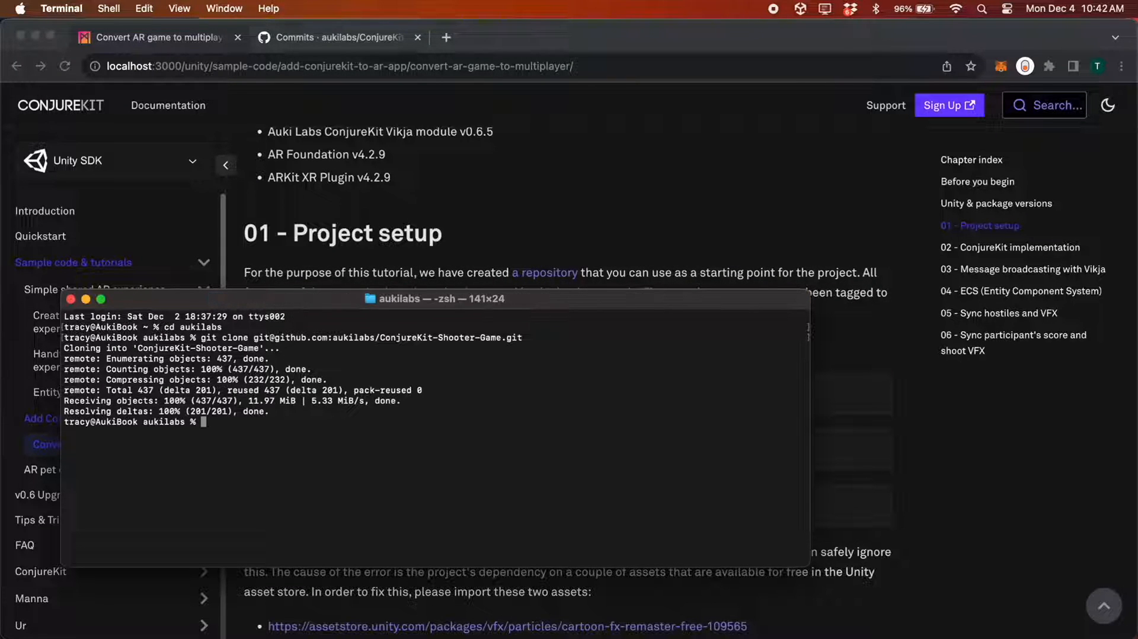
- Enter the ConjureKit-Shooter-Game folder and grab the 'Initial project setup' git checkout command
{"action": "type", "text": "cd ConjureKit"}
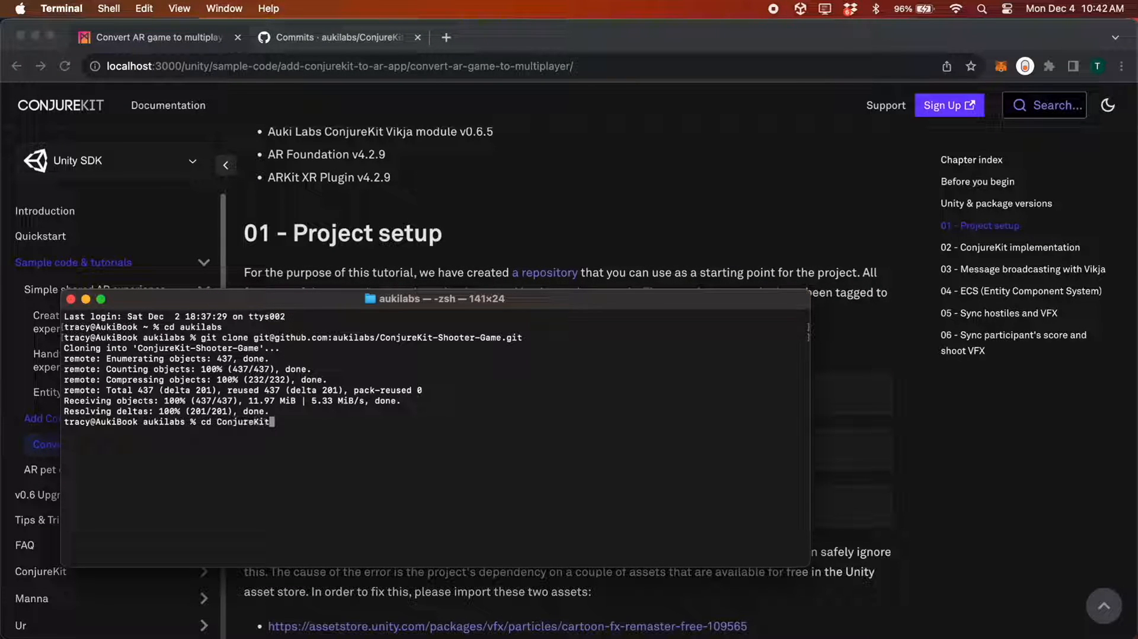
{"action": "key", "text": "Return"}
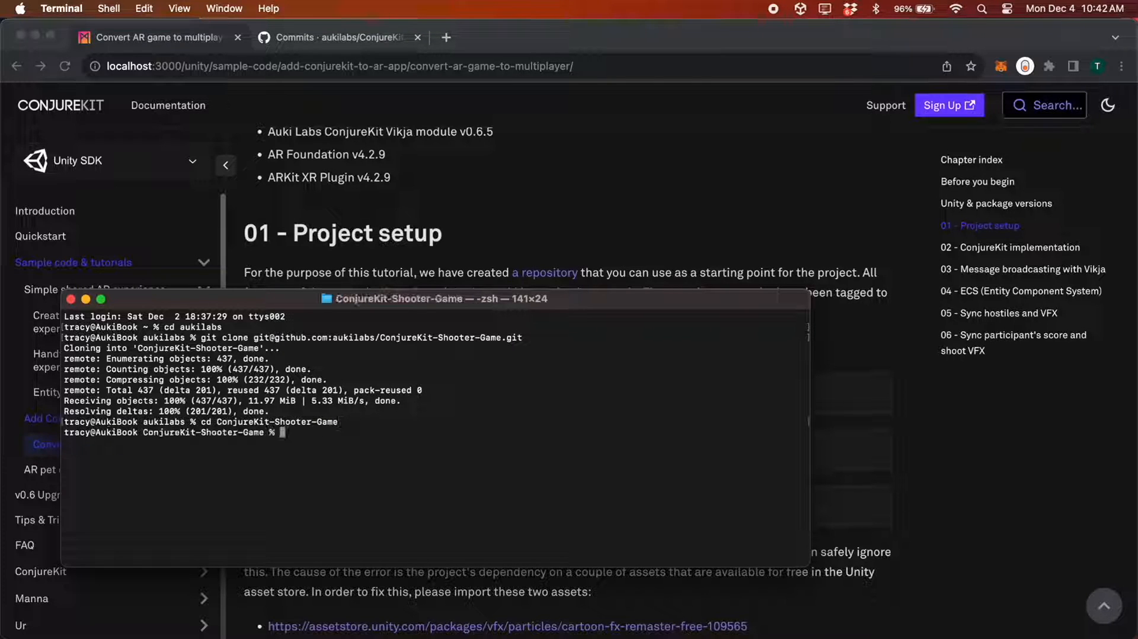
{"action": "left_click", "coordinate": [653, 448]}
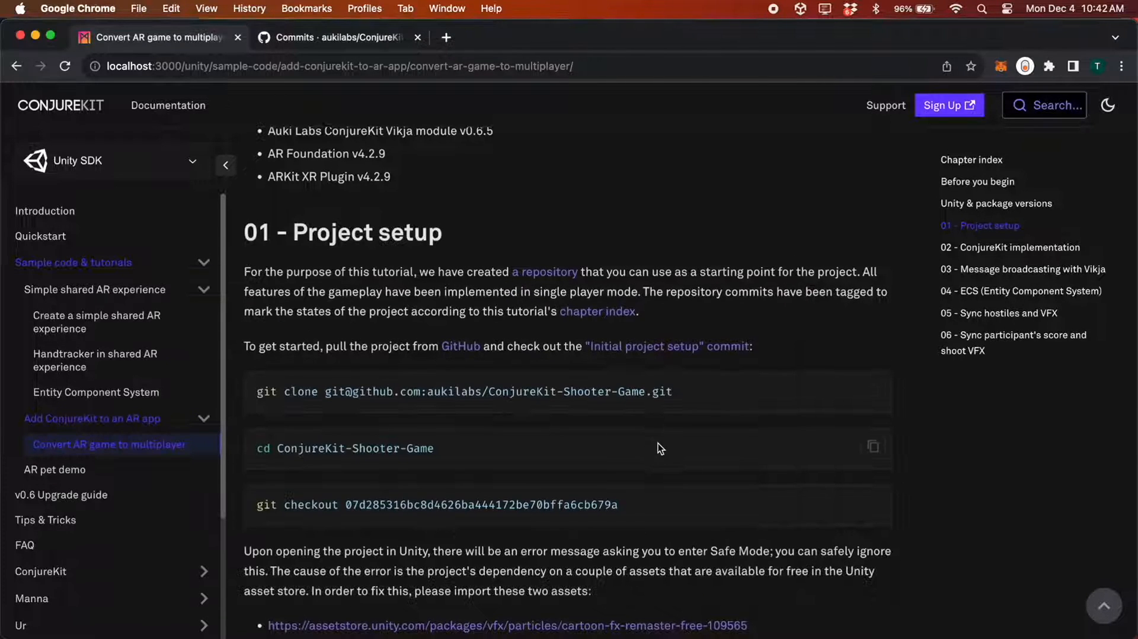
{"action": "scroll", "scroll_direction": "up", "scroll_amount": 3}
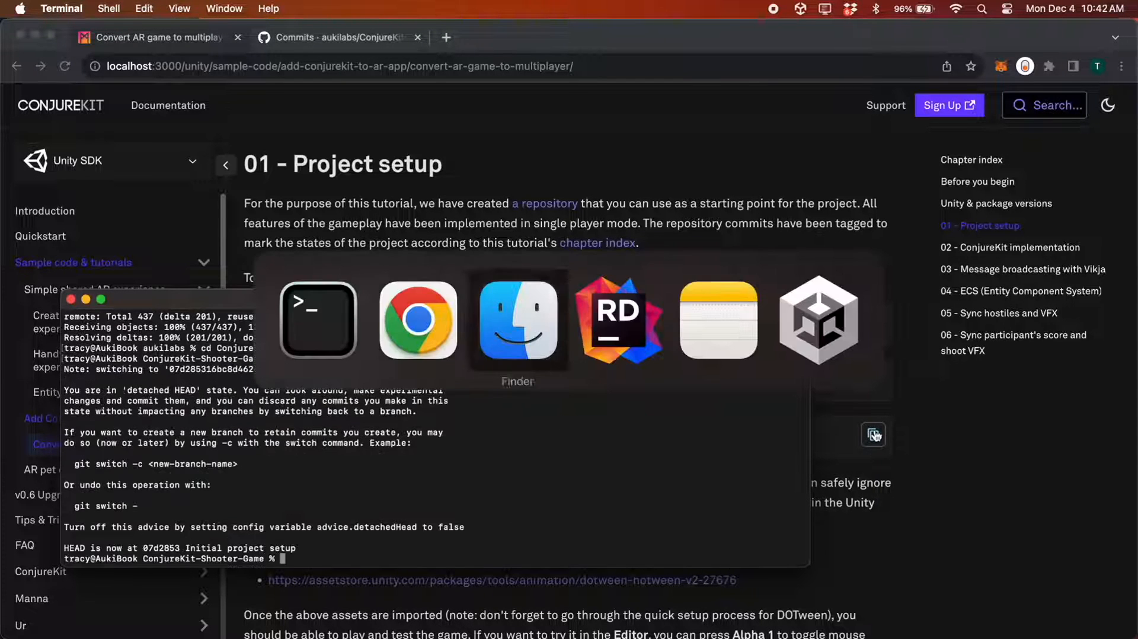
{"action": "left_click", "coordinate": [818, 320]}
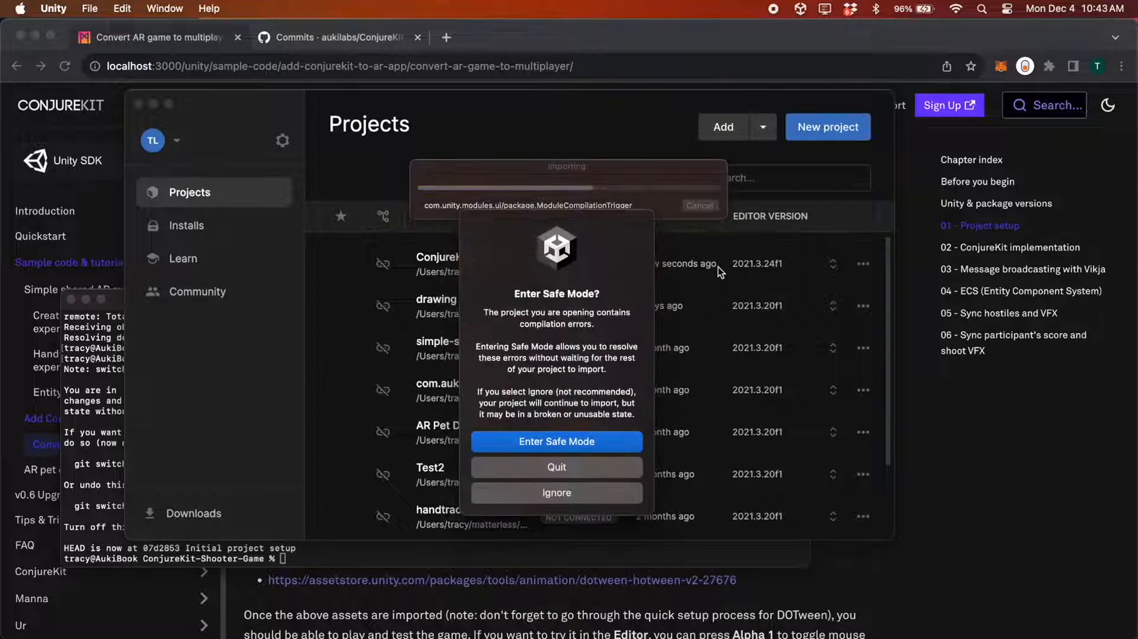
{"action": "mouse_move", "coordinate": [557, 493]}
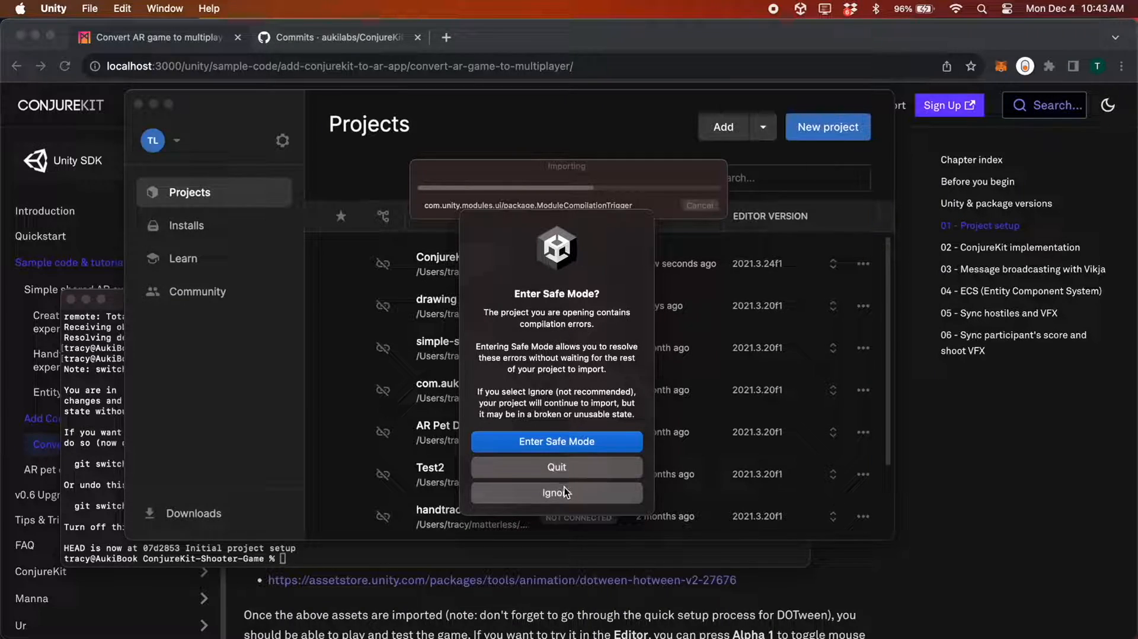
- Ignore the Enter Safe Mode prompt so the project keeps loading
{"action": "left_click", "coordinate": [556, 493]}
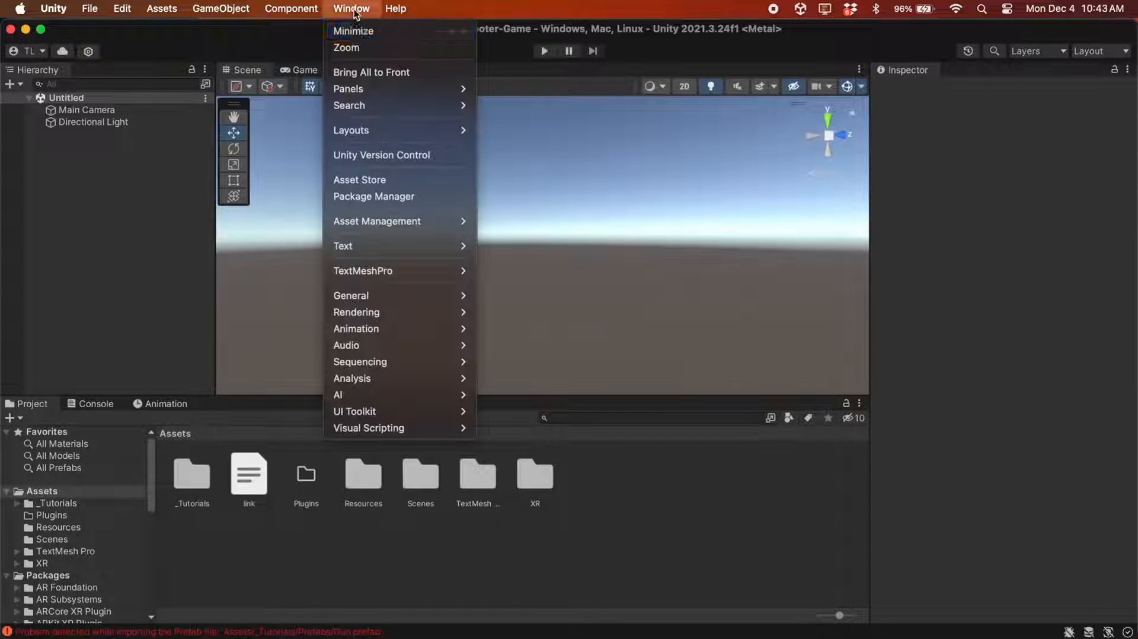
- Import all Cartoon FX Remaster Free files from the Package Manager
{"action": "left_click", "coordinate": [374, 196]}
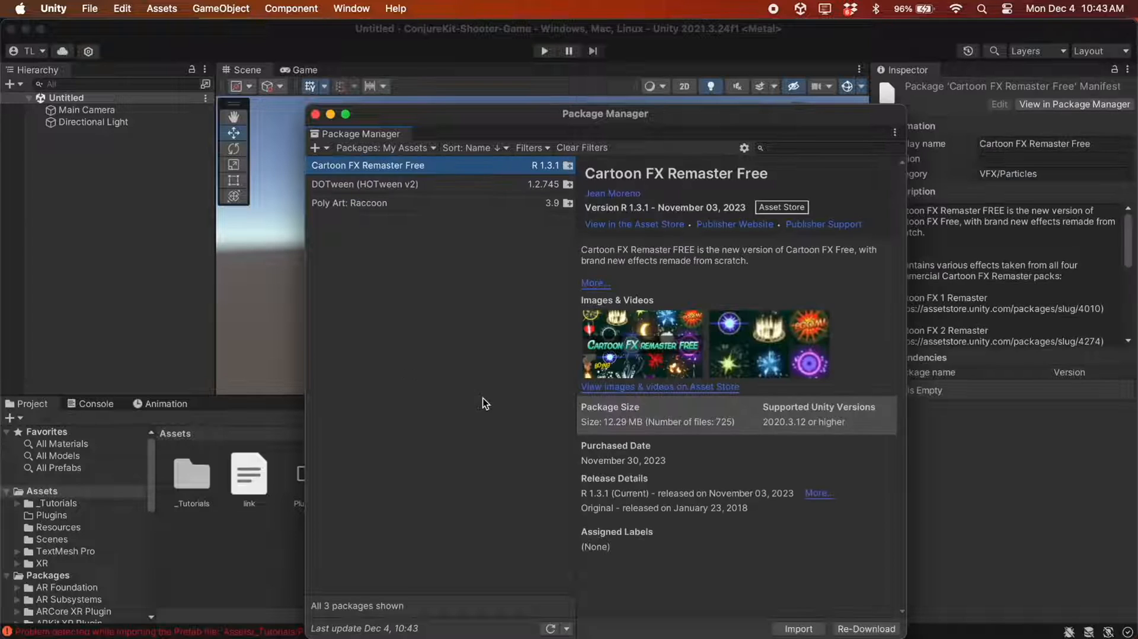
{"action": "left_click", "coordinate": [799, 629]}
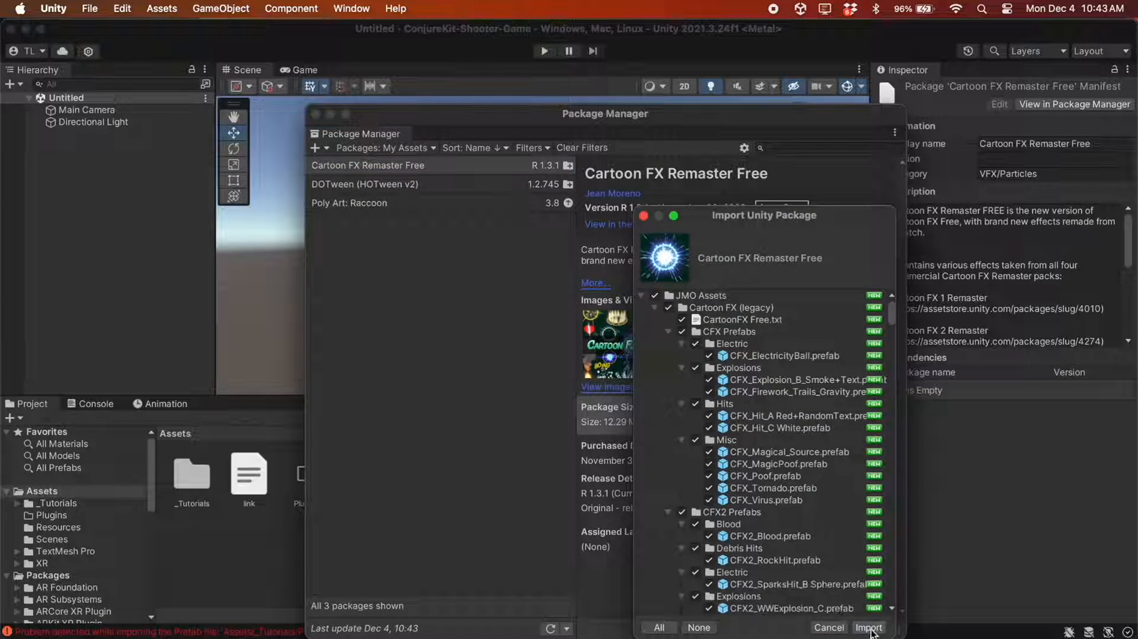
{"action": "left_click", "coordinate": [868, 627]}
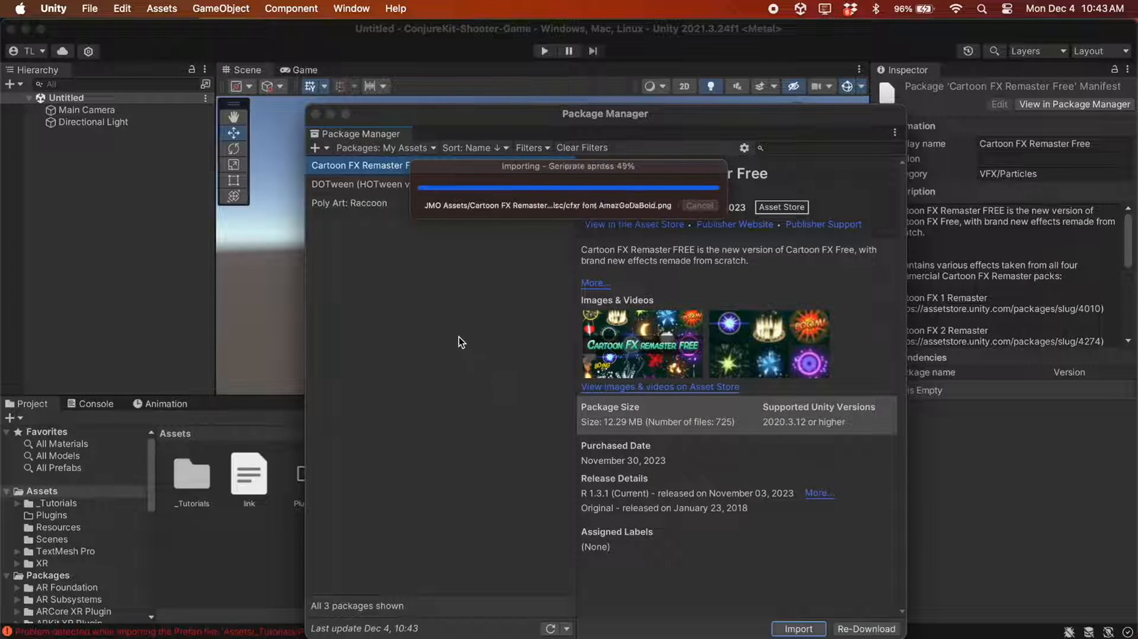
- Import DOTween, run its setup, dismiss the Cartoon FX welcome and close Package Manager
{"action": "left_click", "coordinate": [364, 184]}
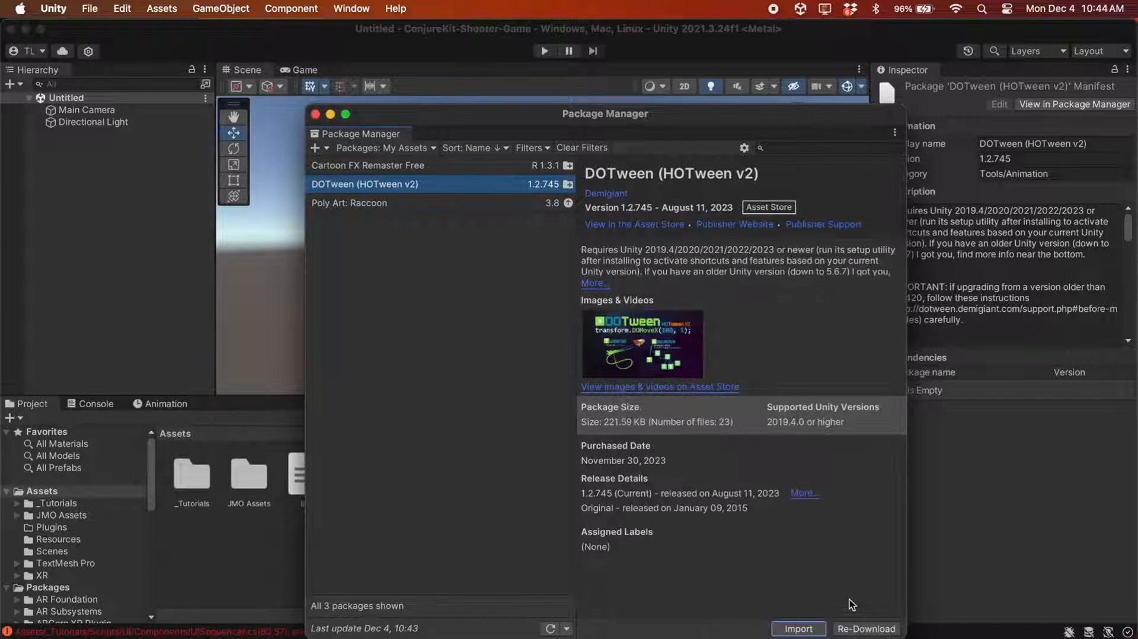
{"action": "left_click", "coordinate": [799, 628]}
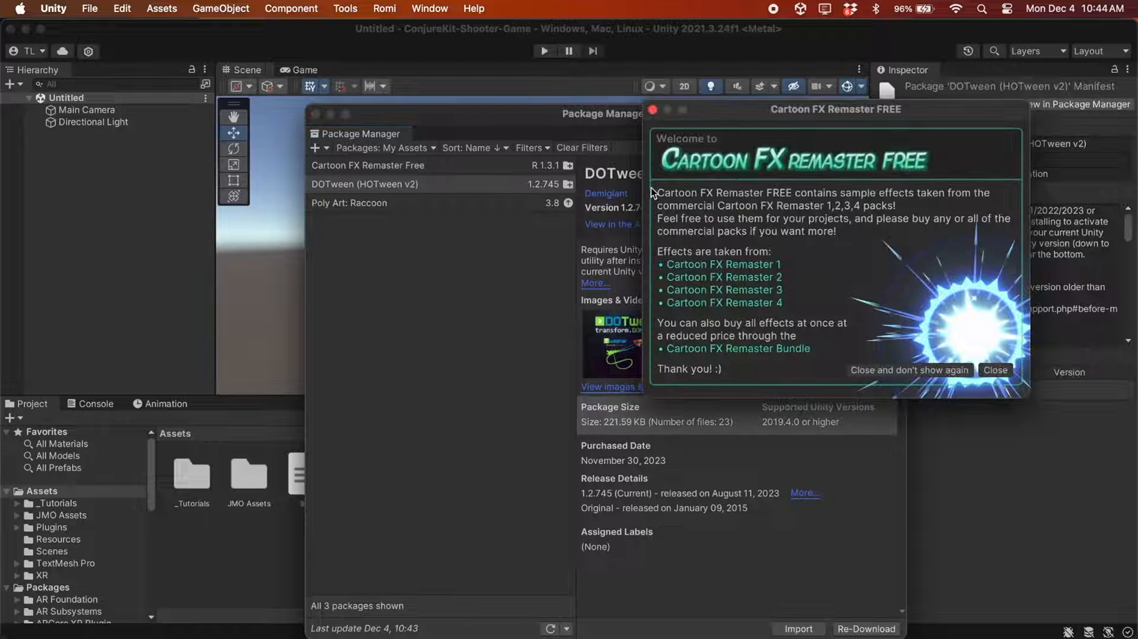
{"action": "left_click", "coordinate": [995, 371]}
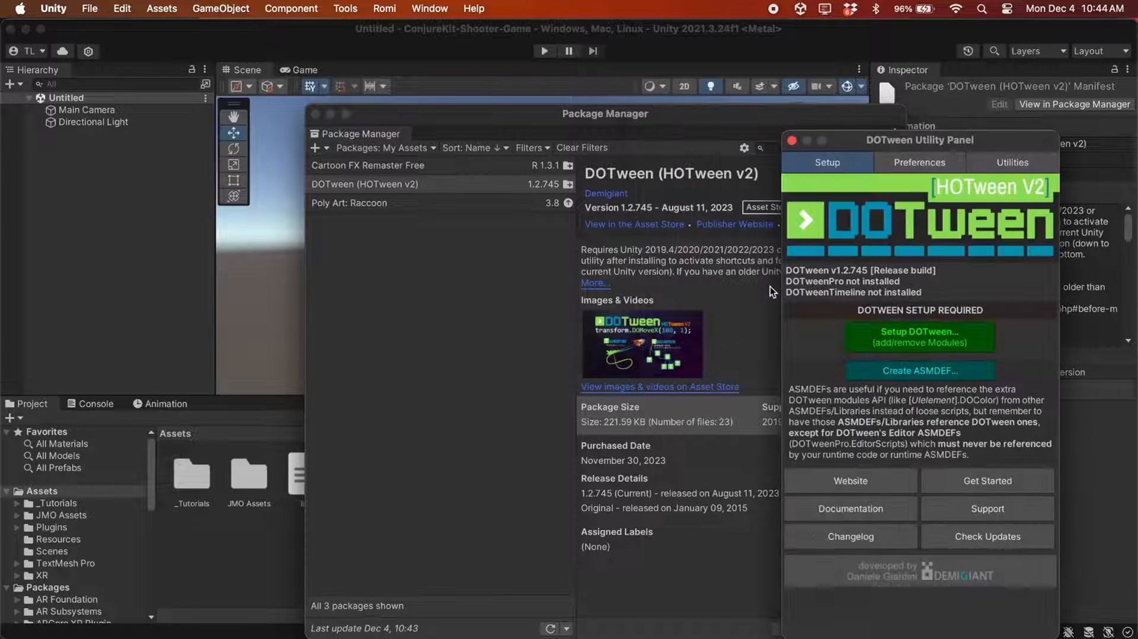
{"action": "left_click", "coordinate": [919, 336]}
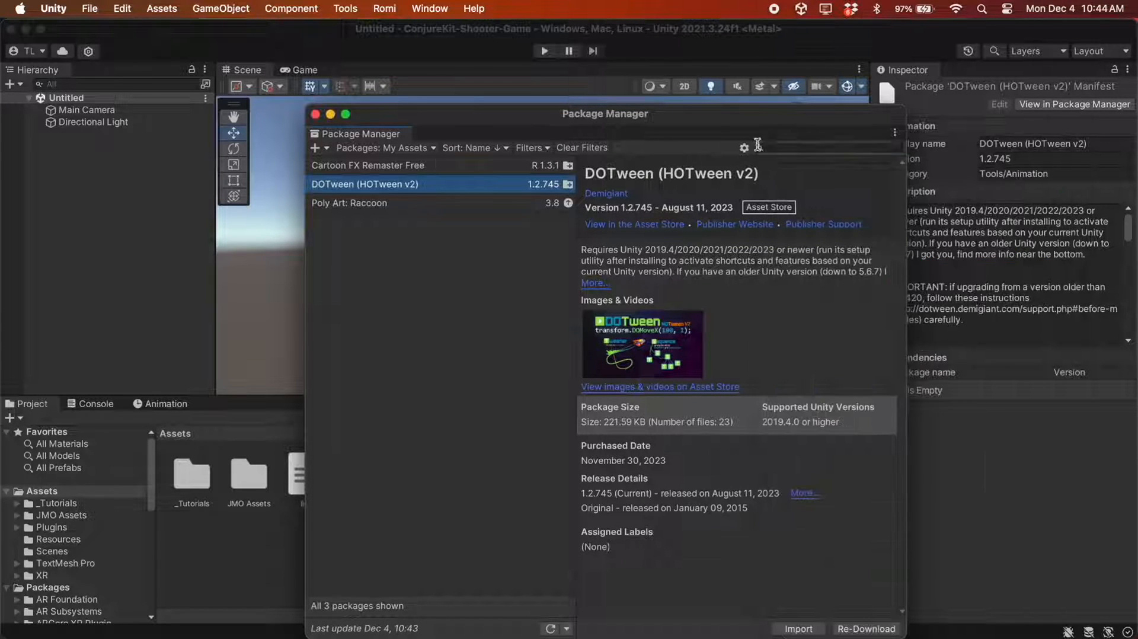
{"action": "left_click", "coordinate": [314, 114]}
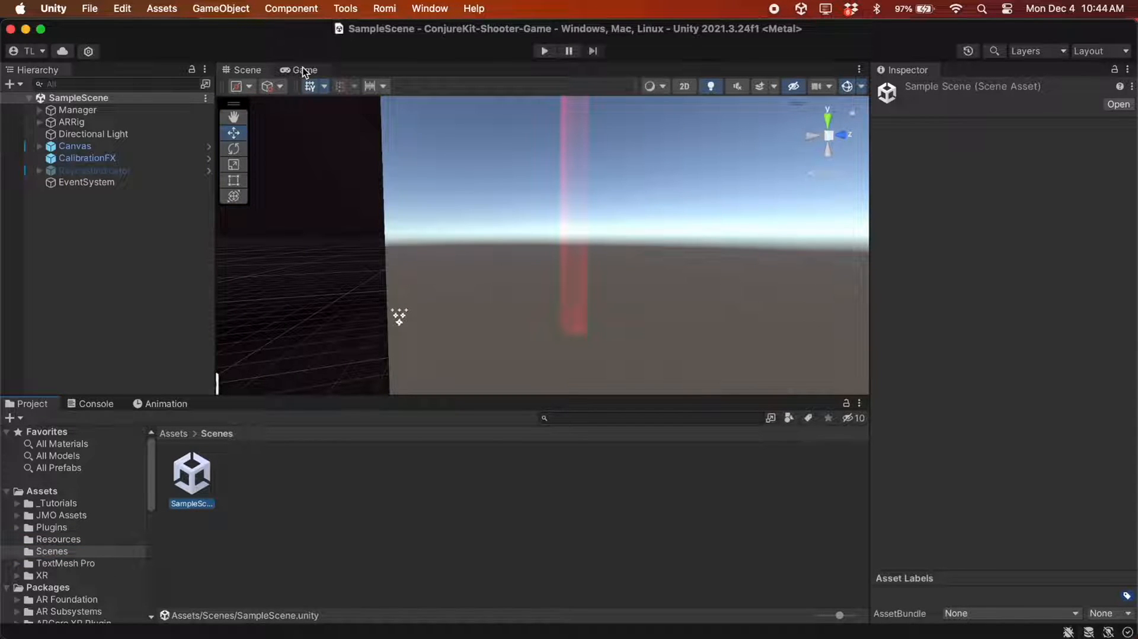
- Play SampleScene in the Game view, clearing the instructions and starting from the splash screen
{"action": "left_click", "coordinate": [304, 70]}
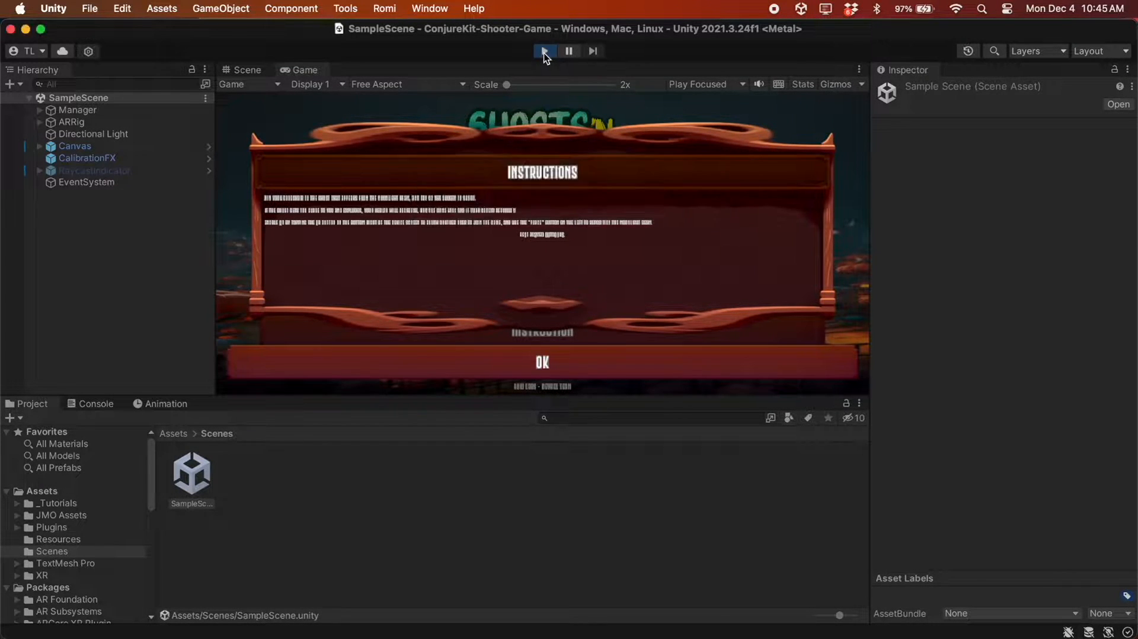
{"action": "left_click", "coordinate": [543, 361]}
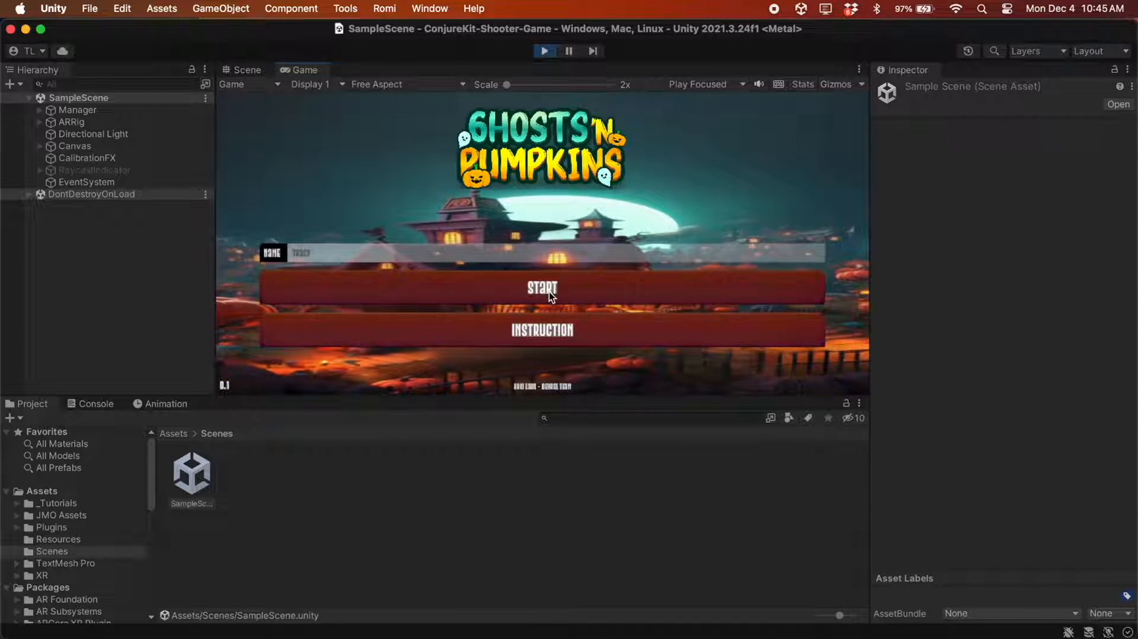
{"action": "left_click", "coordinate": [542, 287]}
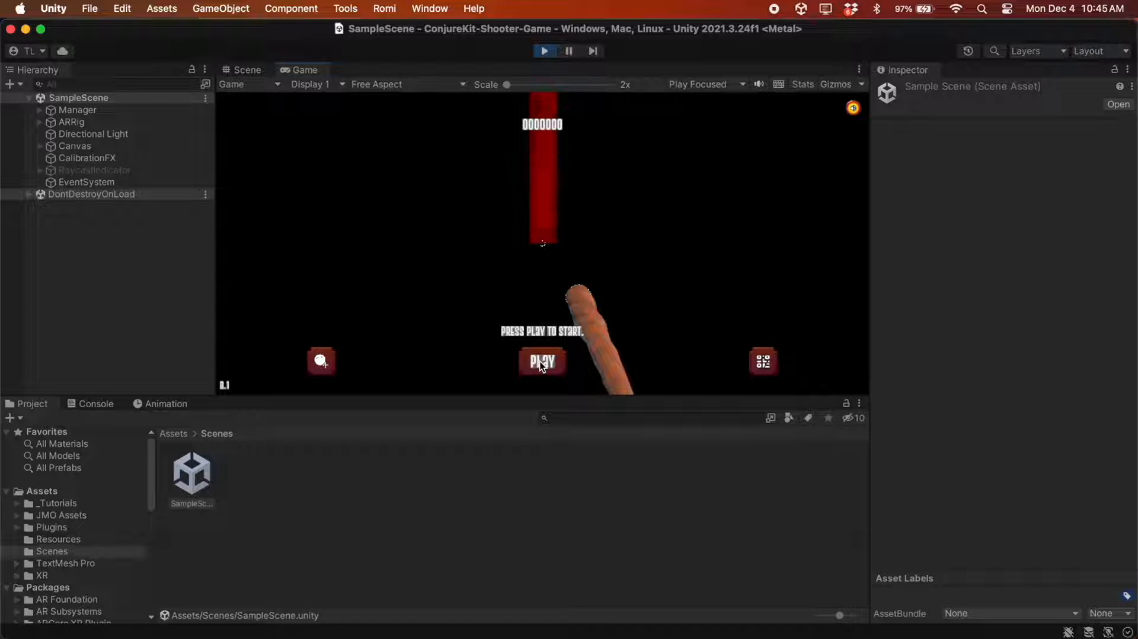
{"action": "left_click", "coordinate": [541, 361]}
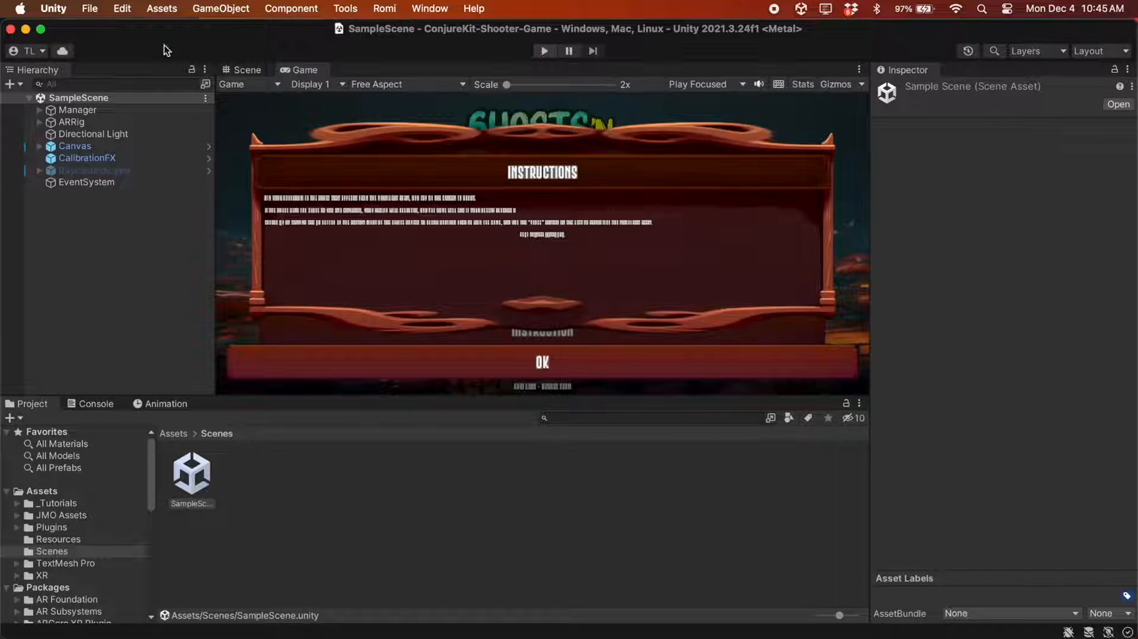
{"action": "mouse_move", "coordinate": [134, 221]}
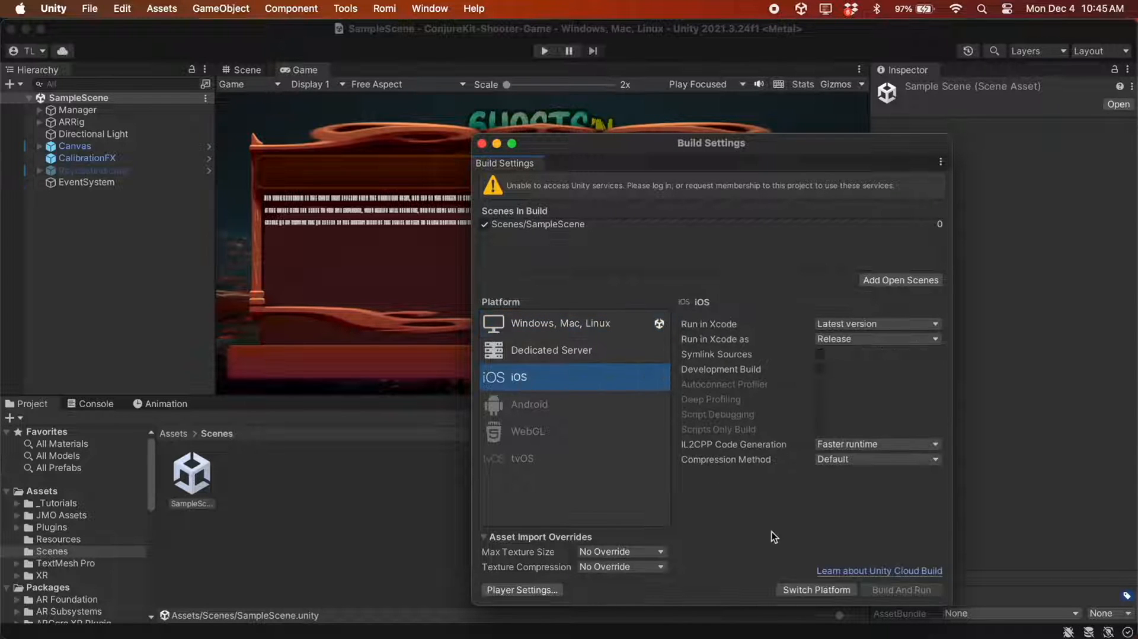
- Switch the build target to iOS and build into a new Build folder without Unity services
{"action": "left_click", "coordinate": [815, 590]}
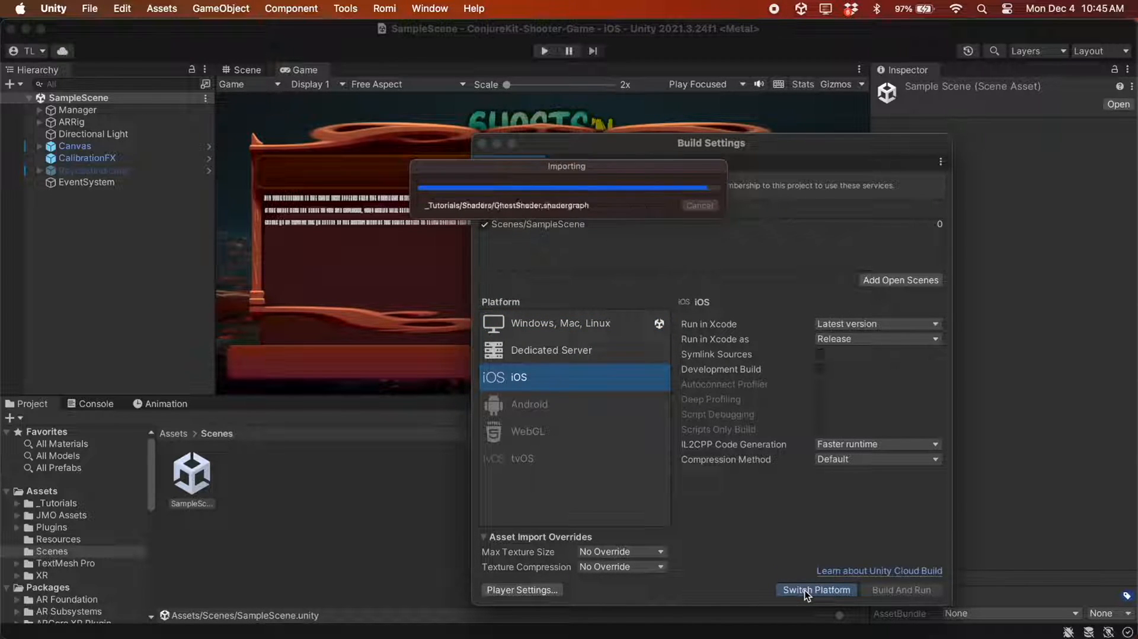
{"action": "left_click", "coordinate": [815, 590]}
{"action": "type", "text": "B"}
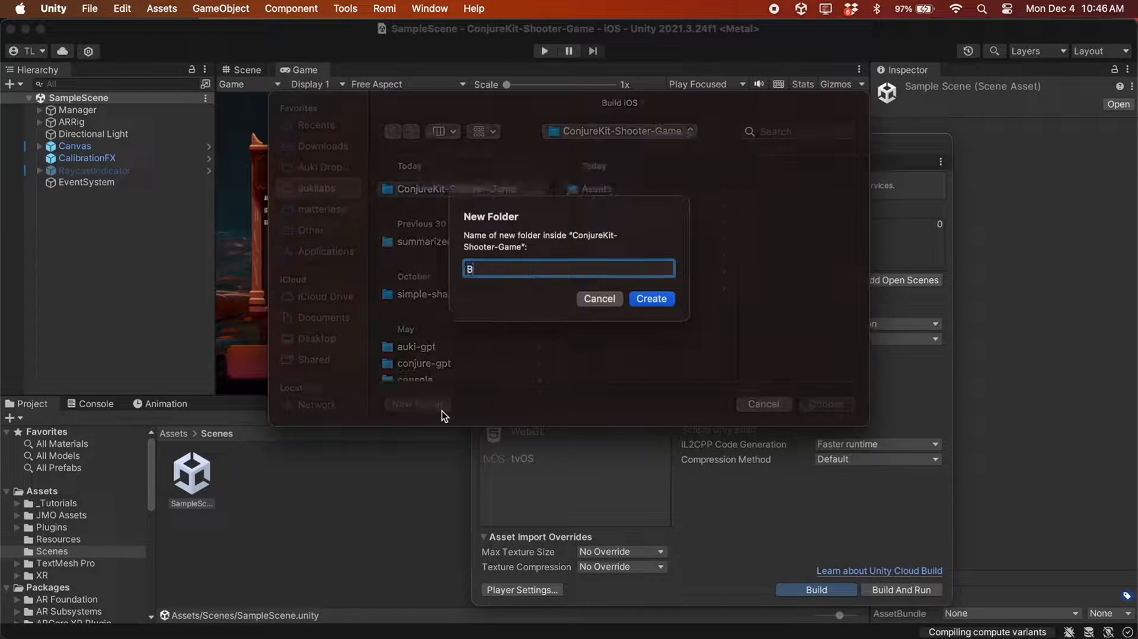
{"action": "left_click", "coordinate": [650, 298]}
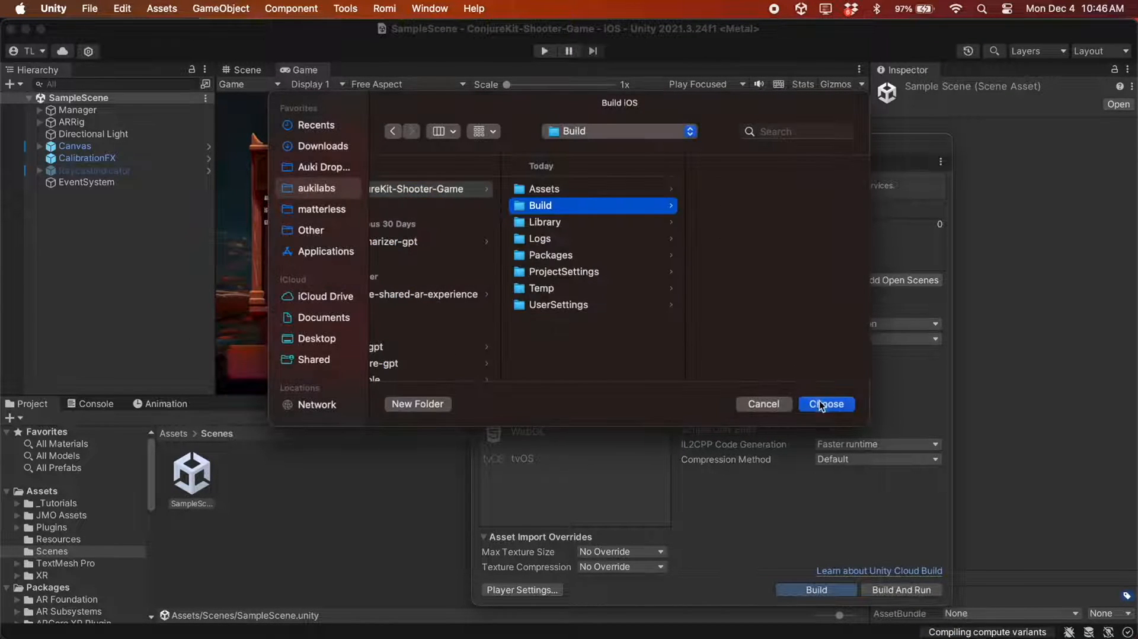
{"action": "left_click", "coordinate": [825, 403]}
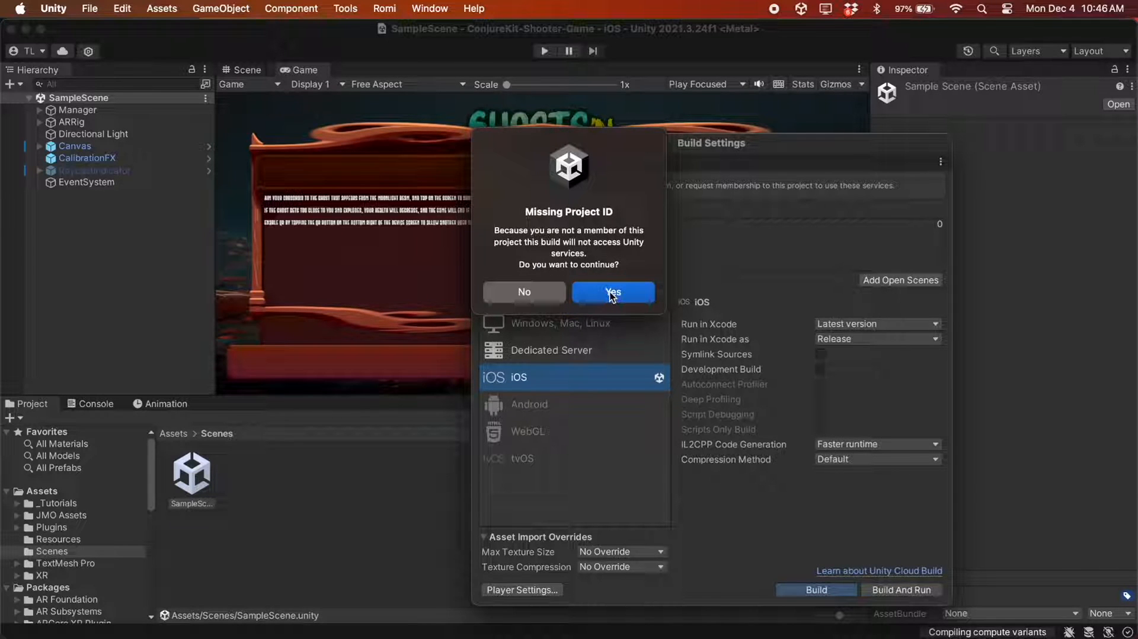
{"action": "left_click", "coordinate": [612, 291]}
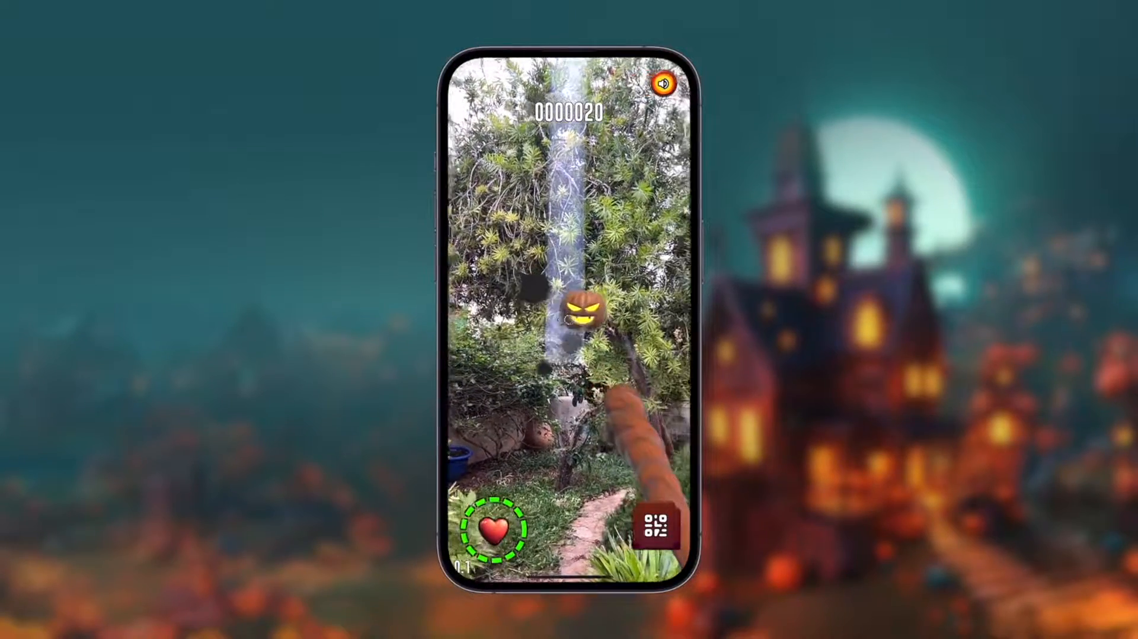
- Shoot the ghost in the moonlight beam on the iPhone for 100 points
{"action": "left_click", "coordinate": [581, 312]}
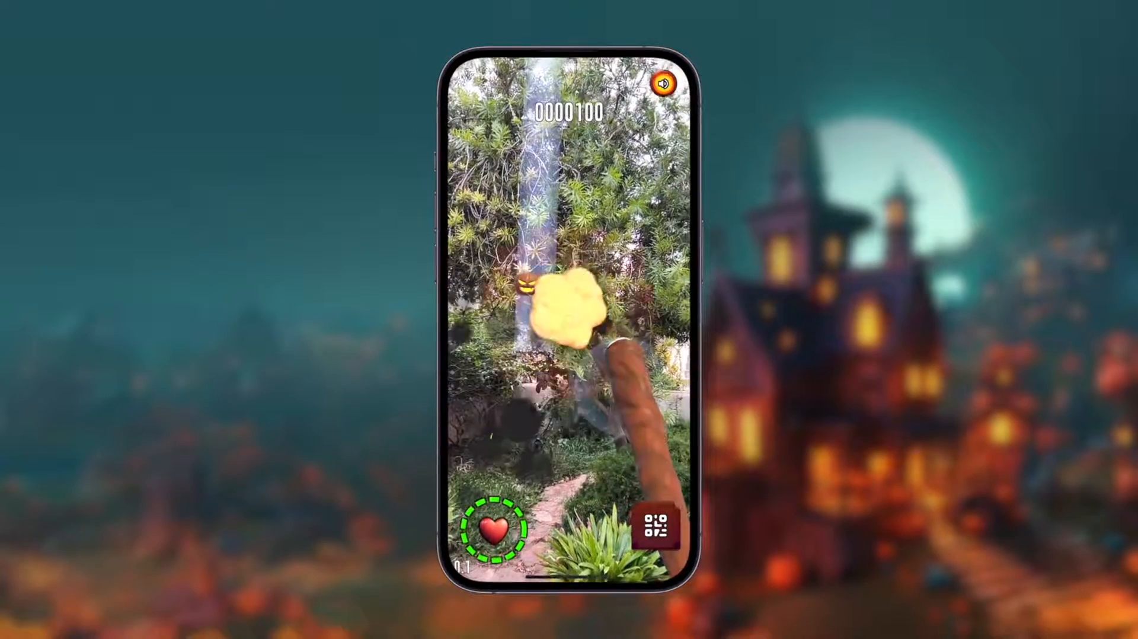
{"action": "left_click", "coordinate": [430, 9]}
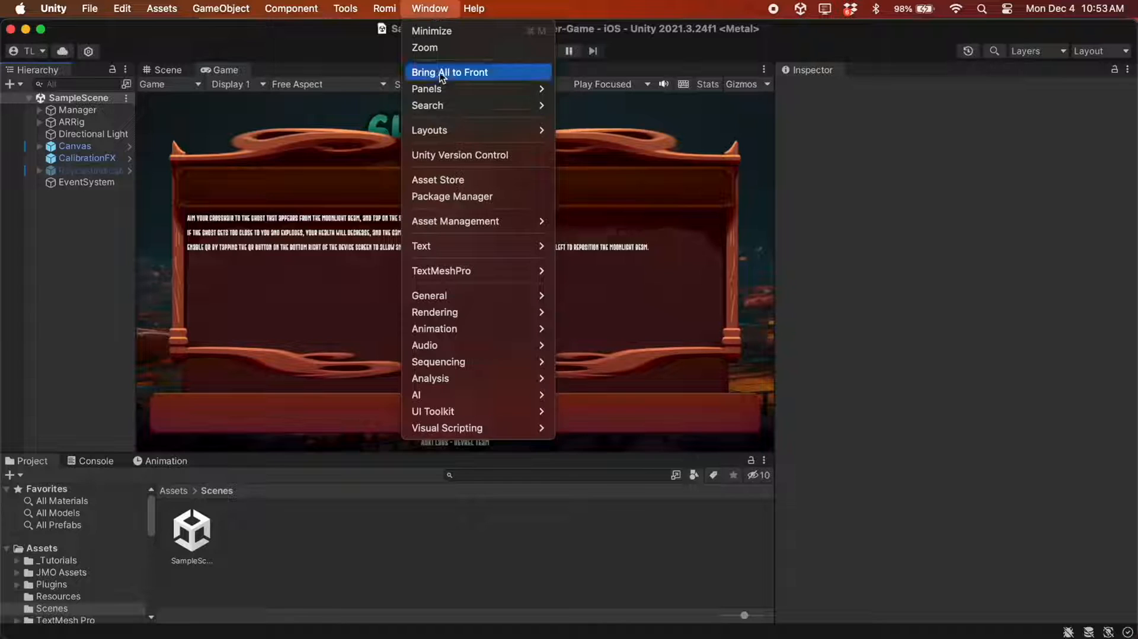
{"action": "left_click", "coordinate": [451, 196]}
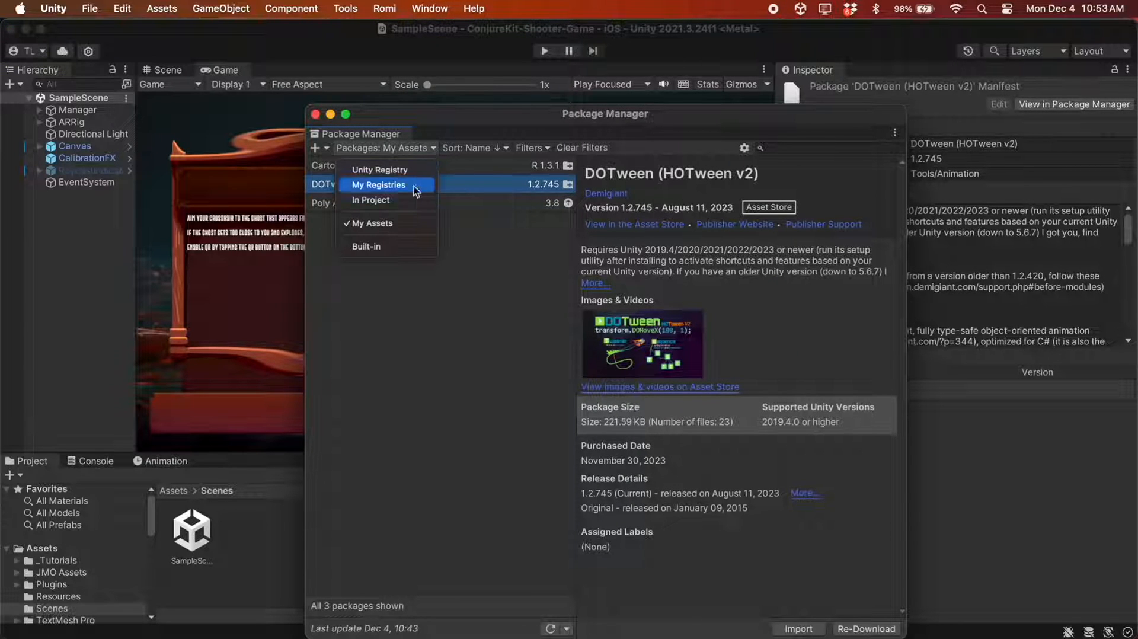
{"action": "left_click", "coordinate": [371, 200]}
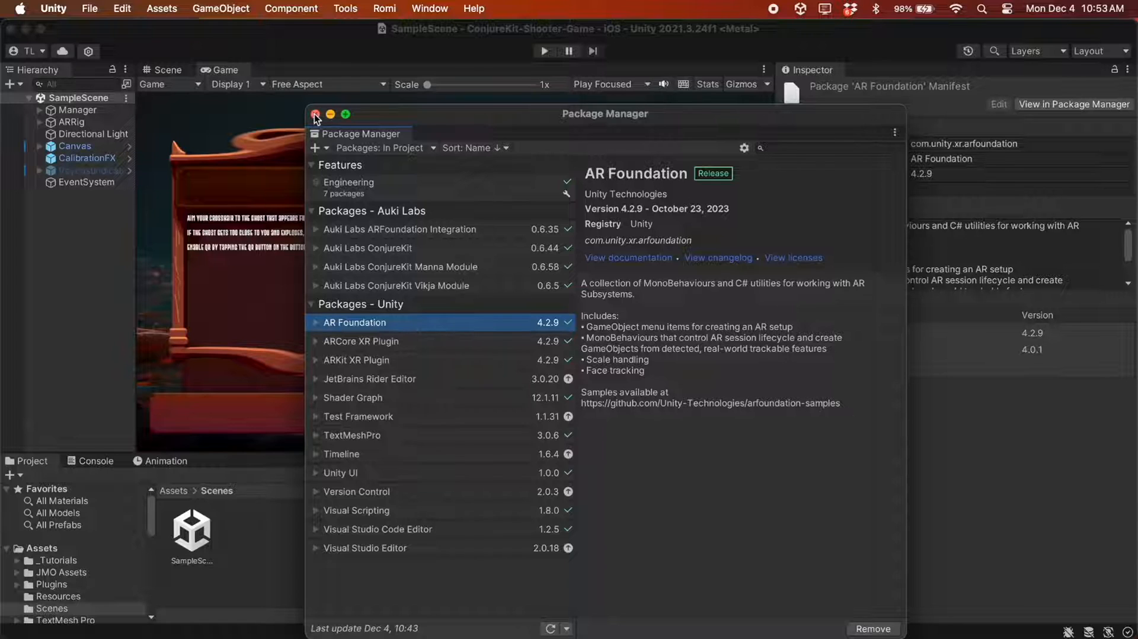
{"action": "left_click", "coordinate": [316, 113]}
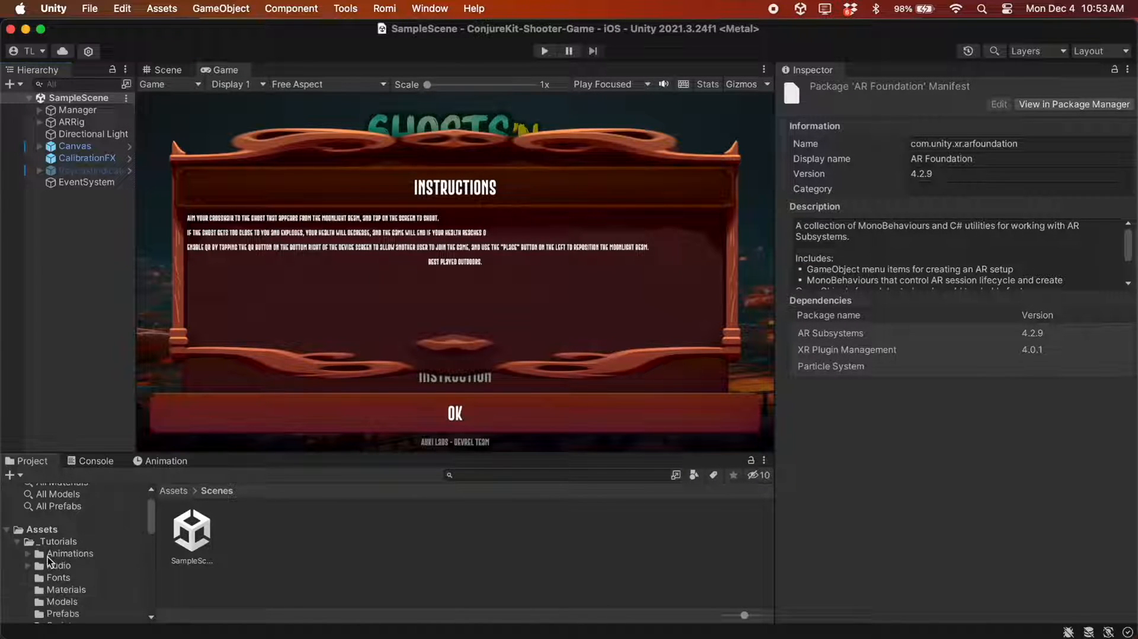
{"action": "left_click", "coordinate": [58, 553]}
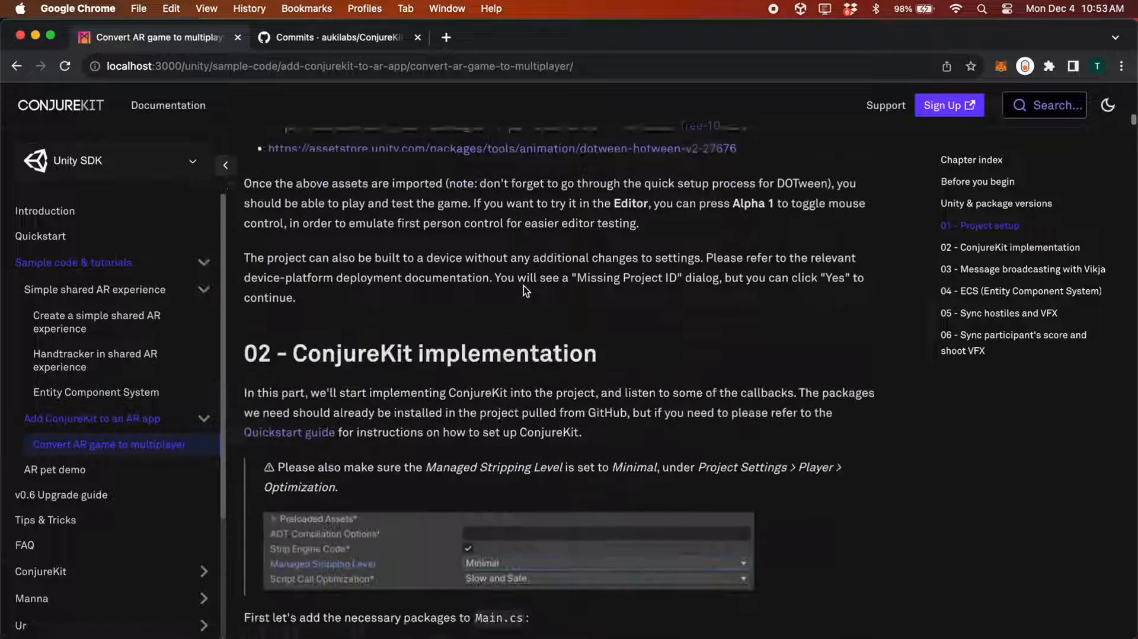
- Scroll the guide to '02 - ConjureKit implementation' and its Start() snippet
{"action": "scroll", "scroll_direction": "down", "scroll_amount": 3}
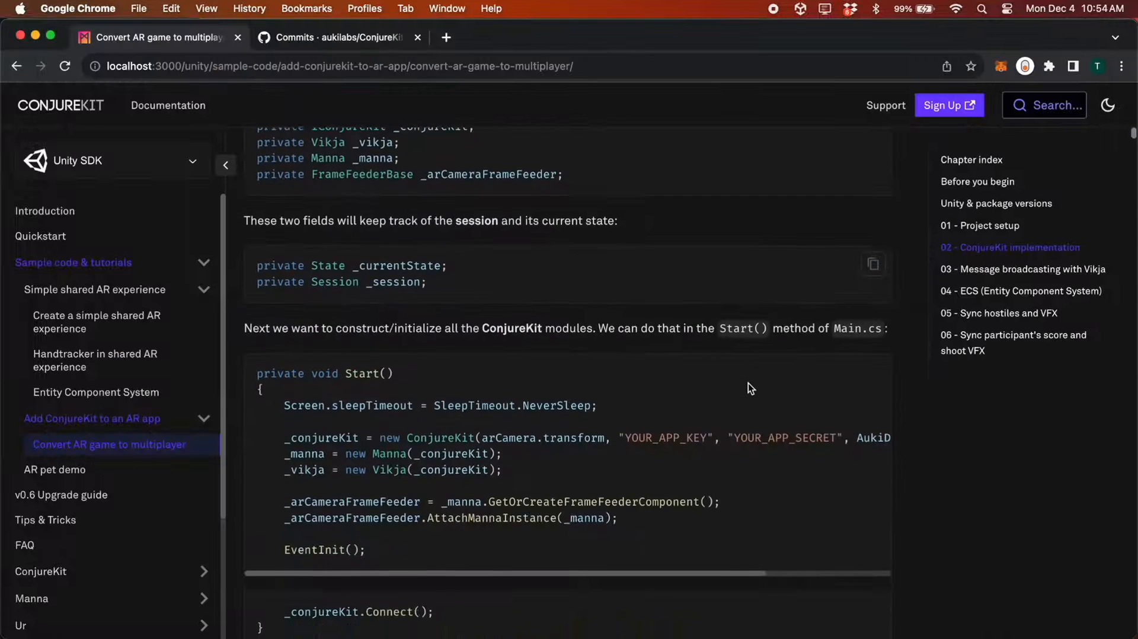
{"action": "scroll", "scroll_direction": "down", "scroll_amount": 3}
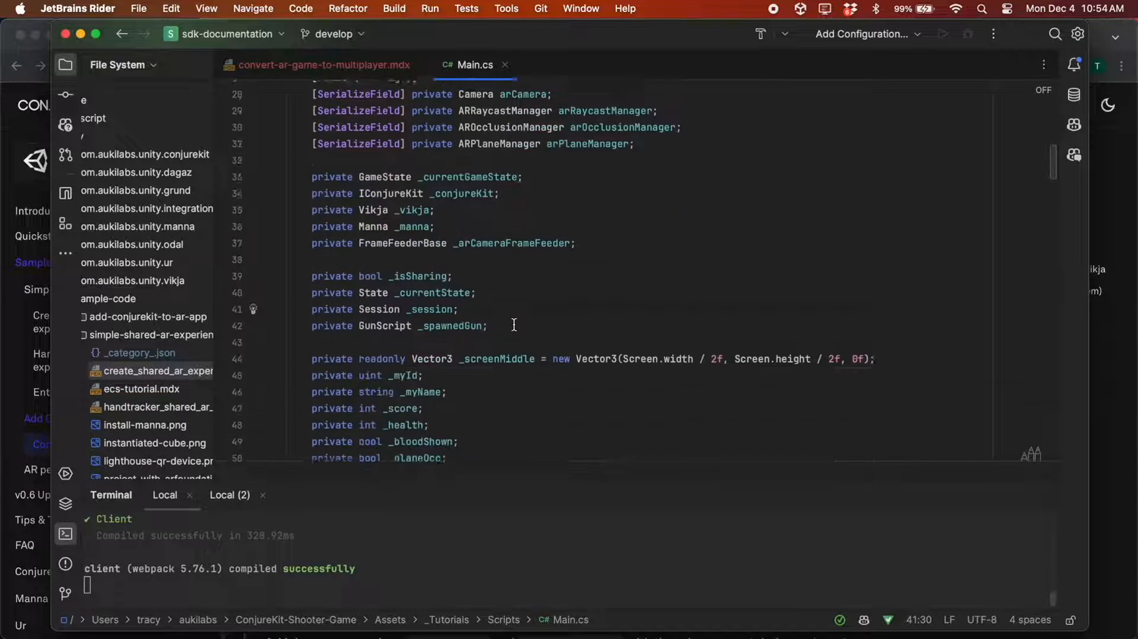
- Scroll Main.cs to Start() and add ConjureKit, Manna, Vikja, frame feeder and EventInit() calls
{"action": "scroll", "scroll_direction": "down", "scroll_amount": 3}
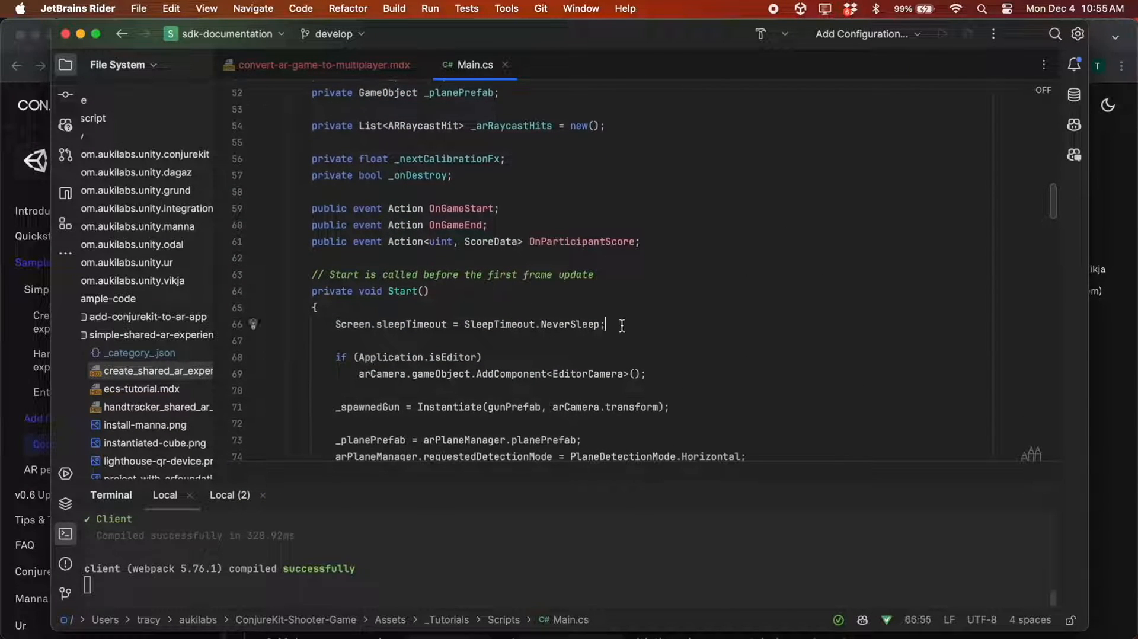
{"action": "scroll", "scroll_direction": "down", "scroll_amount": 3}
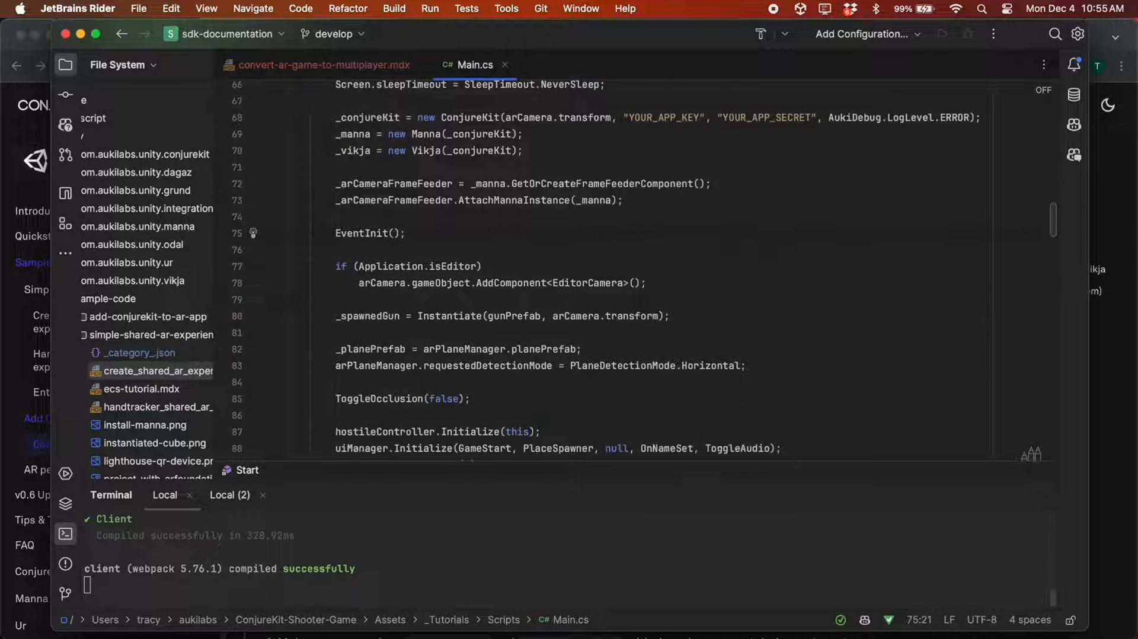
{"action": "scroll", "scroll_direction": "down", "scroll_amount": 3}
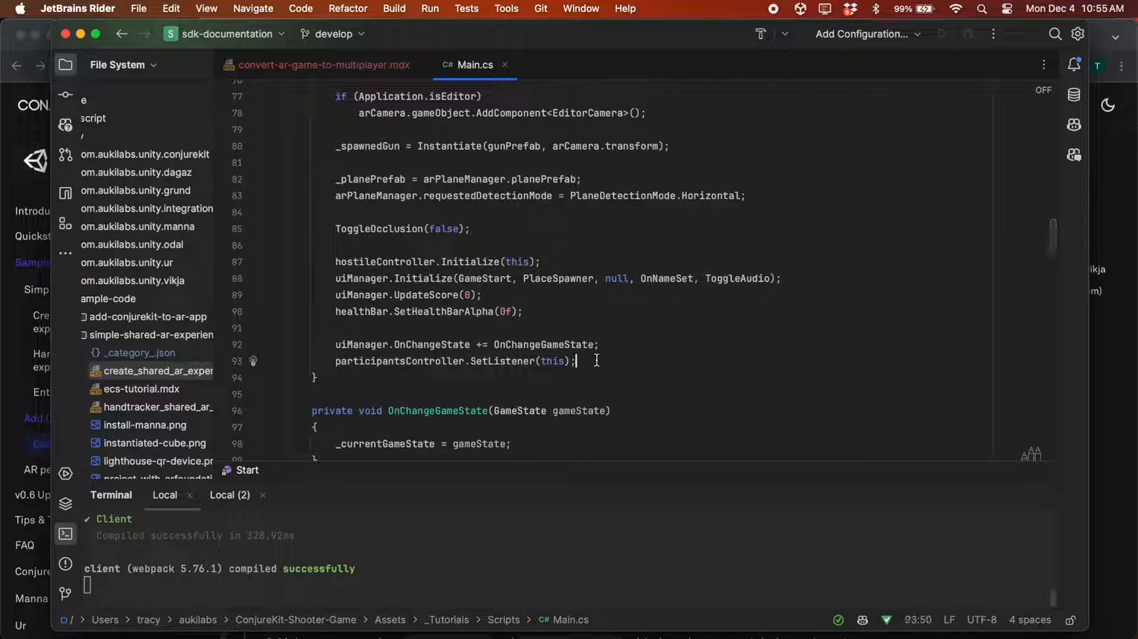
{"action": "type", "text": "_"}
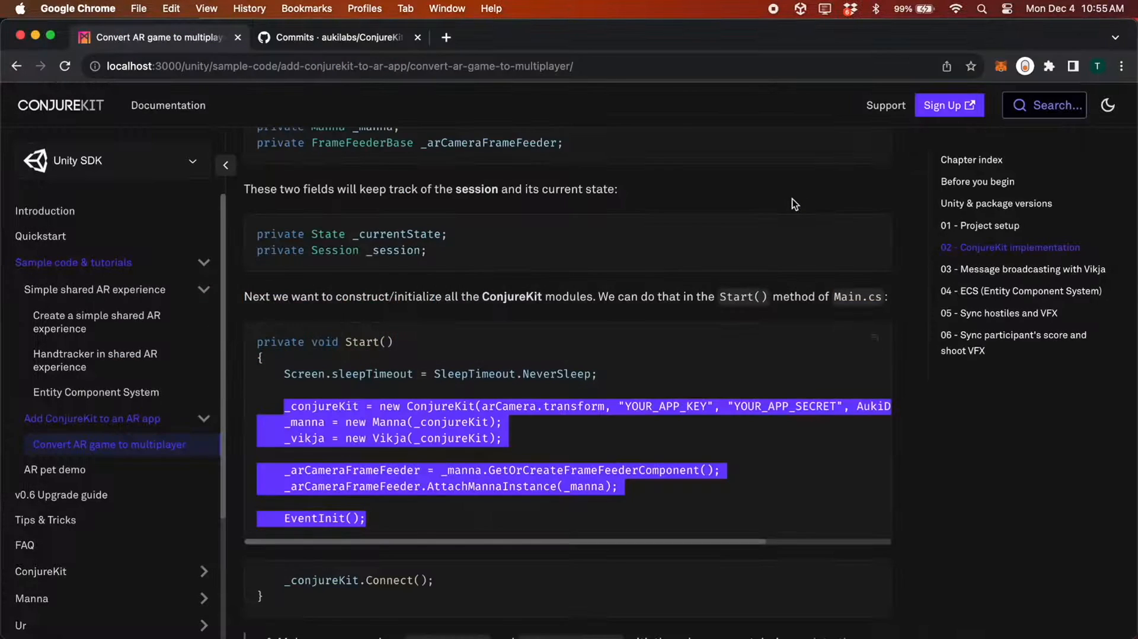
- Scroll the guide past Start() to the ConjureKit callbacks and UIManager SetSessionId/UpdateState code
{"action": "scroll", "scroll_direction": "down", "scroll_amount": 3}
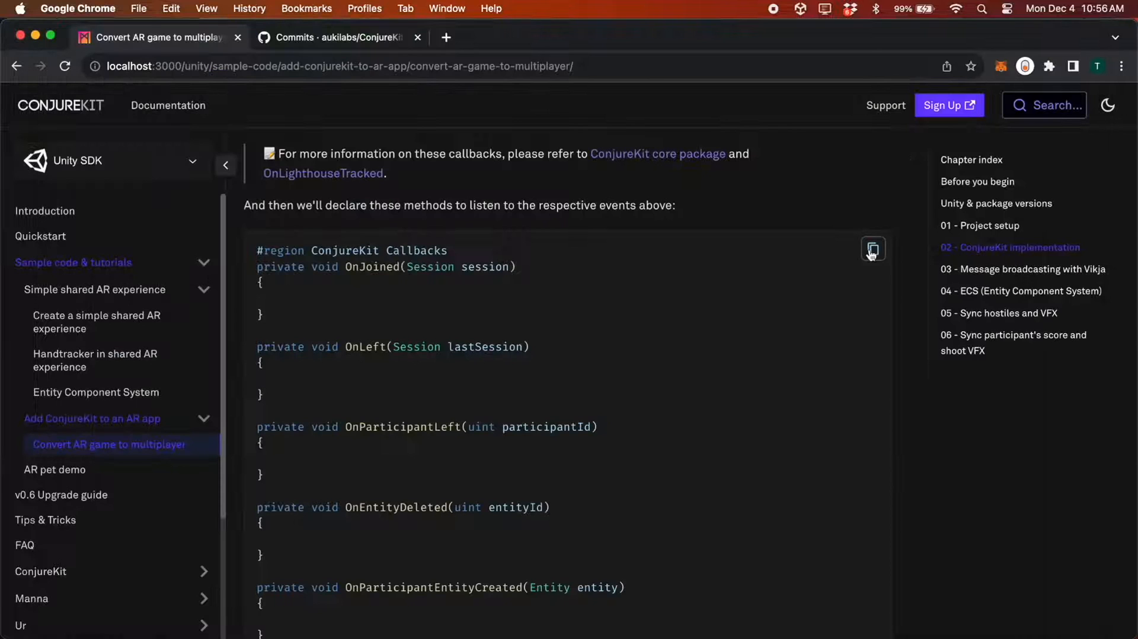
{"action": "scroll", "scroll_direction": "down", "scroll_amount": 3}
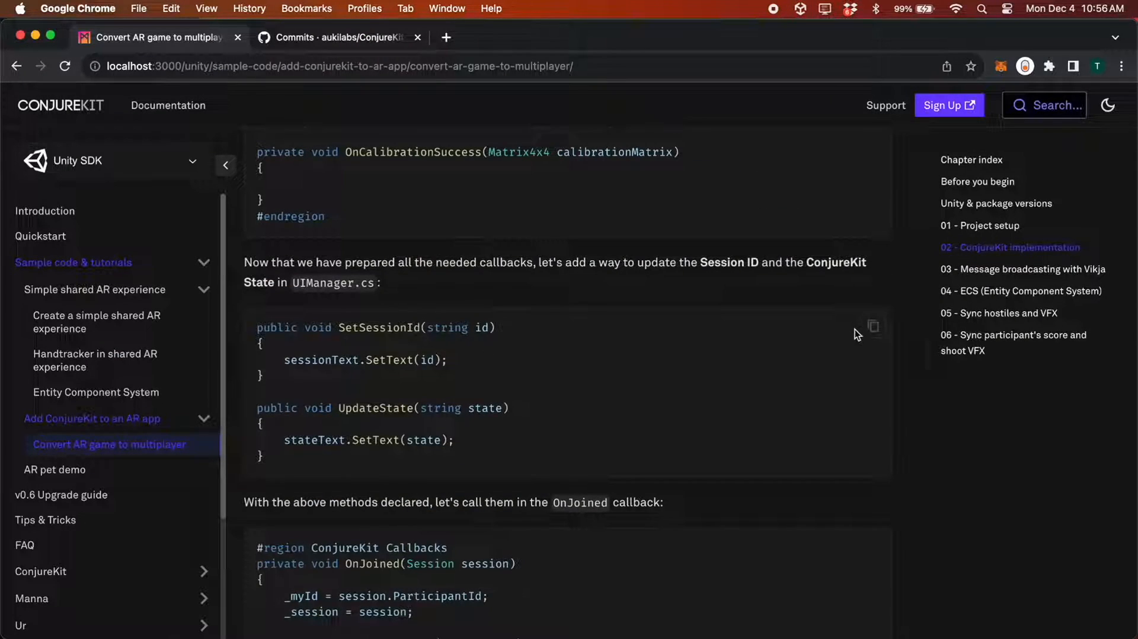
{"action": "mouse_move", "coordinate": [435, 309]}
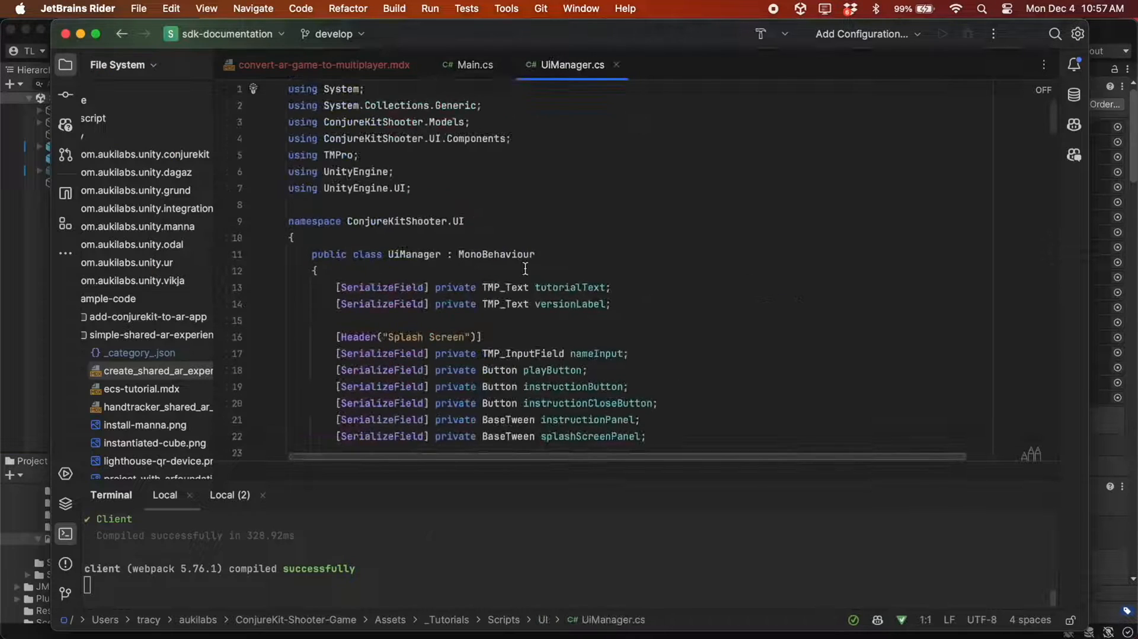
- Add SetSessionId and UpdateState to UiManager, and make Main.cs OnJoined store _session and show its ID
{"action": "scroll", "scroll_direction": "down", "scroll_amount": 3}
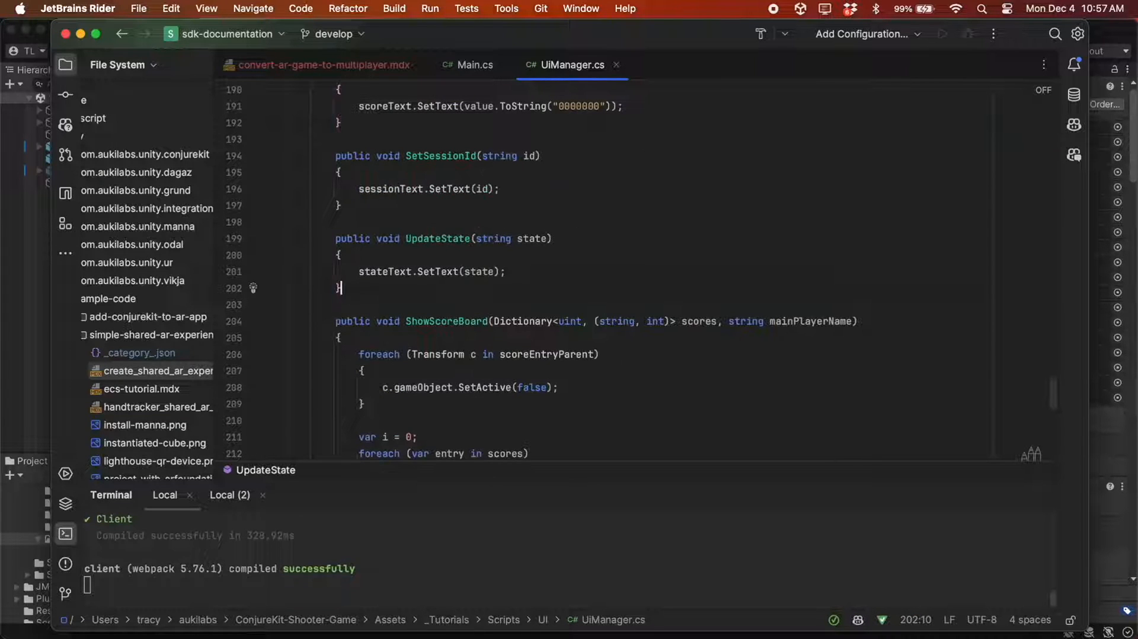
{"action": "left_click", "coordinate": [475, 64]}
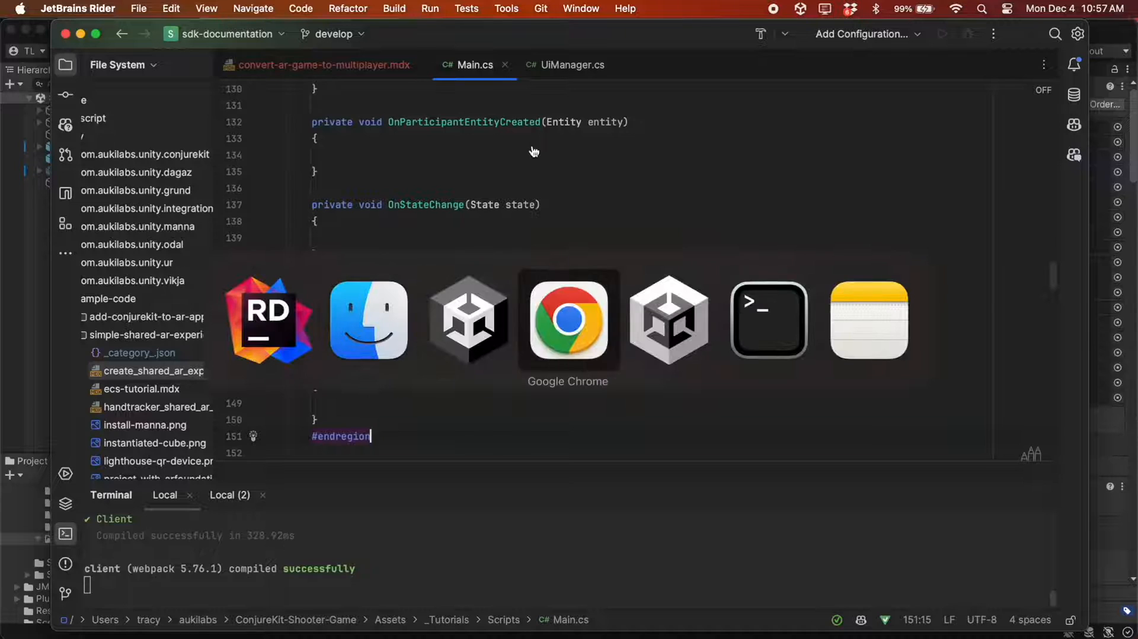
{"action": "left_click", "coordinate": [569, 320]}
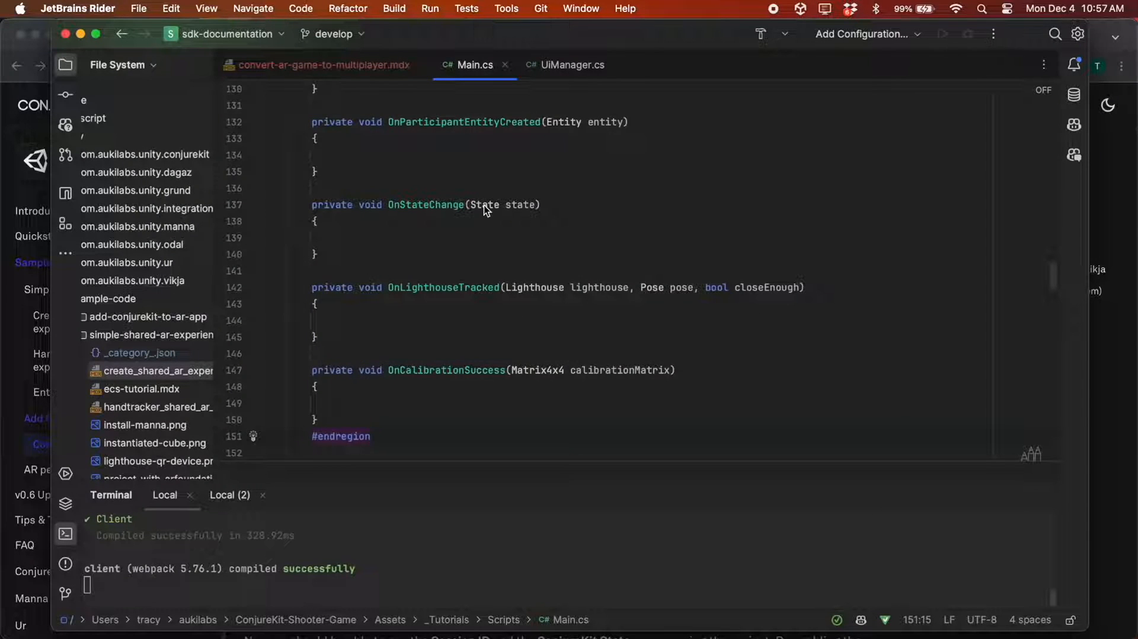
{"action": "scroll", "scroll_direction": "up", "scroll_amount": 3}
{"action": "type", "text": "uiManager.SetSessionId(_session.Id);"}
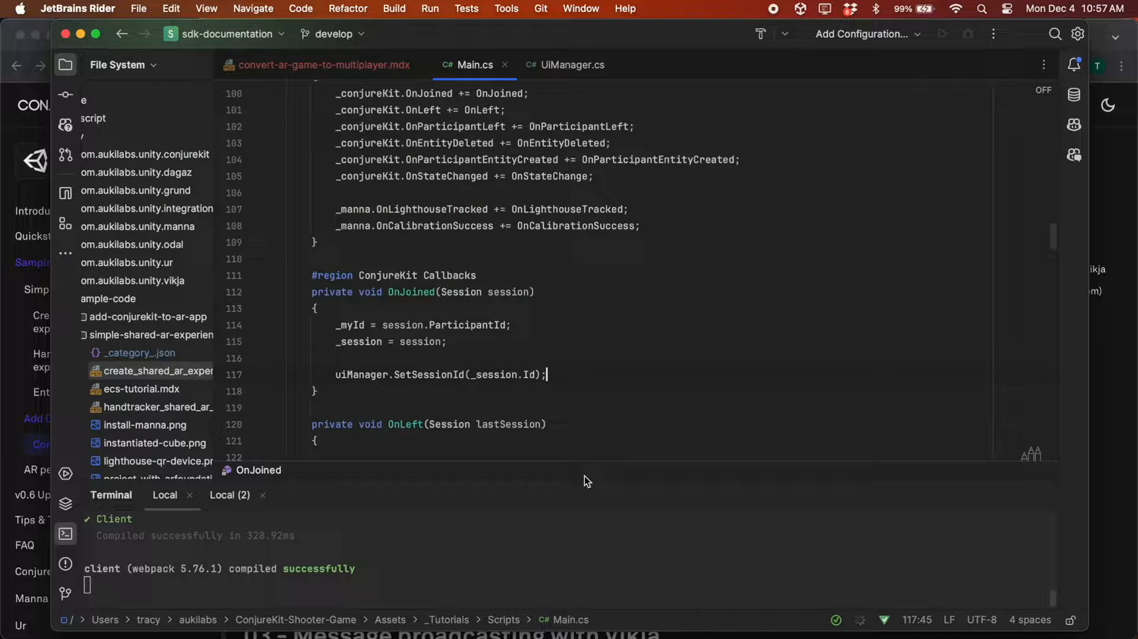
{"action": "scroll", "scroll_direction": "down", "scroll_amount": 3}
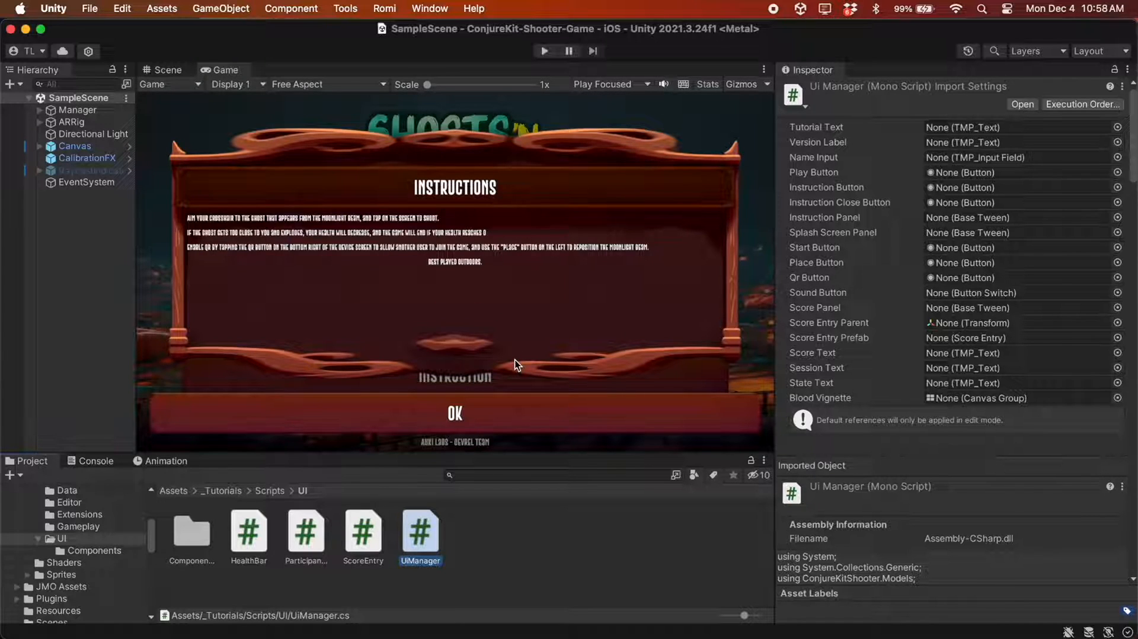
- Inspect the Session and State texts under Canvas > GameScreen, then enter Play mode
{"action": "left_click", "coordinate": [38, 146]}
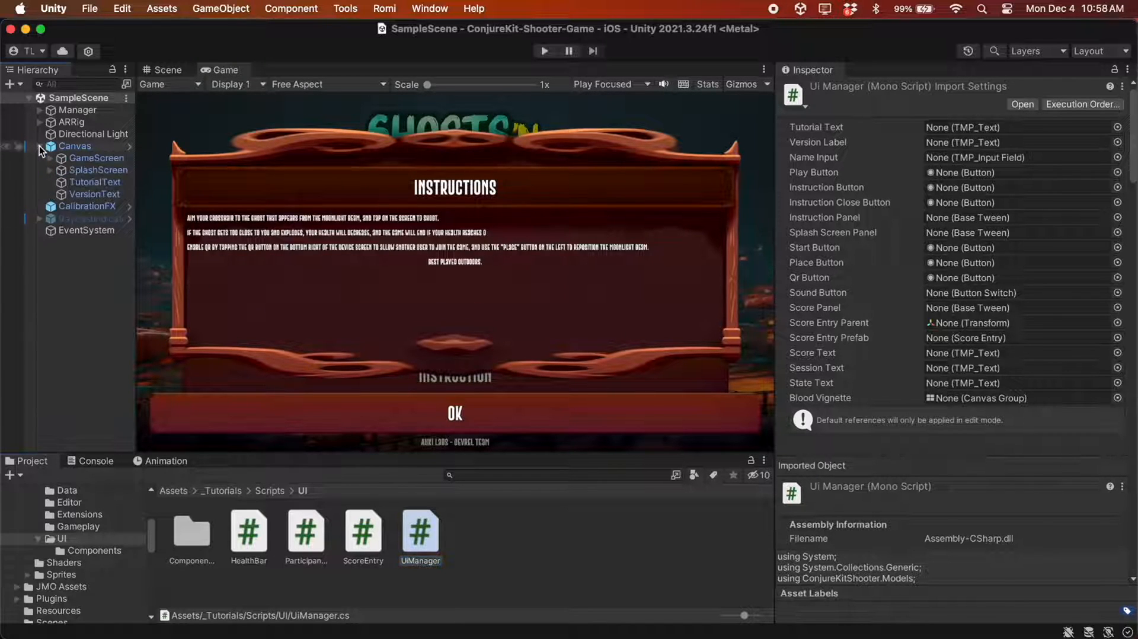
{"action": "left_click", "coordinate": [50, 157]}
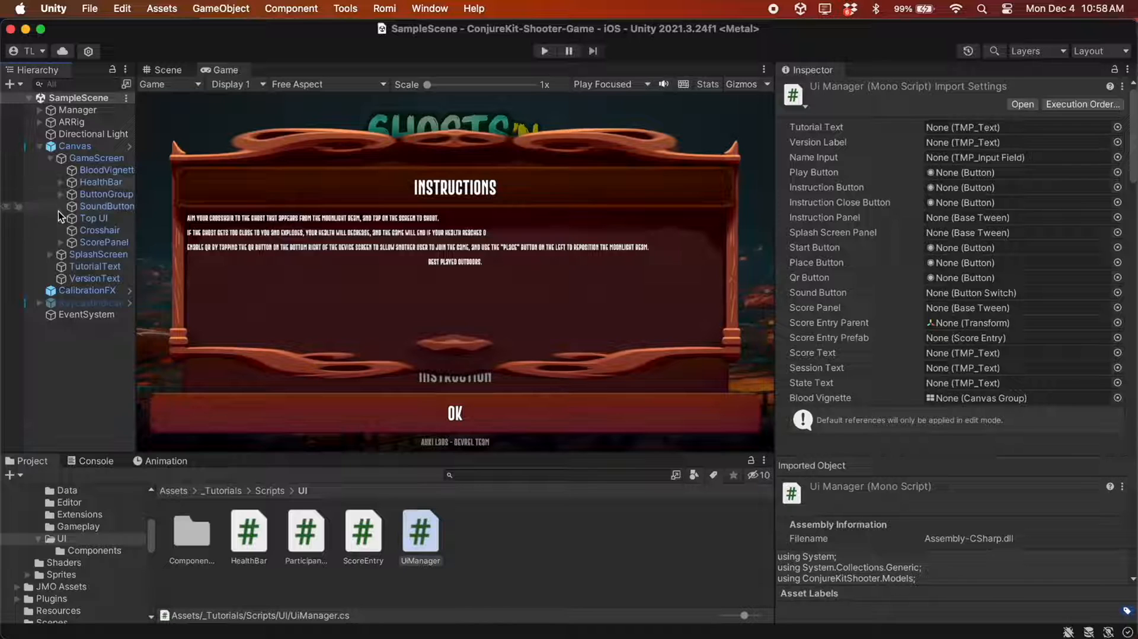
{"action": "left_click", "coordinate": [106, 230]}
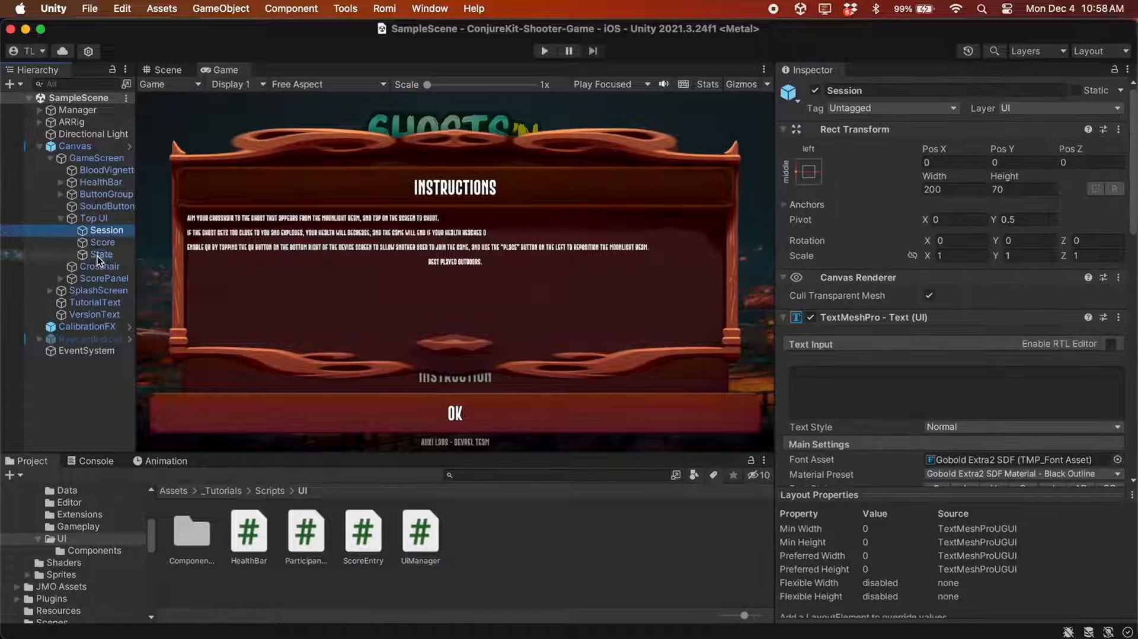
{"action": "left_click", "coordinate": [102, 254]}
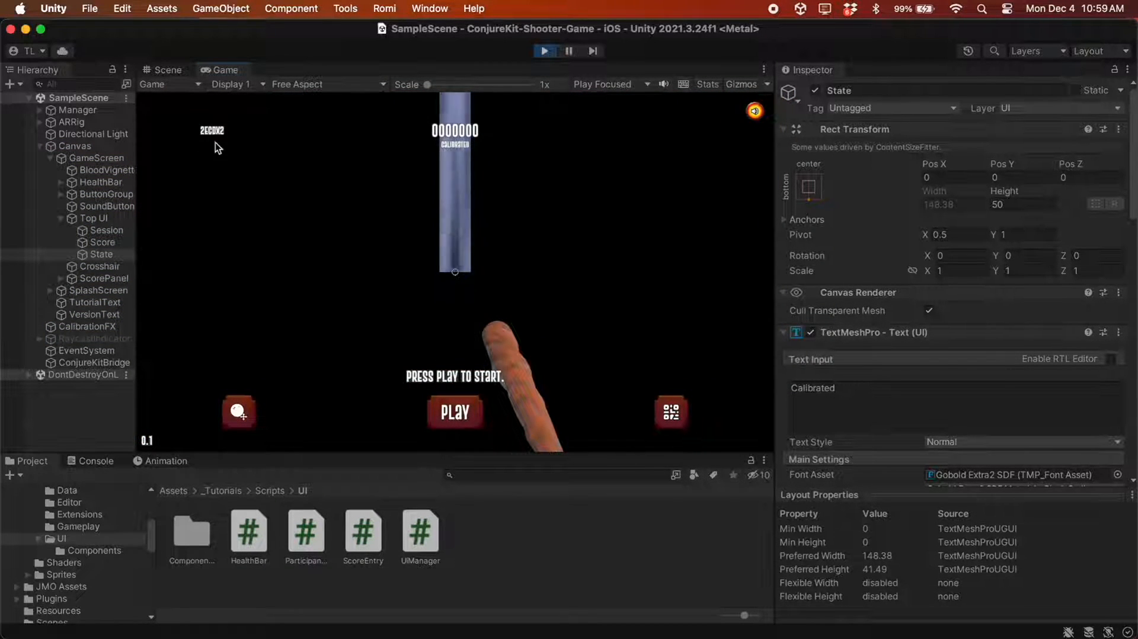
{"action": "mouse_move", "coordinate": [204, 159]}
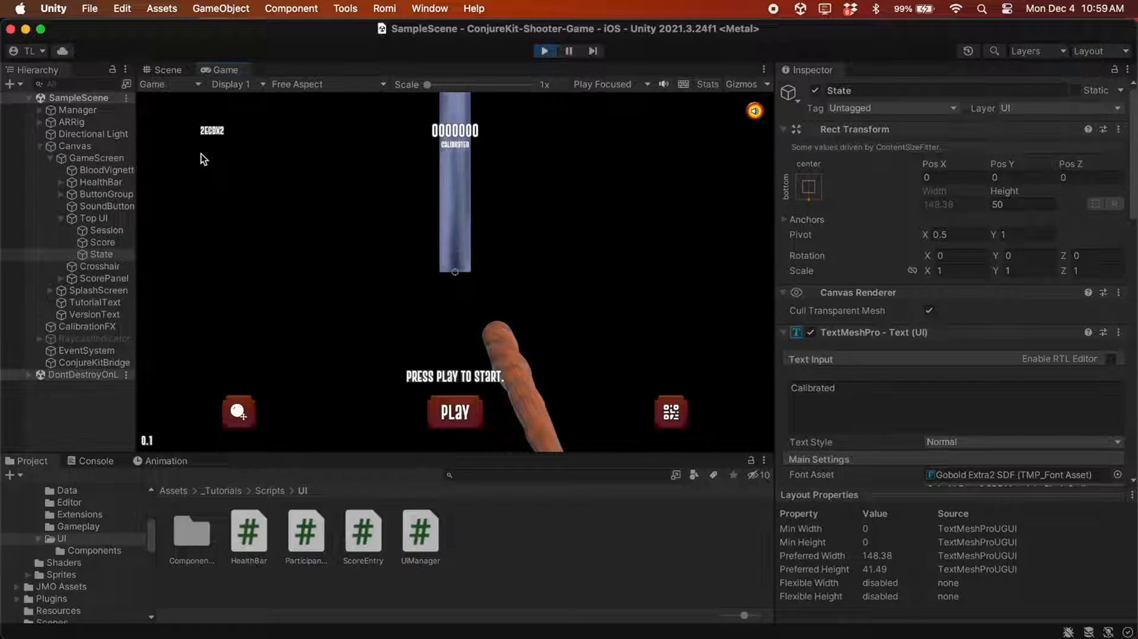
{"action": "left_click", "coordinate": [544, 51]}
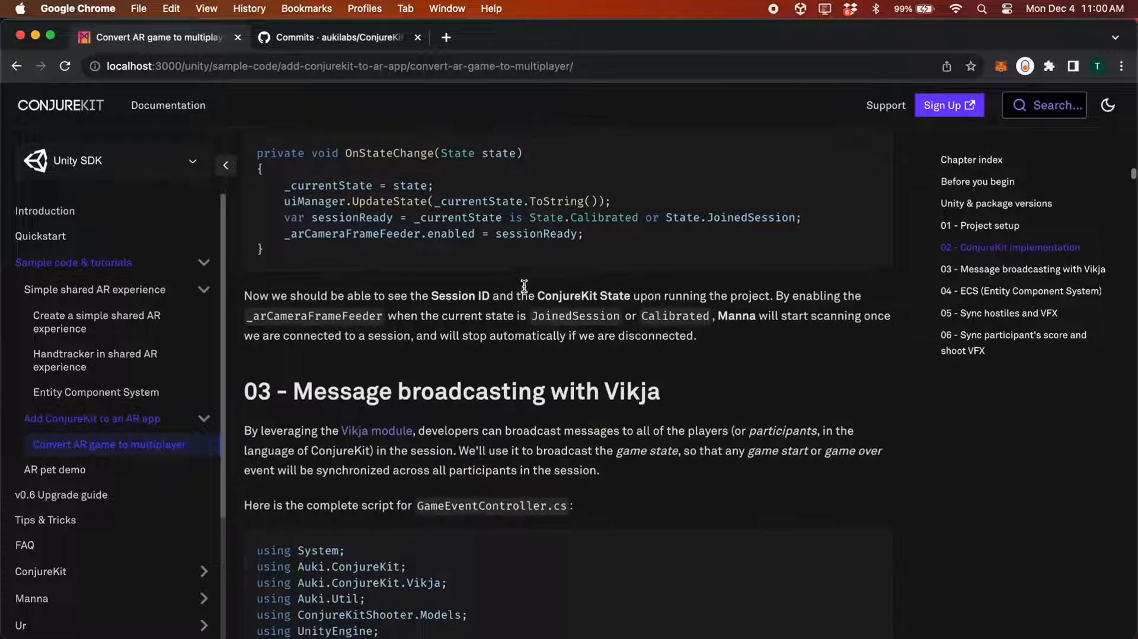
- Scroll the docs to section 03 and bring up the GameEventController.cs code
{"action": "scroll", "scroll_direction": "up", "scroll_amount": 3}
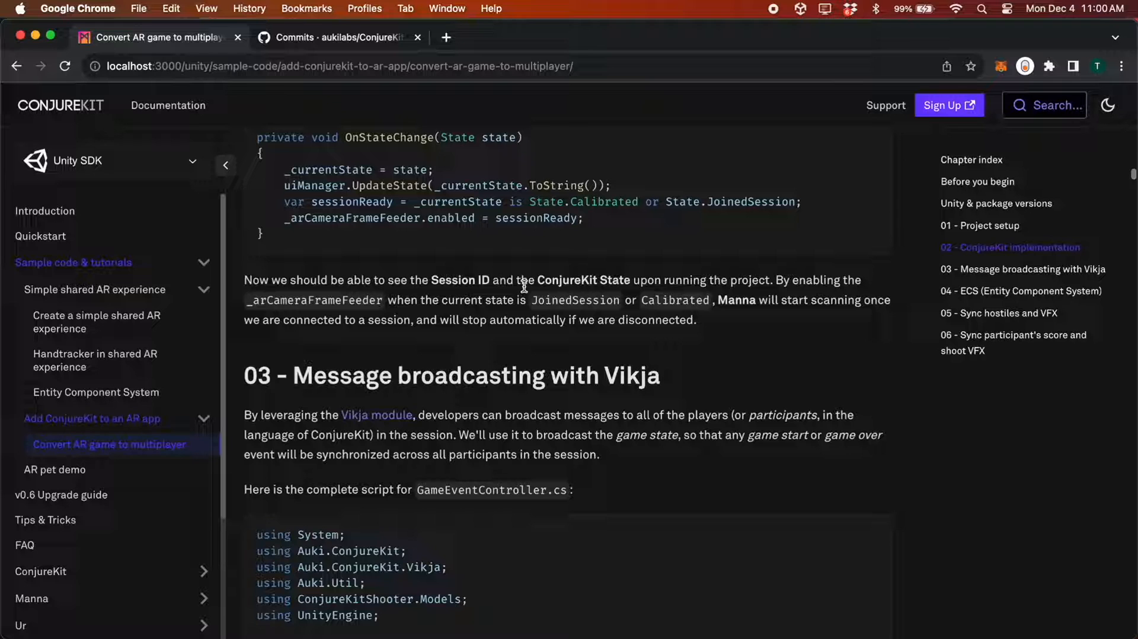
{"action": "scroll", "scroll_direction": "down", "scroll_amount": 3}
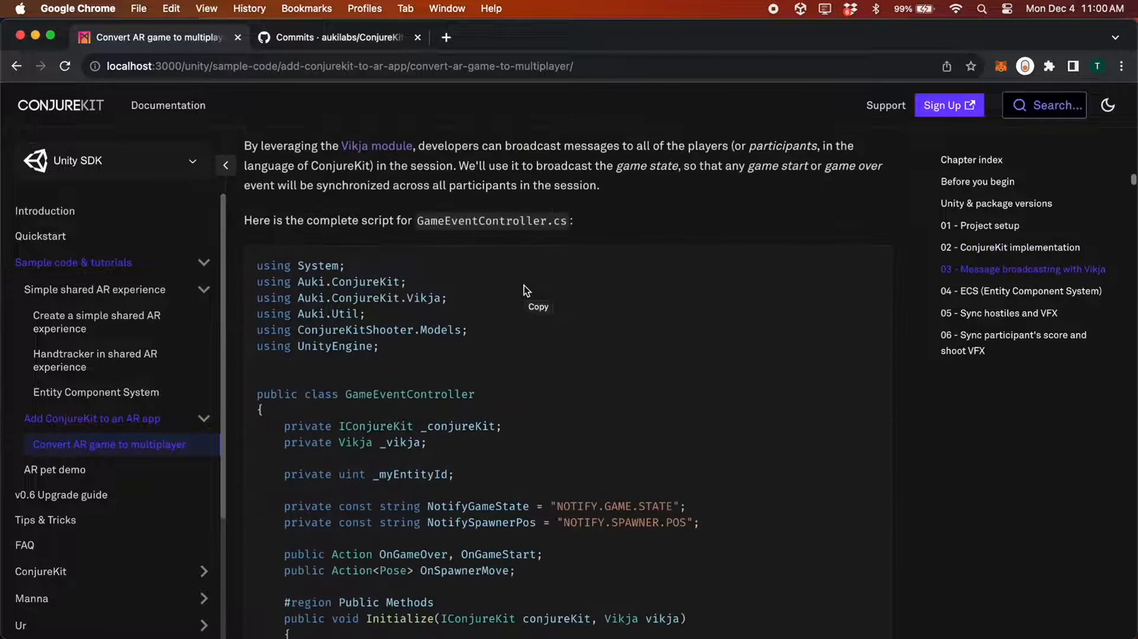
{"action": "scroll", "scroll_direction": "down", "scroll_amount": 3}
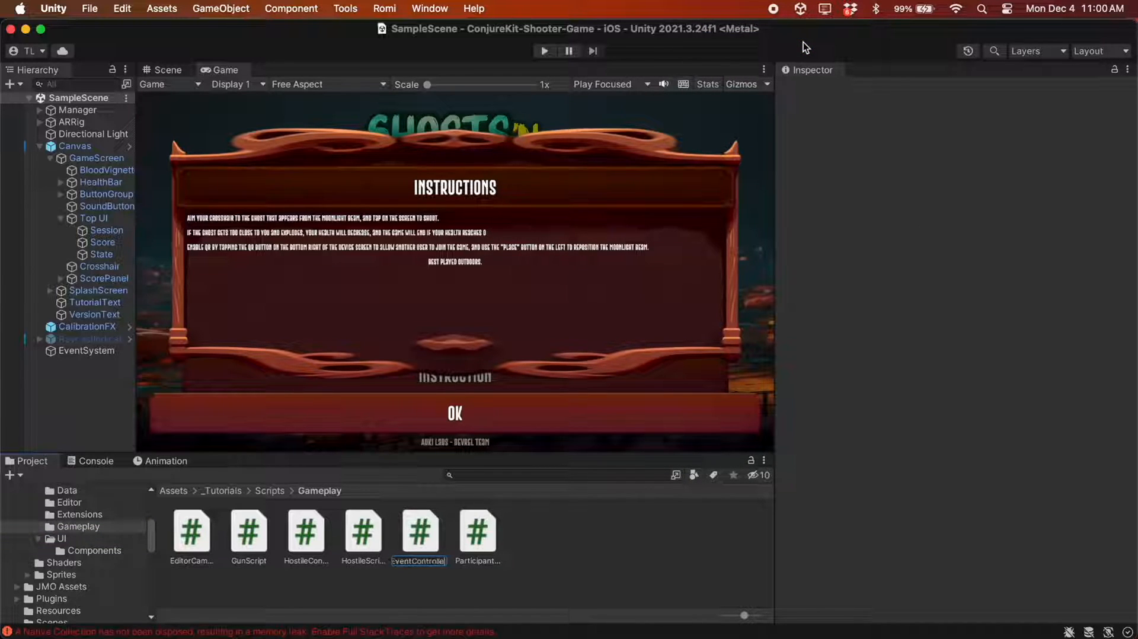
{"action": "left_click", "coordinate": [248, 527]}
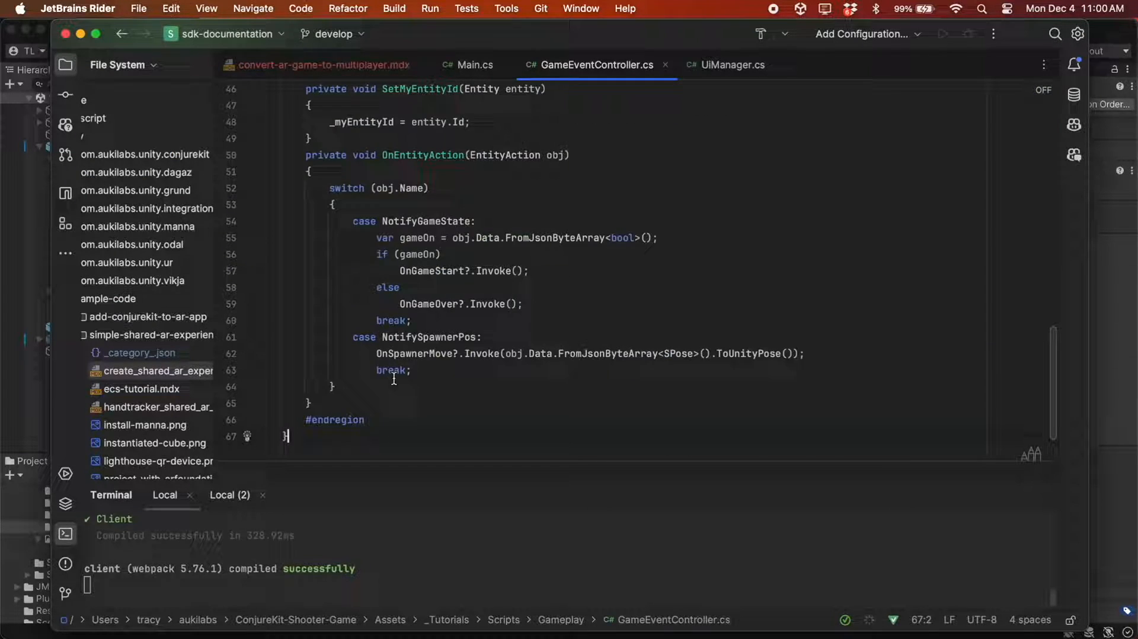
{"action": "scroll", "scroll_direction": "up", "scroll_amount": 3}
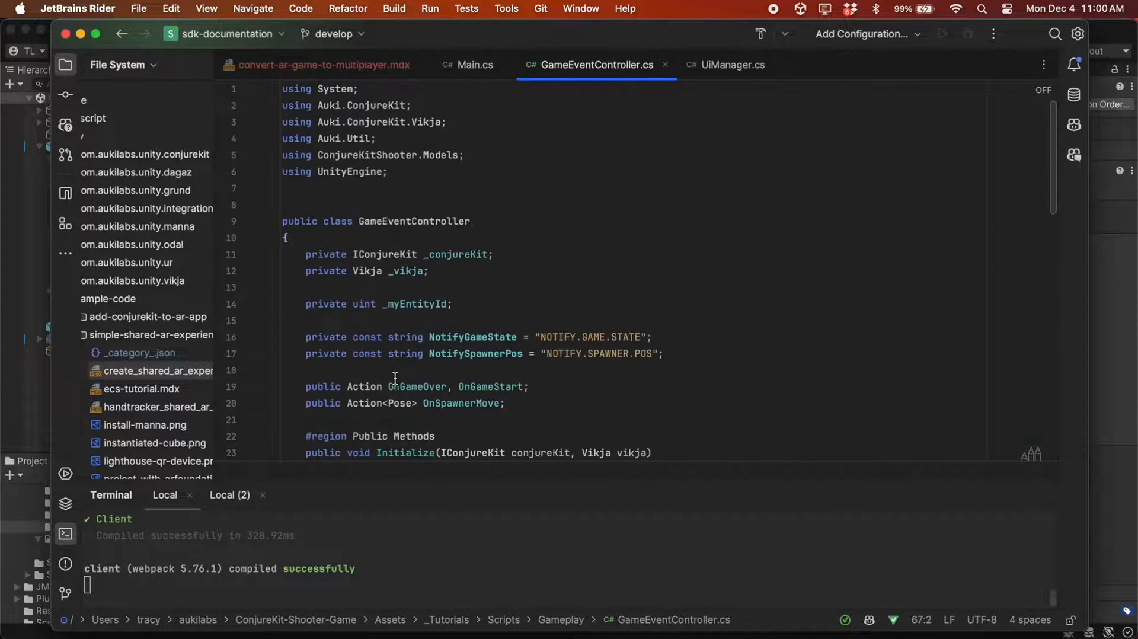
{"action": "scroll", "scroll_direction": "down", "scroll_amount": 3}
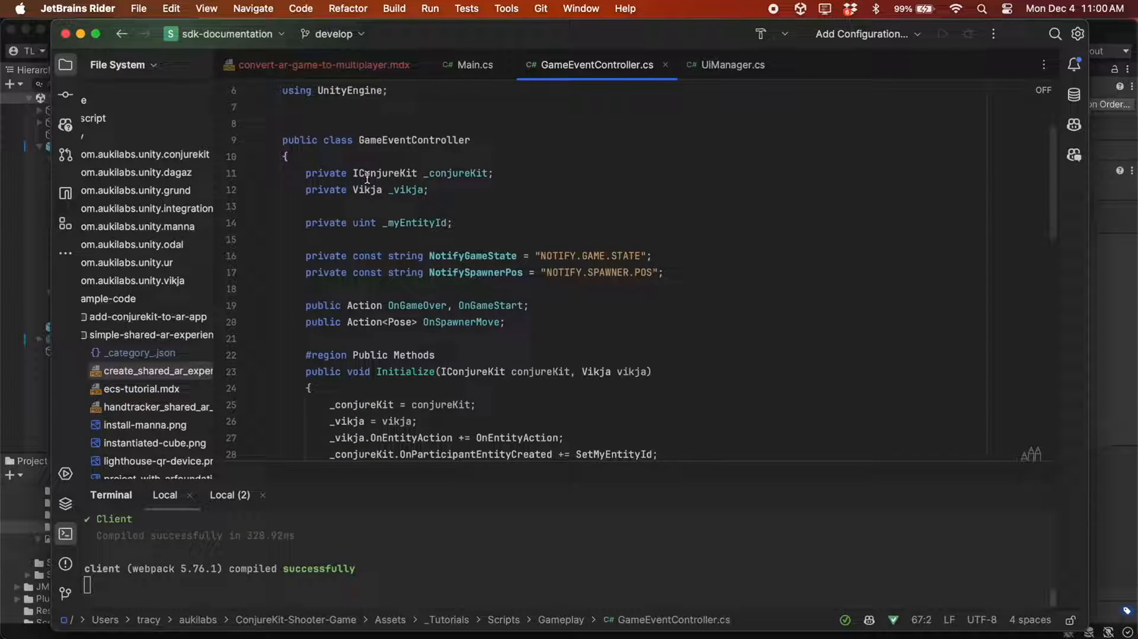
{"action": "scroll", "scroll_direction": "down", "scroll_amount": 3}
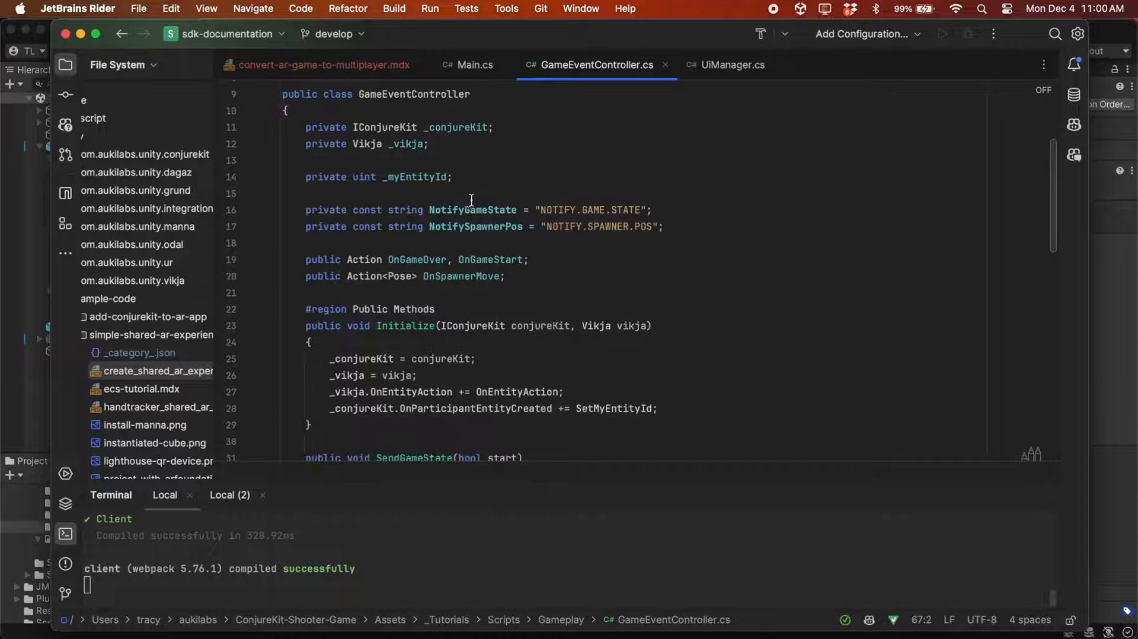
{"action": "mouse_move", "coordinate": [702, 222]}
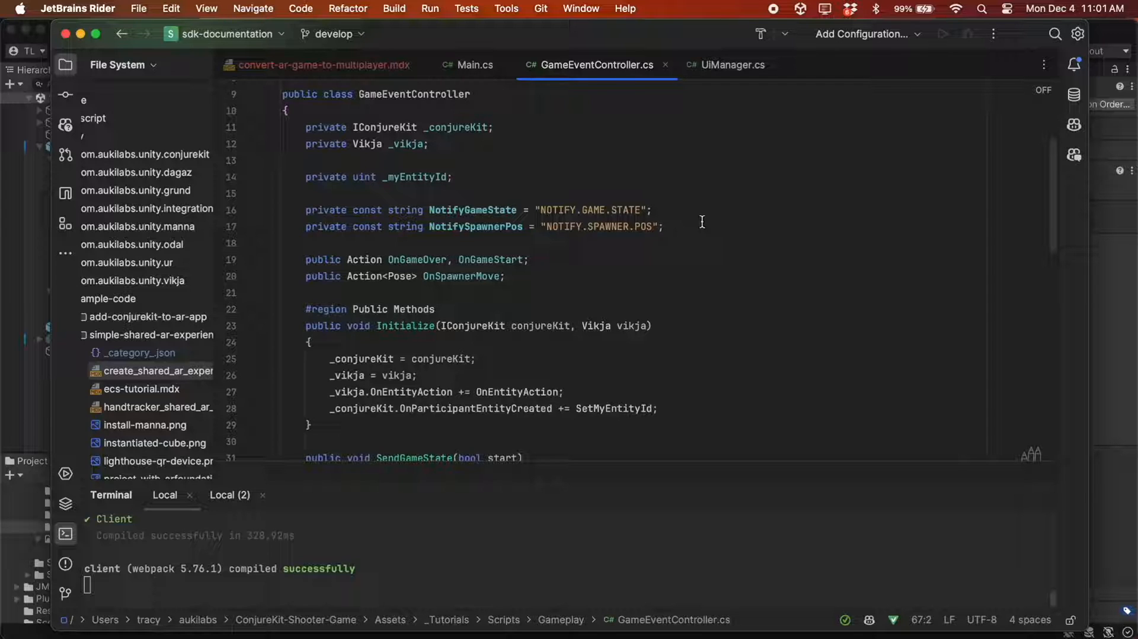
{"action": "mouse_move", "coordinate": [545, 276]}
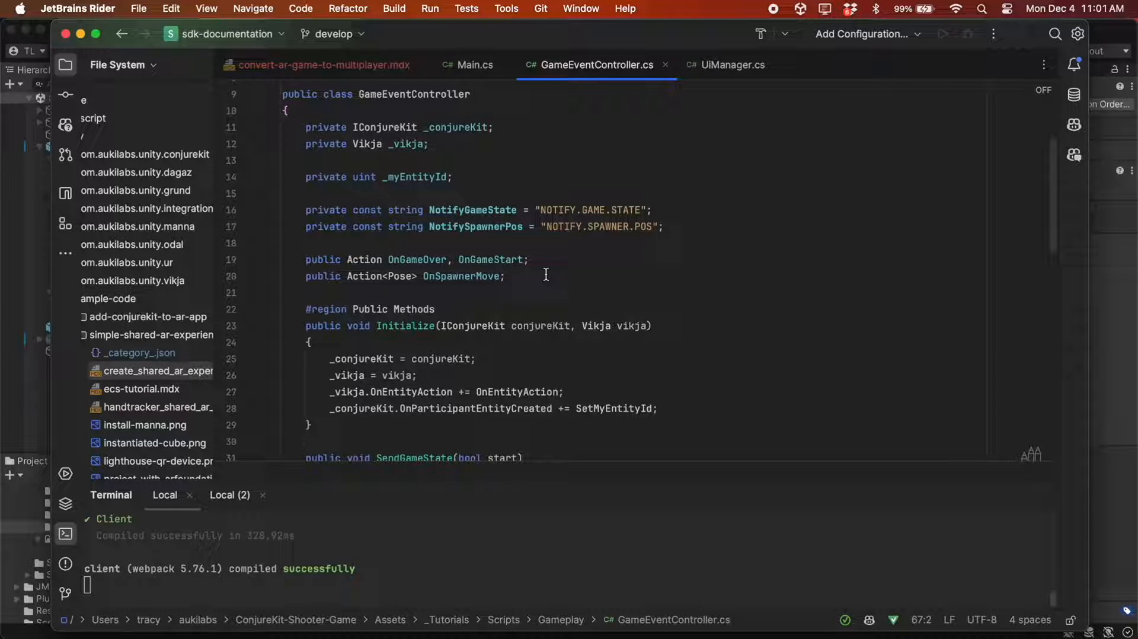
{"action": "scroll", "scroll_direction": "down", "scroll_amount": 3}
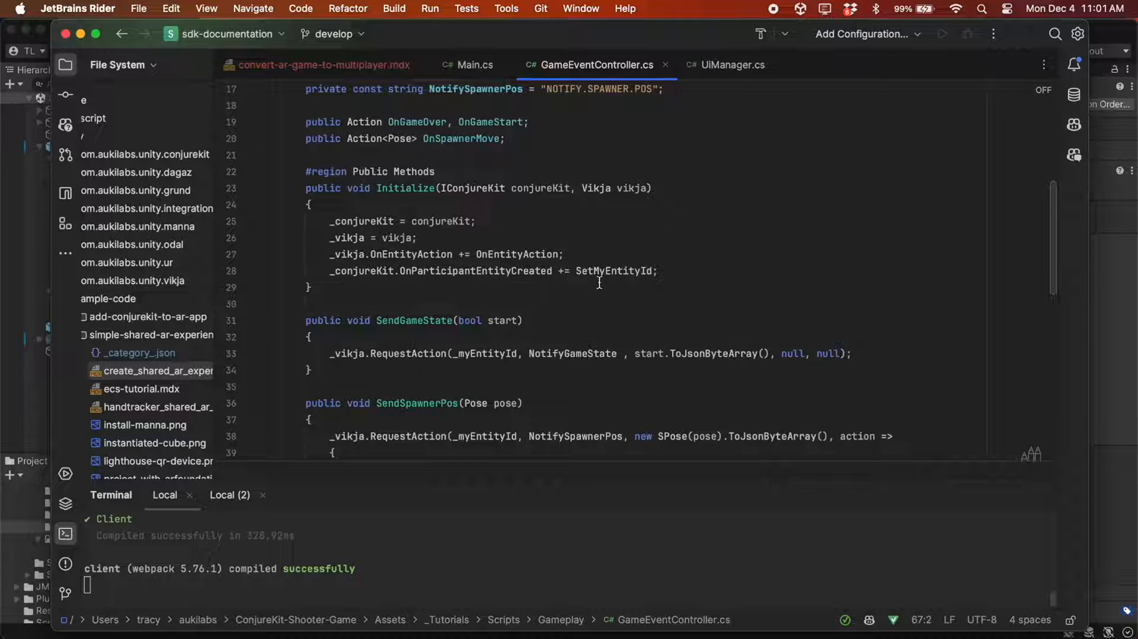
{"action": "mouse_move", "coordinate": [628, 293]}
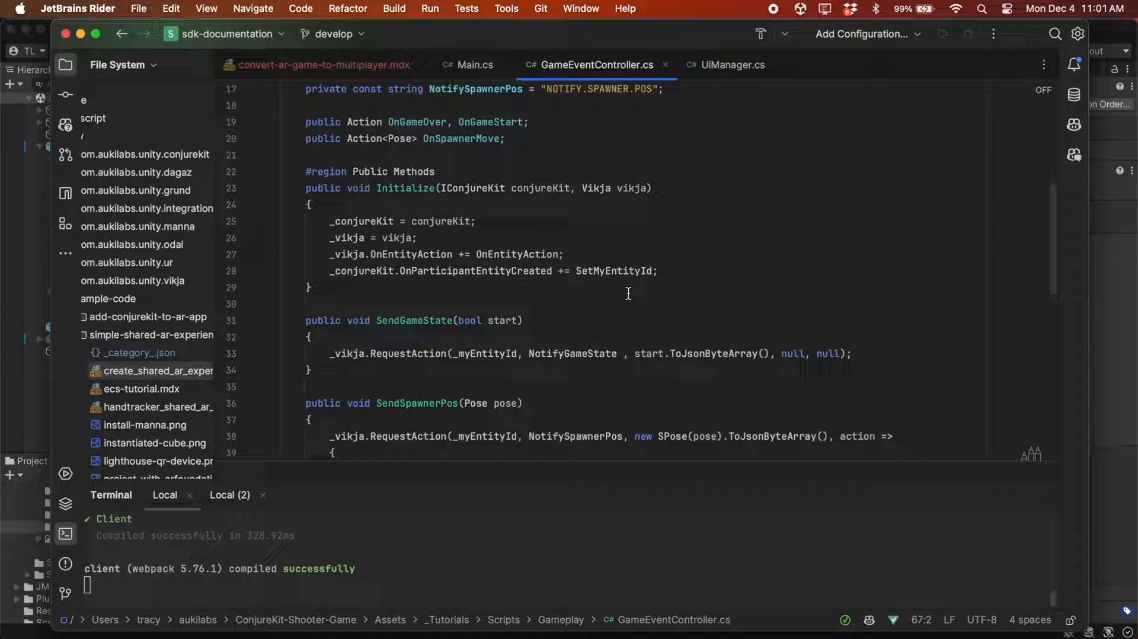
{"action": "scroll", "scroll_direction": "down", "scroll_amount": 3}
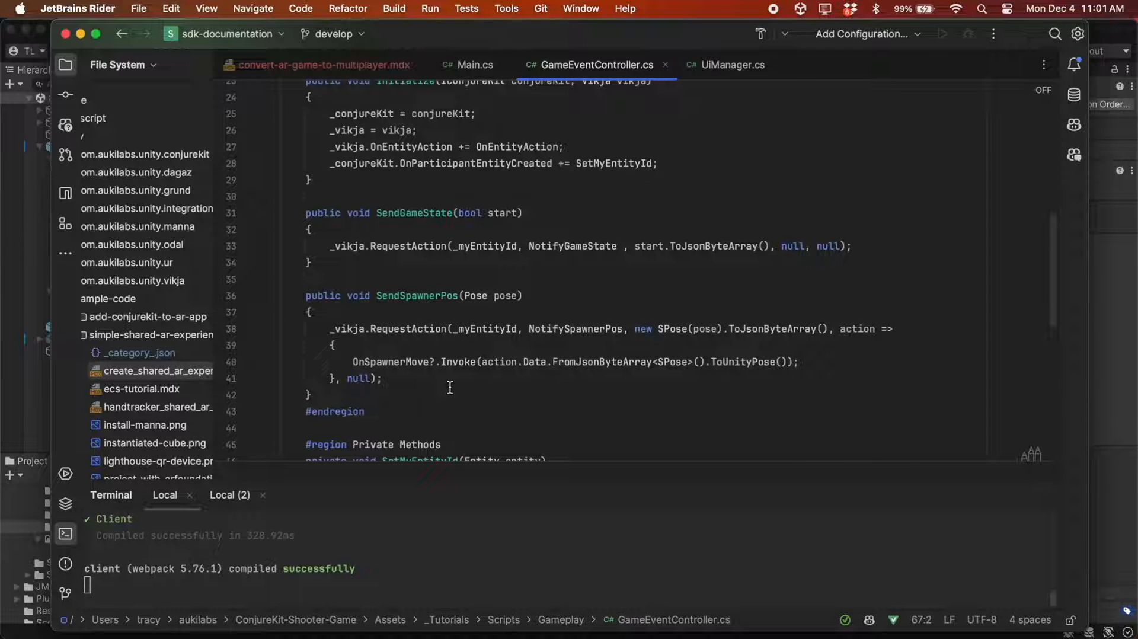
{"action": "scroll", "scroll_direction": "down", "scroll_amount": 3}
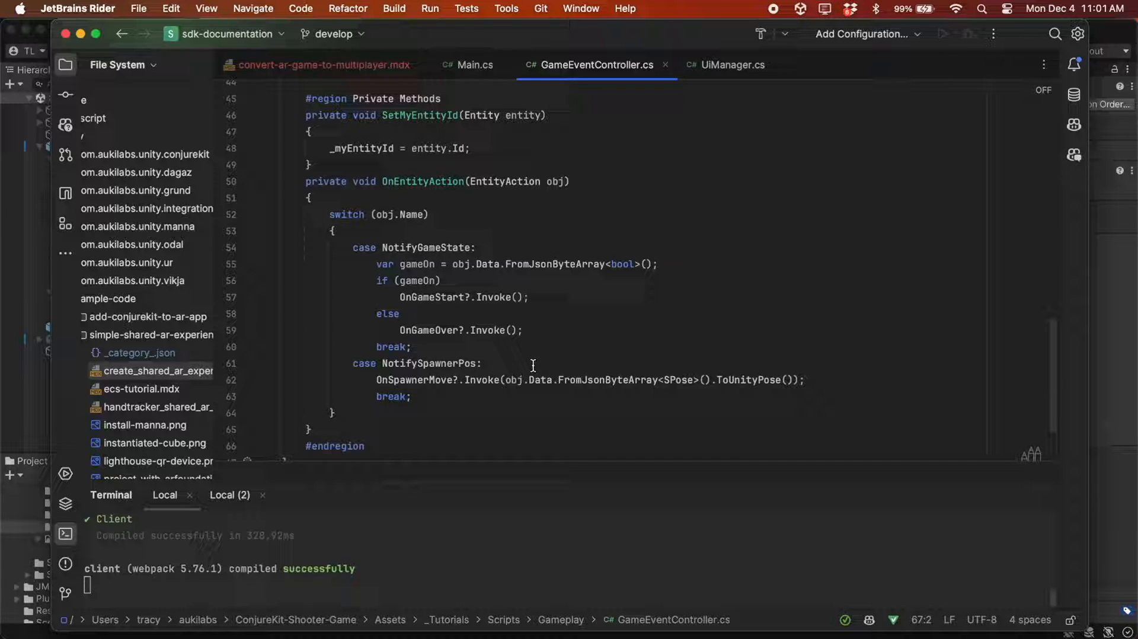
{"action": "scroll", "scroll_direction": "up", "scroll_amount": 3}
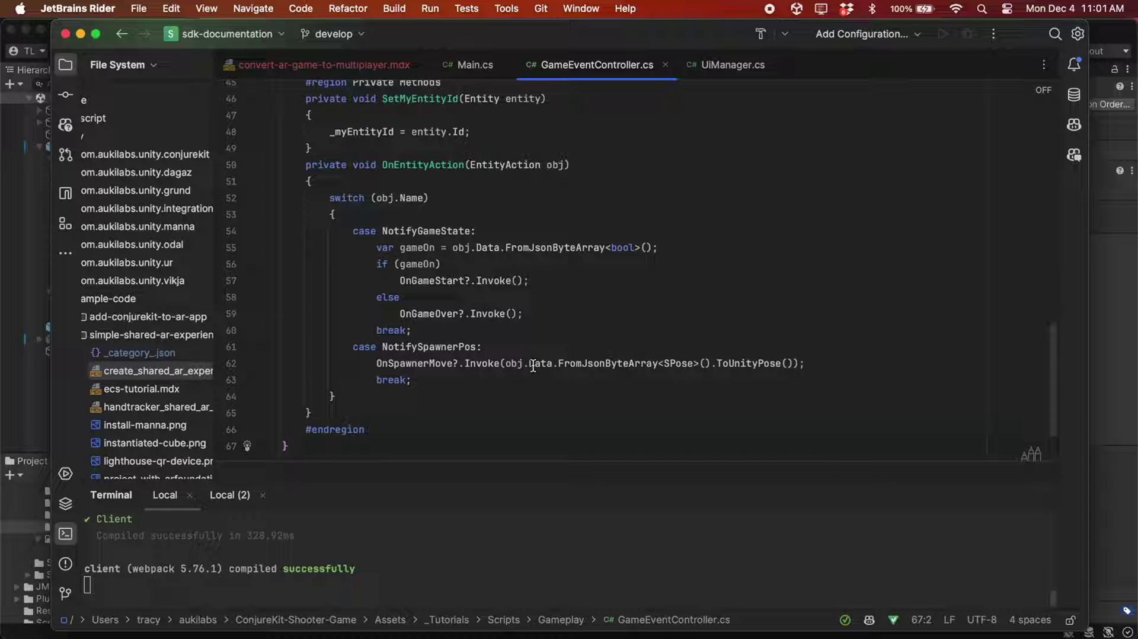
{"action": "mouse_move", "coordinate": [474, 65]}
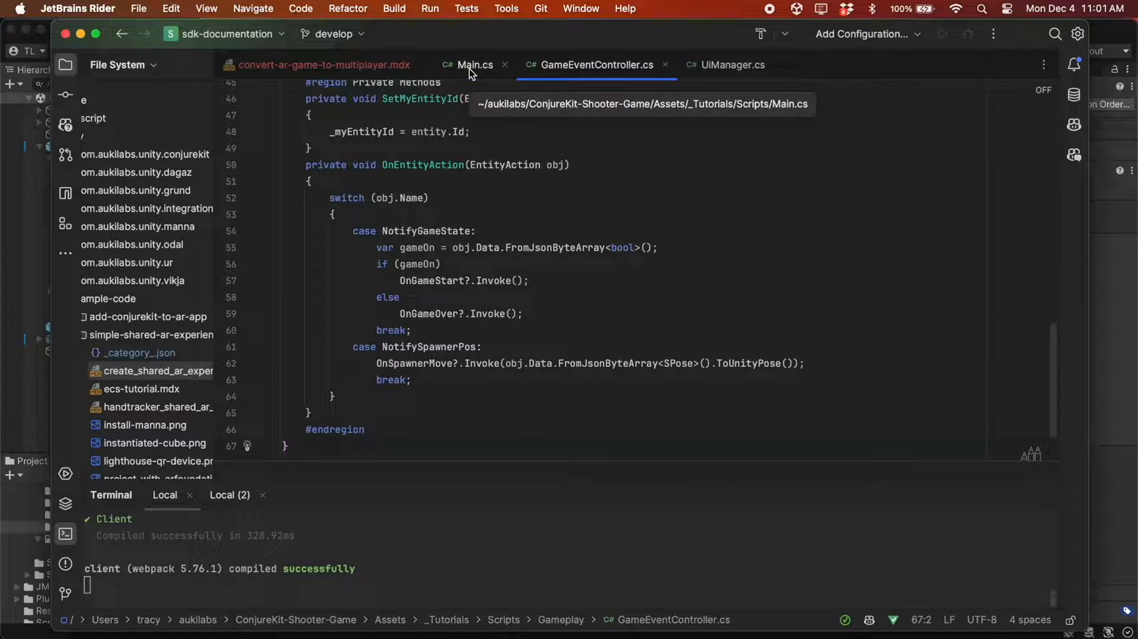
- Add a new _gameEventController field and call Initialize(_conjureKit, _vikja) in Start
{"action": "left_click", "coordinate": [475, 64]}
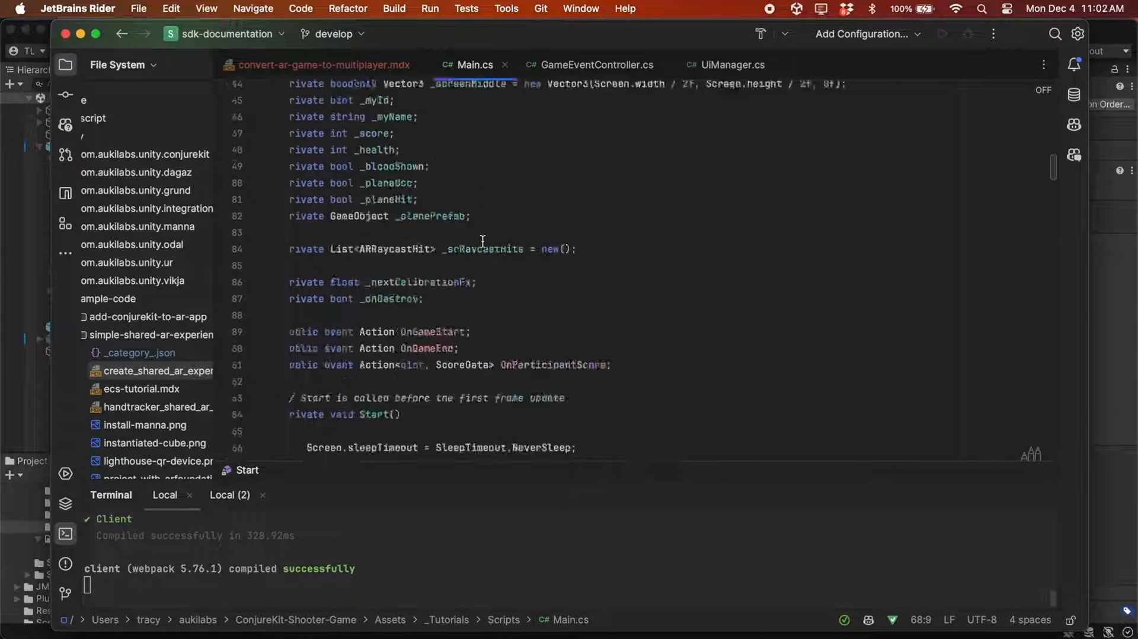
{"action": "scroll", "scroll_direction": "up", "scroll_amount": 3}
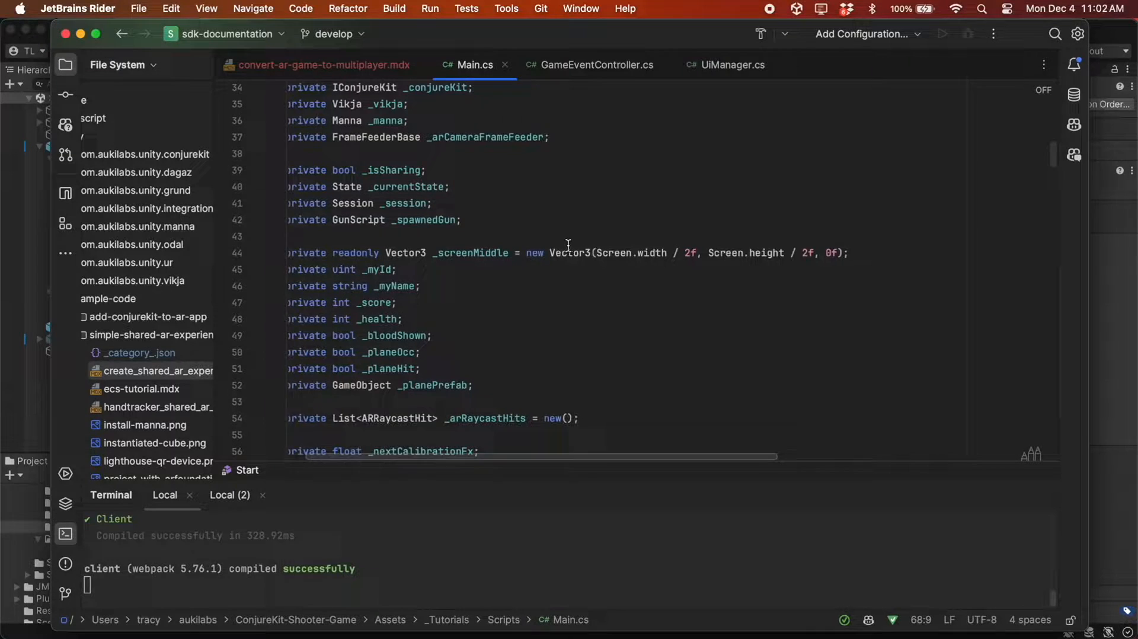
{"action": "type", "text": "private GameEventController"}
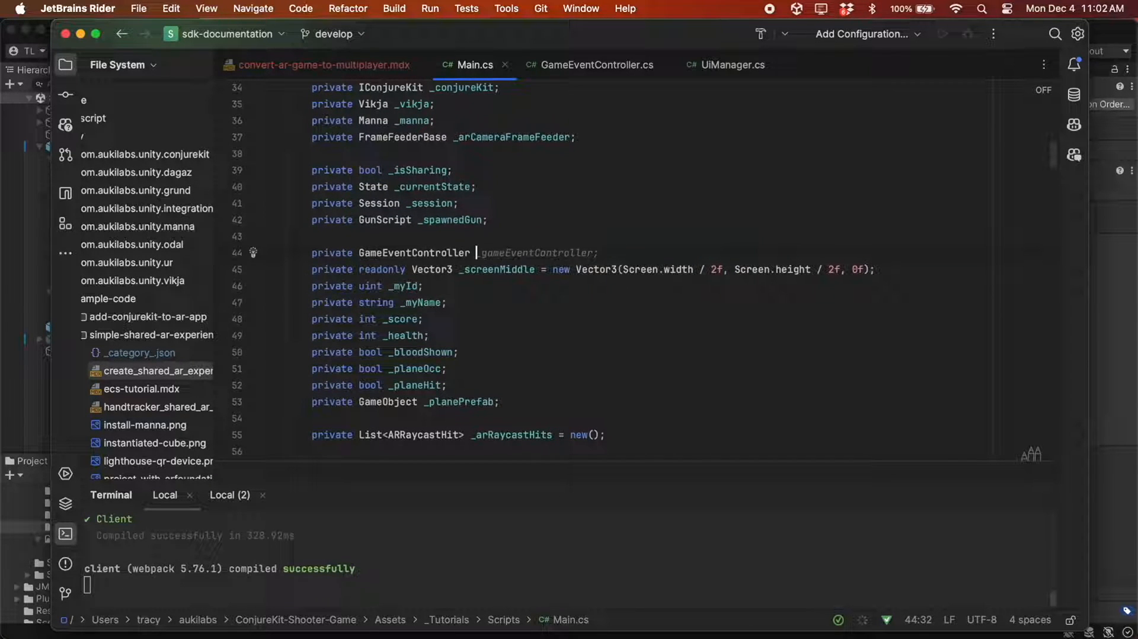
{"action": "type", "text": "_gameEventController"}
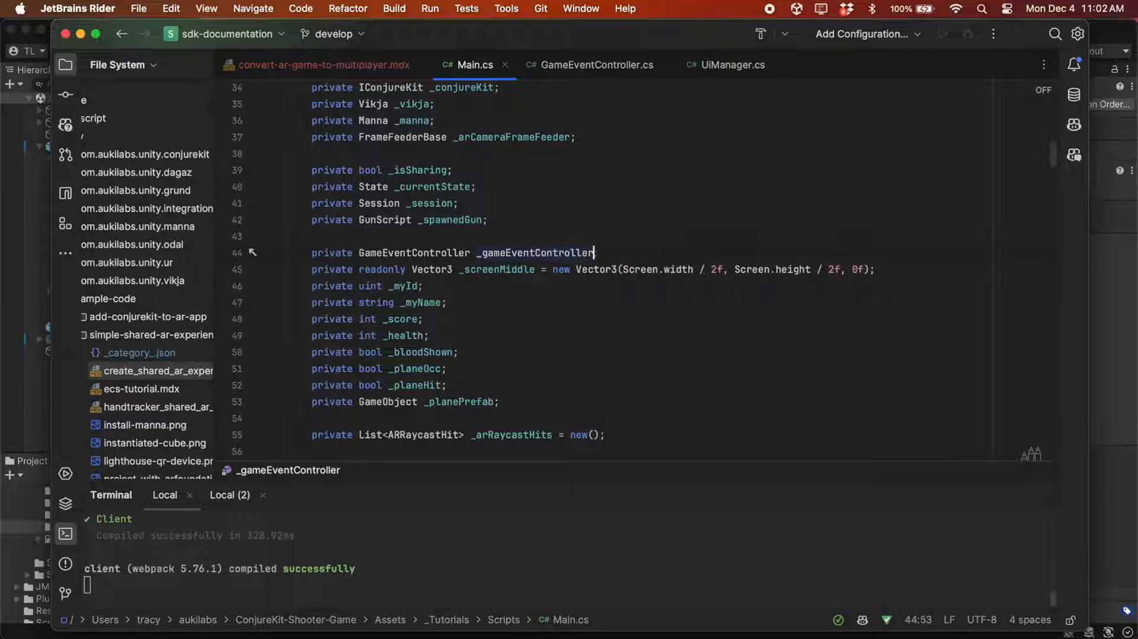
{"action": "type", "text": "= new();"}
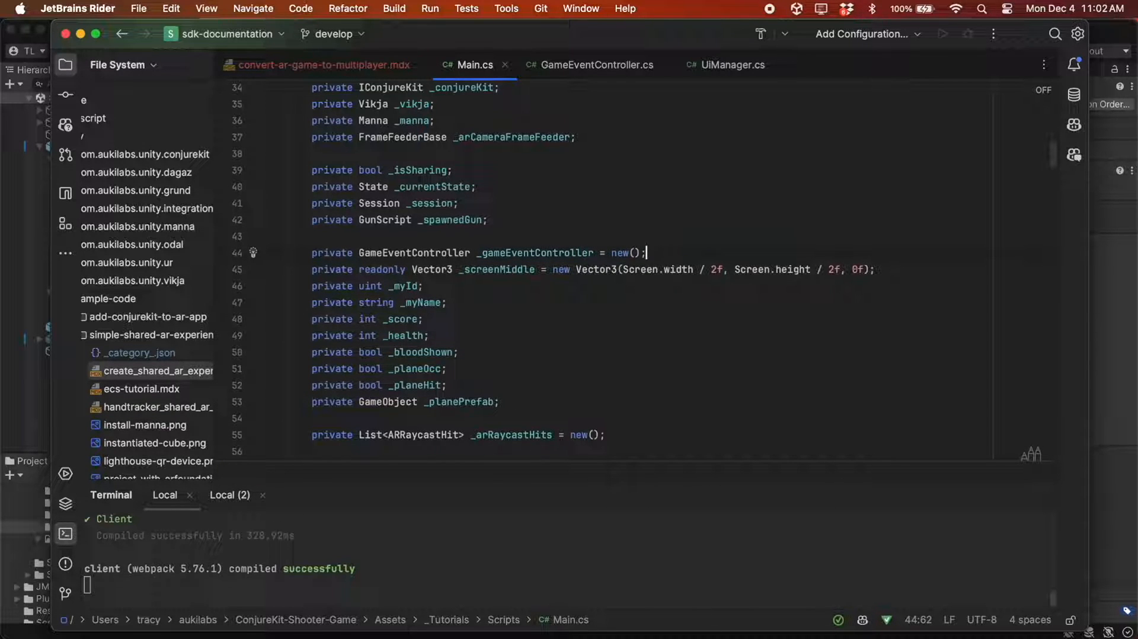
{"action": "scroll", "scroll_direction": "down", "scroll_amount": 3}
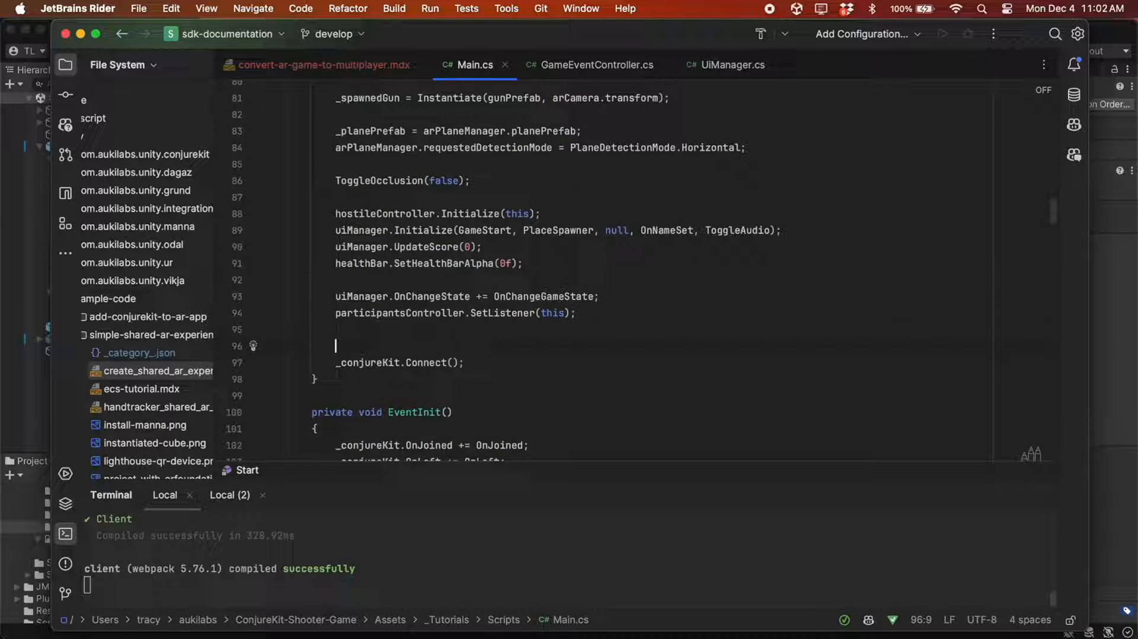
{"action": "type", "text": "_gameEventController.Initialize(_conjureKit, _vikja);"}
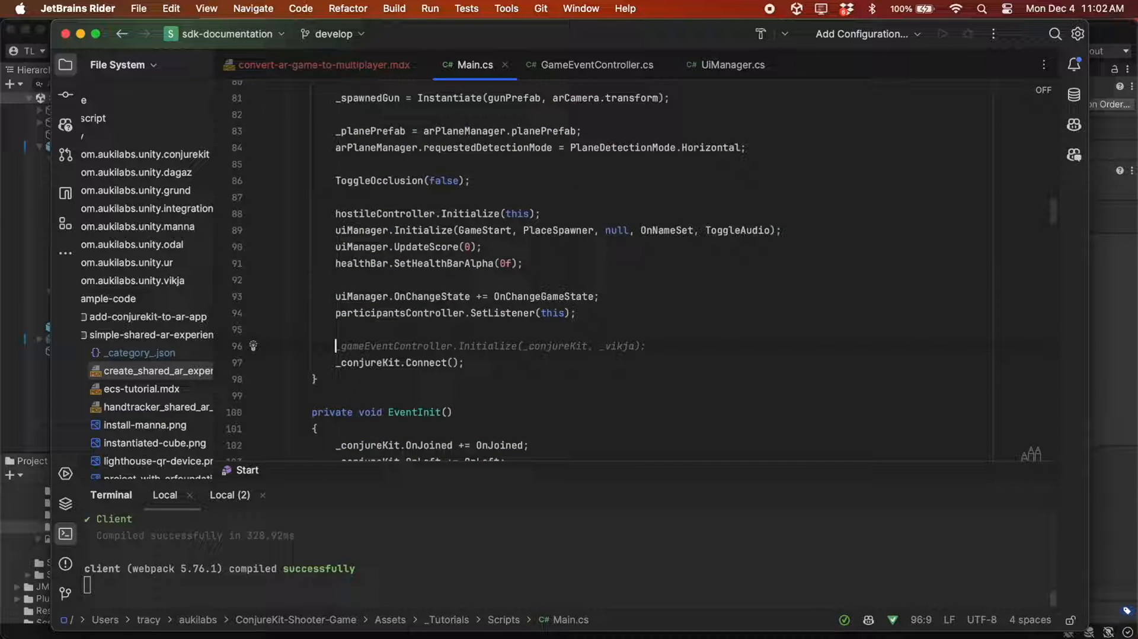
- In OnJoined, assign the controller's OnGameStart and OnGameOver = GameOver callbacks
{"action": "scroll", "scroll_direction": "down", "scroll_amount": 3}
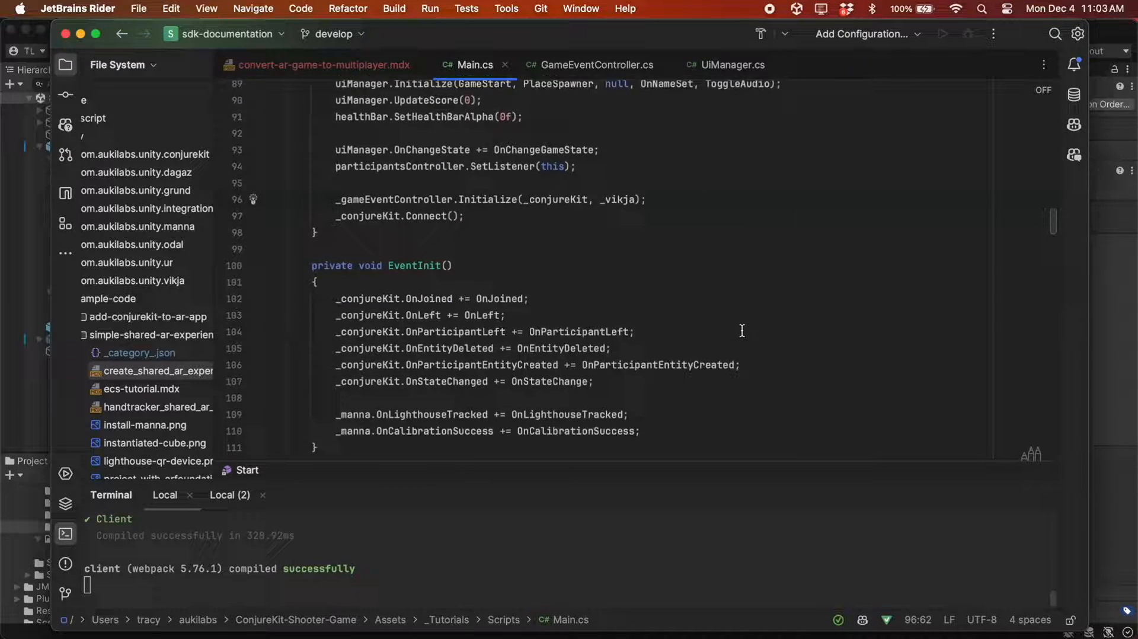
{"action": "scroll", "scroll_direction": "down", "scroll_amount": 3}
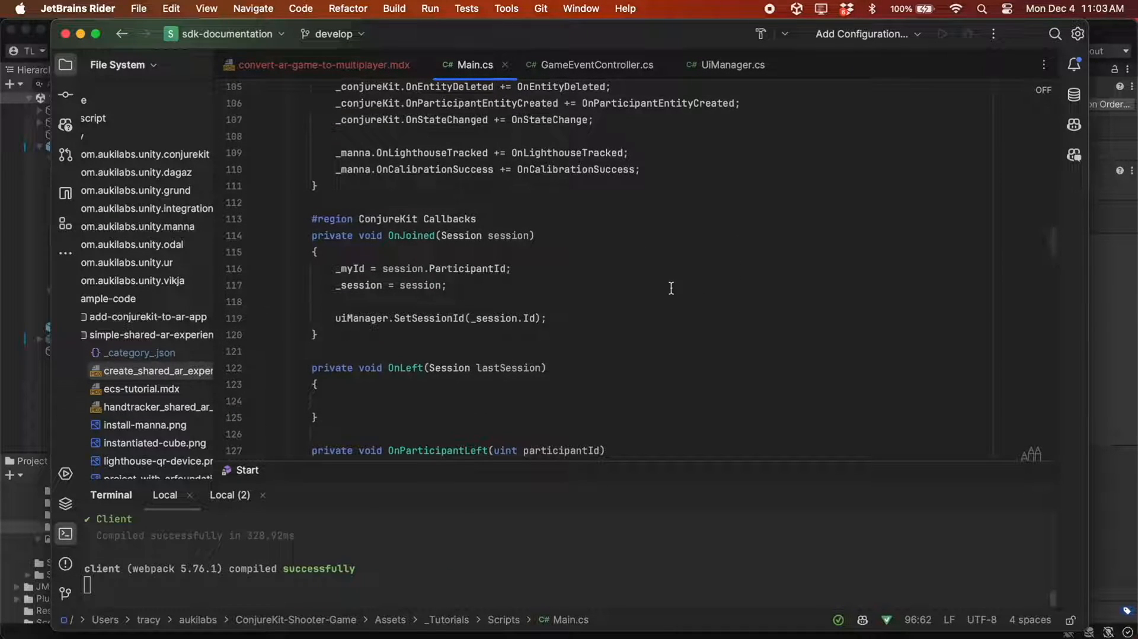
{"action": "type", "text": "_ga"}
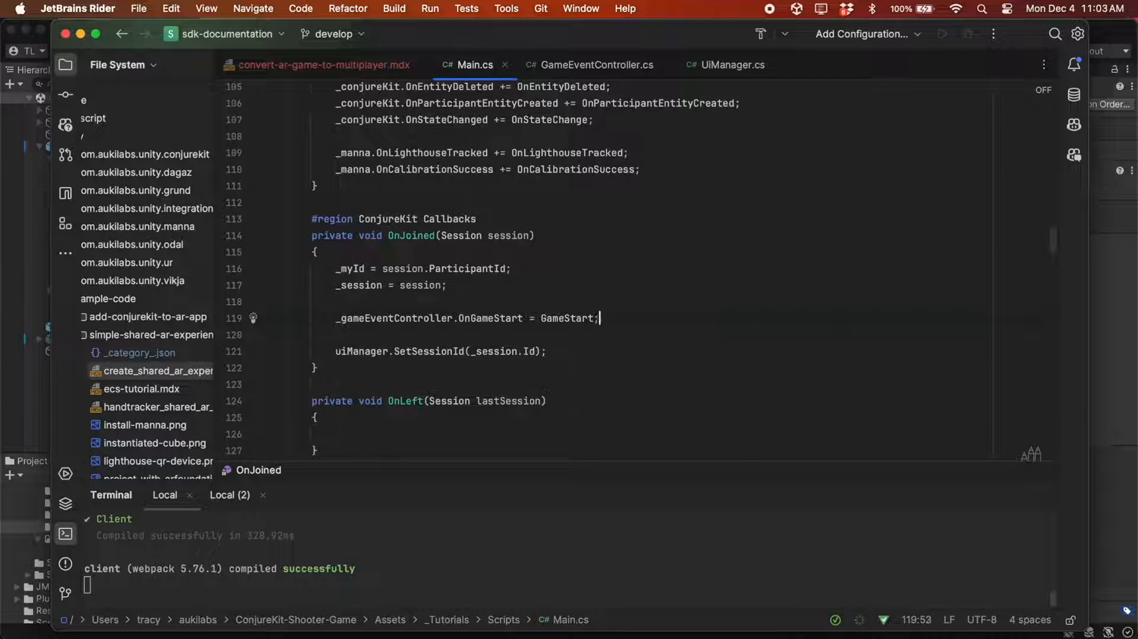
{"action": "type", "text": "_gameEventController.OnGameOver = GameOver;"}
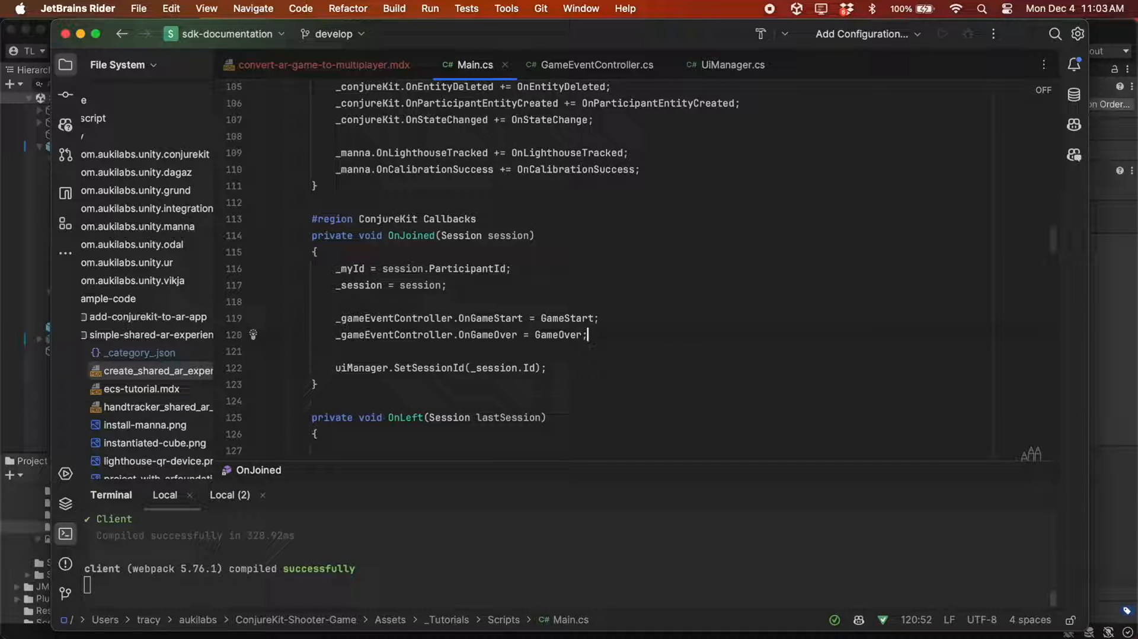
{"action": "scroll", "scroll_direction": "up", "scroll_amount": 3}
{"action": "type", "text": "private bool"}
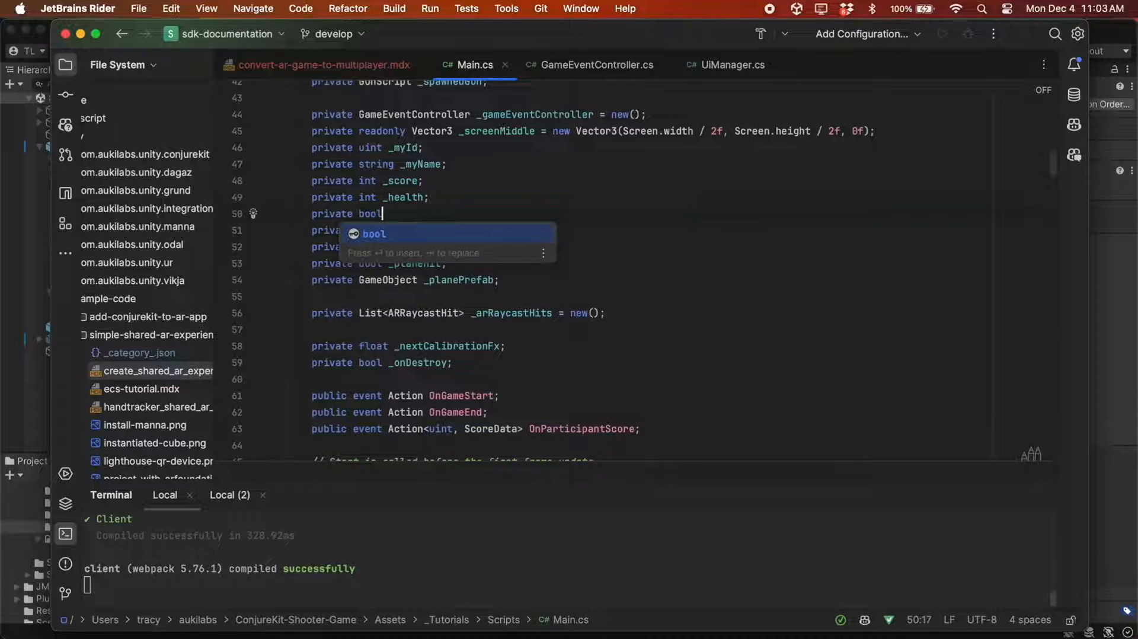
- Add a _spawner flag and SendGameStart/SendGameOver methods, used in uiManager.Initialize and OnHit
{"action": "type", "text": "_spawner"}
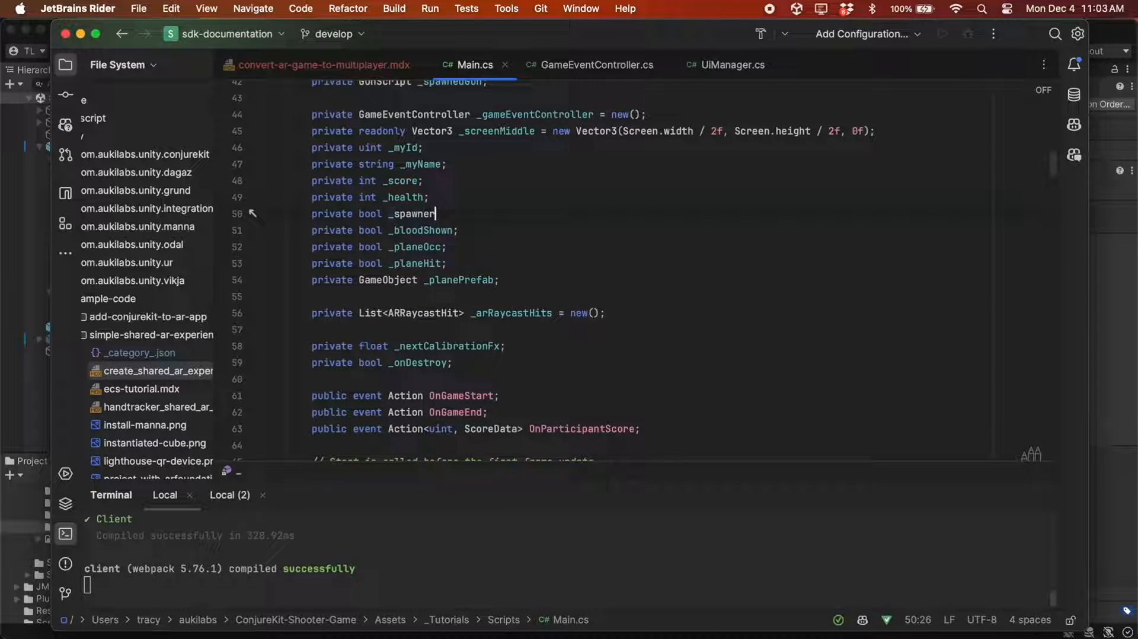
{"action": "left_click", "coordinate": [569, 320]}
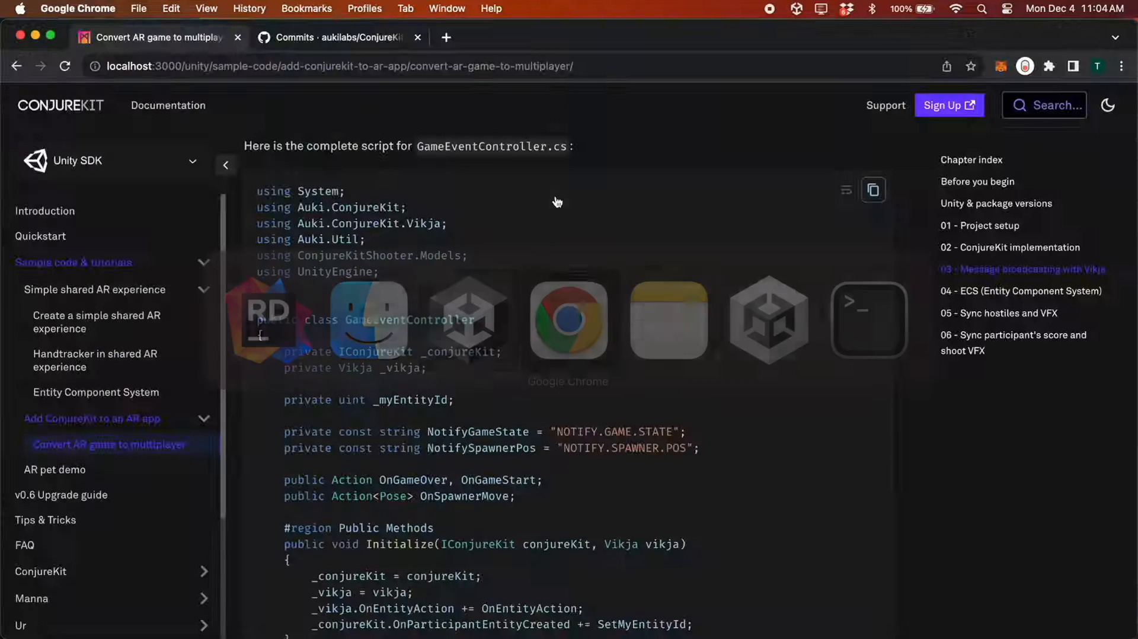
{"action": "scroll", "scroll_direction": "down", "scroll_amount": 3}
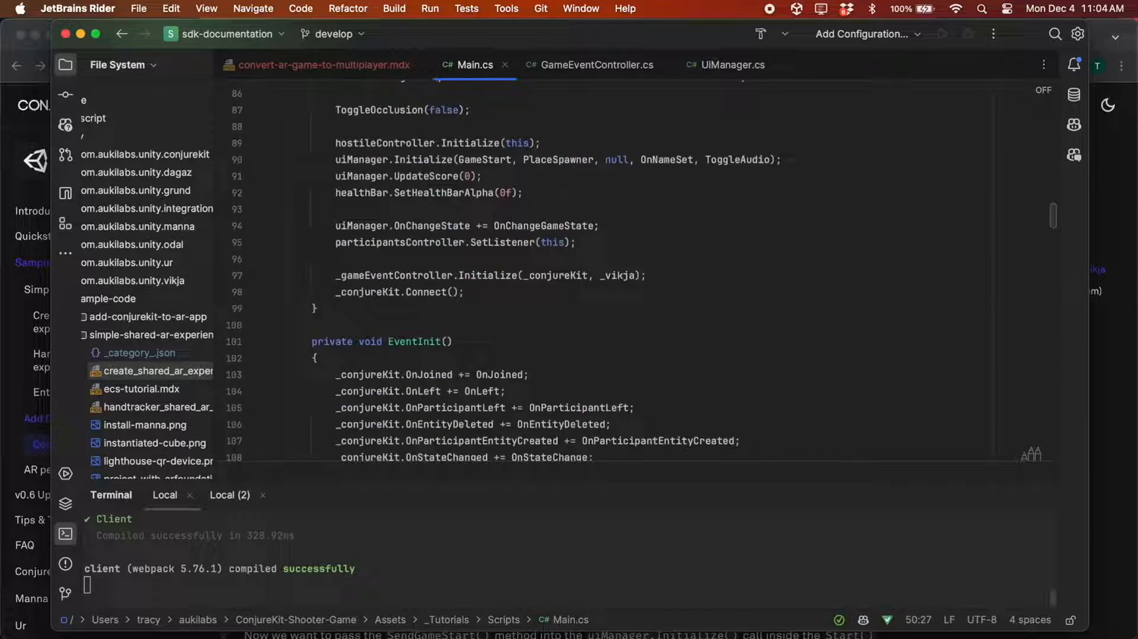
{"action": "scroll", "scroll_direction": "down", "scroll_amount": 3}
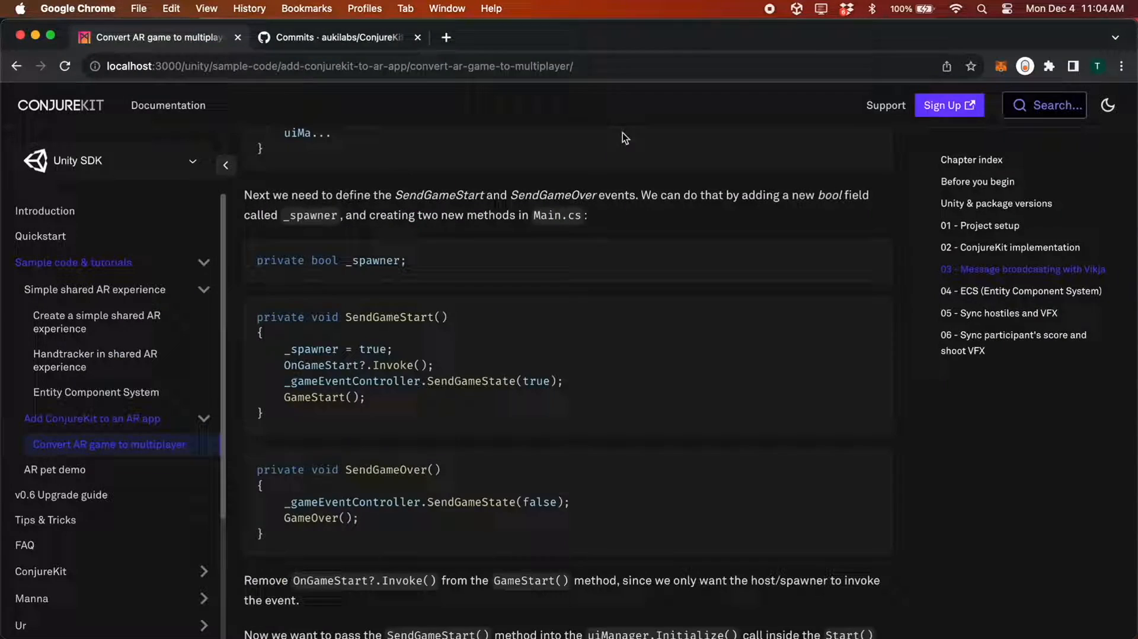
{"action": "scroll", "scroll_direction": "down", "scroll_amount": 3}
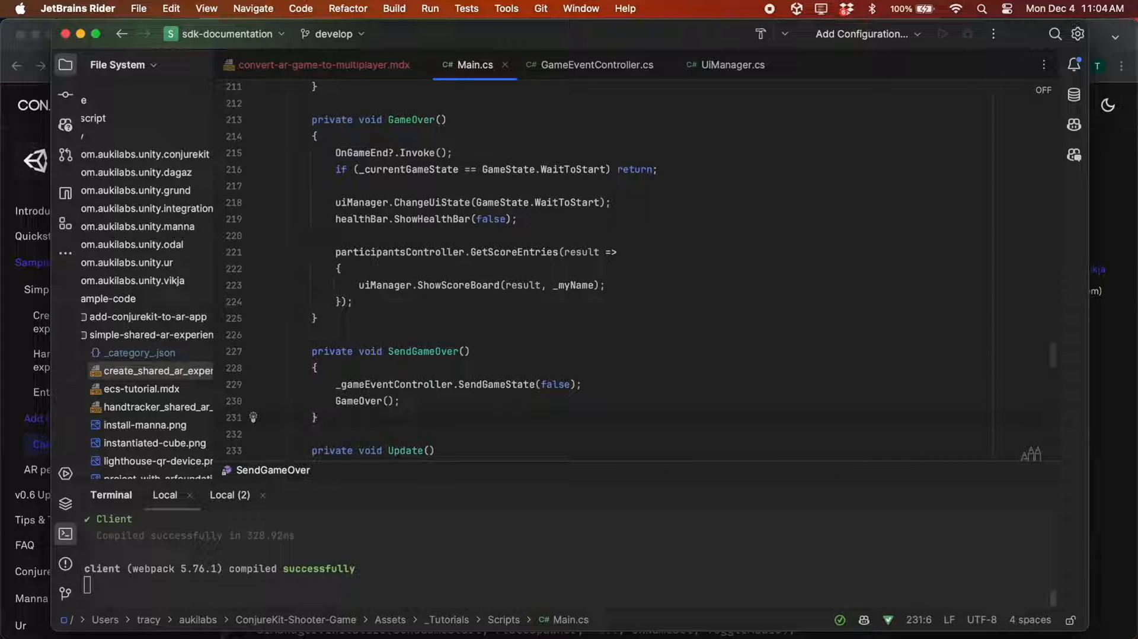
{"action": "scroll", "scroll_direction": "up", "scroll_amount": 3}
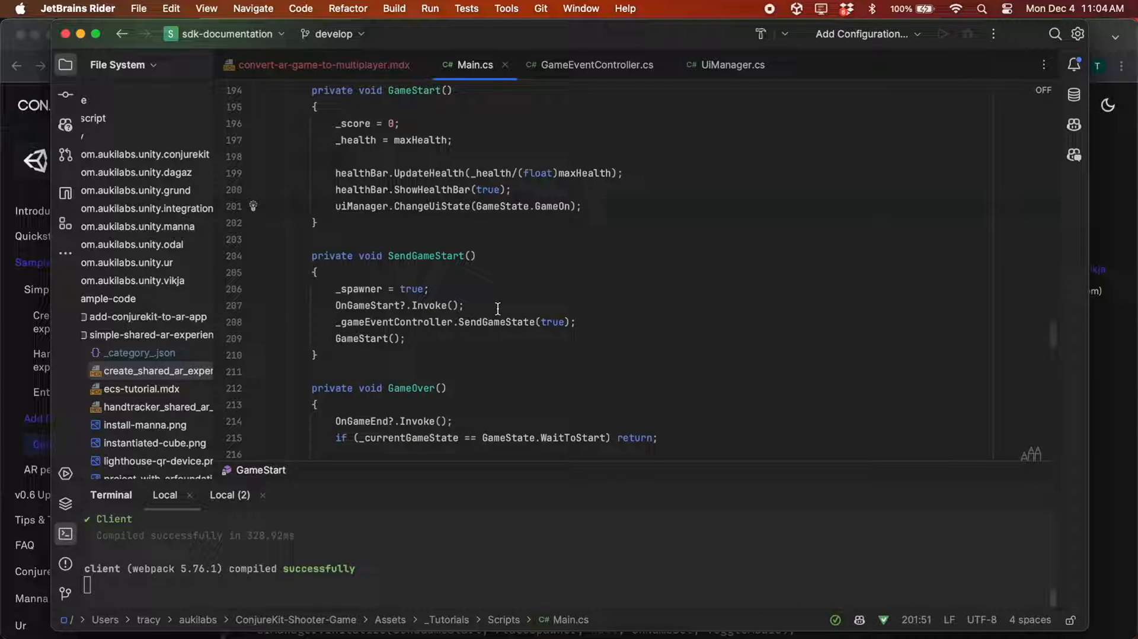
{"action": "scroll", "scroll_direction": "up", "scroll_amount": 3}
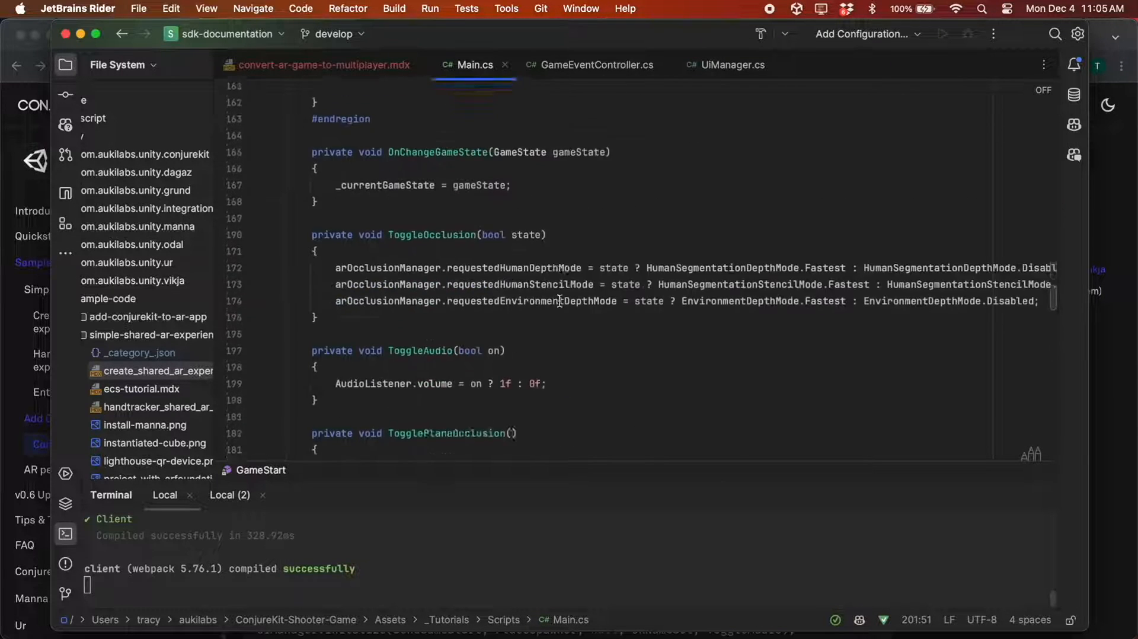
{"action": "scroll", "scroll_direction": "up", "scroll_amount": 3}
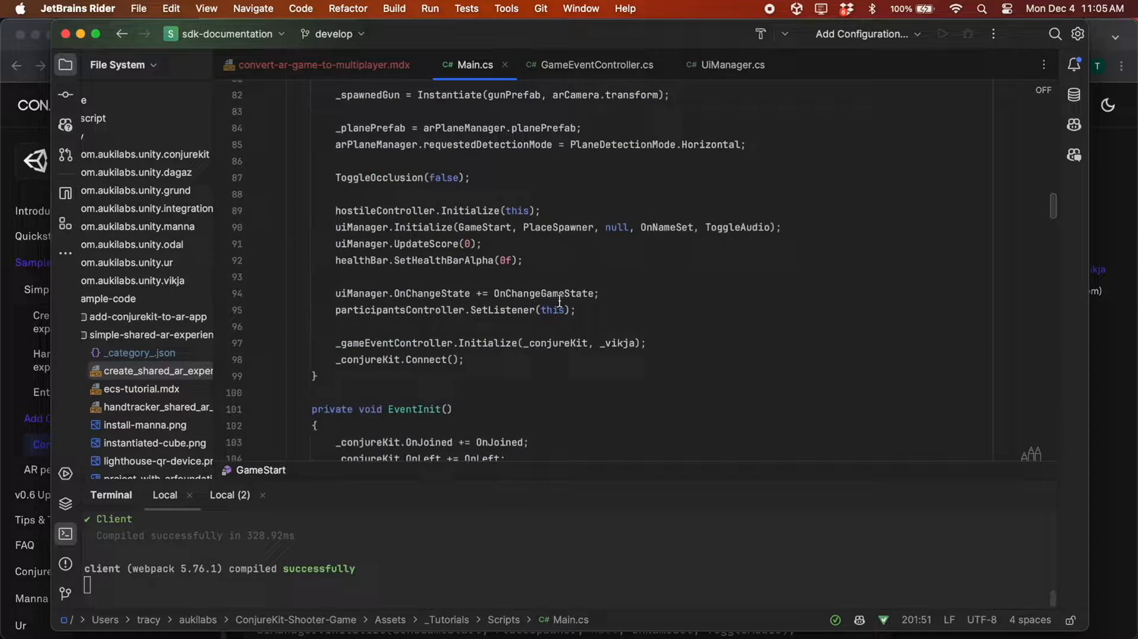
{"action": "scroll", "scroll_direction": "up", "scroll_amount": 3}
{"action": "type", "text": "Send"}
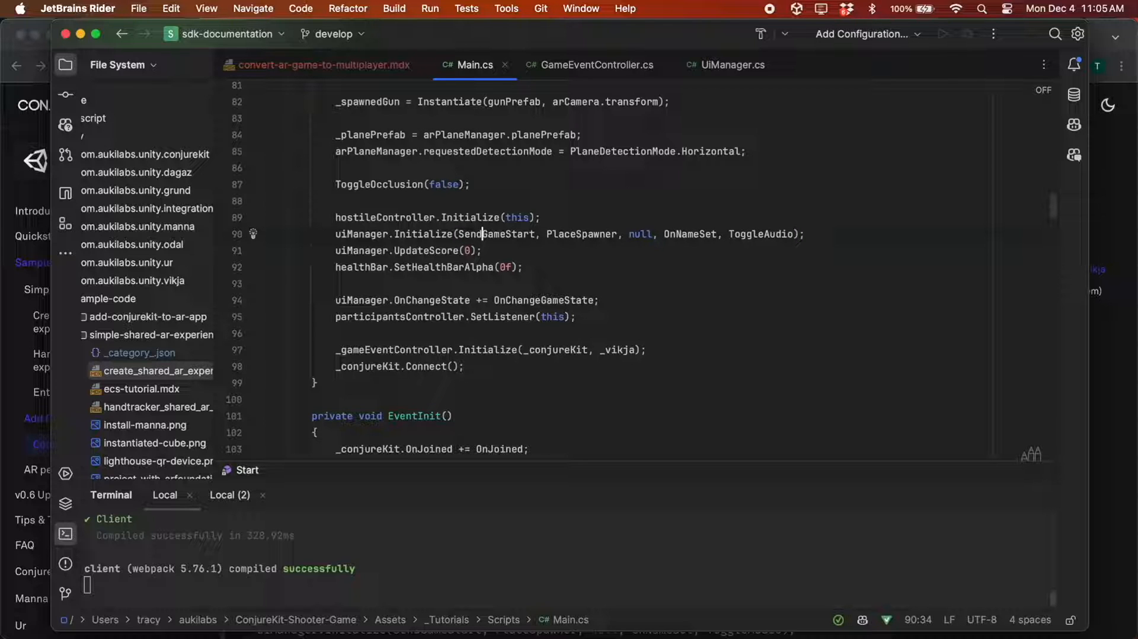
{"action": "scroll", "scroll_direction": "down", "scroll_amount": 3}
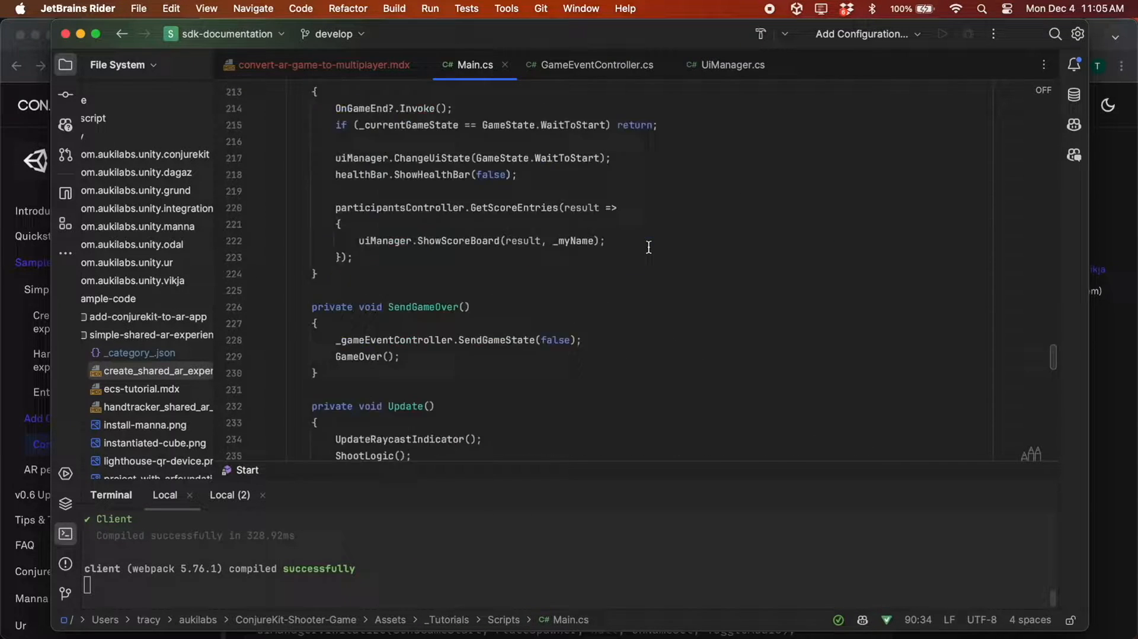
{"action": "scroll", "scroll_direction": "down", "scroll_amount": 3}
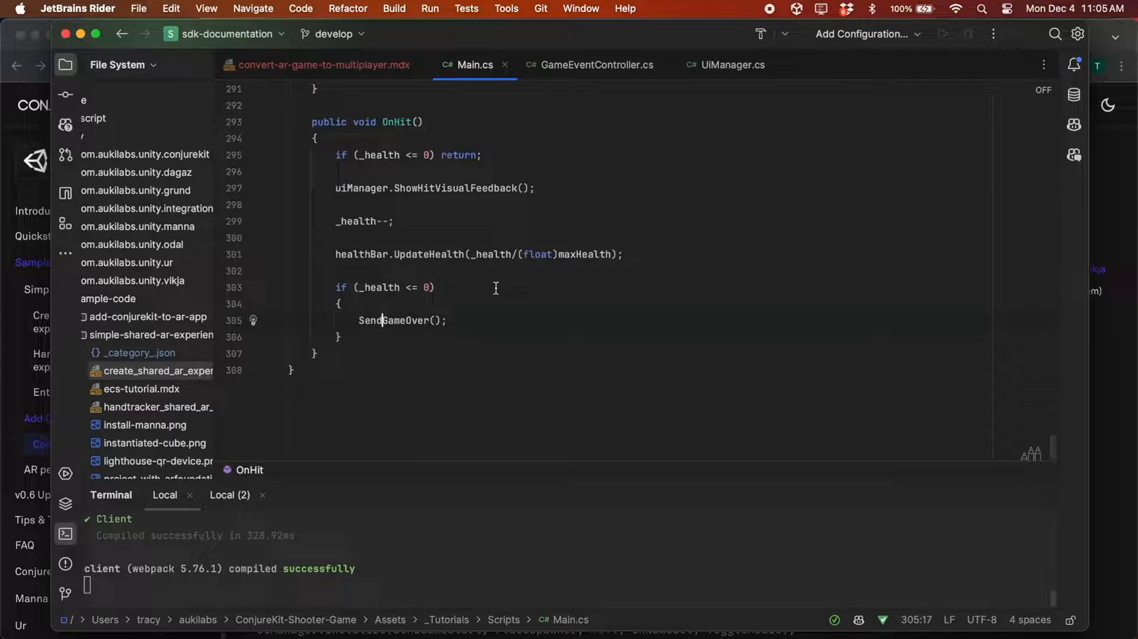
- Call SendSpawnerPos(pose) in PlaceSpawner and move hostileController on OnSpawnerMove in EventInit
{"action": "scroll", "scroll_direction": "up", "scroll_amount": 3}
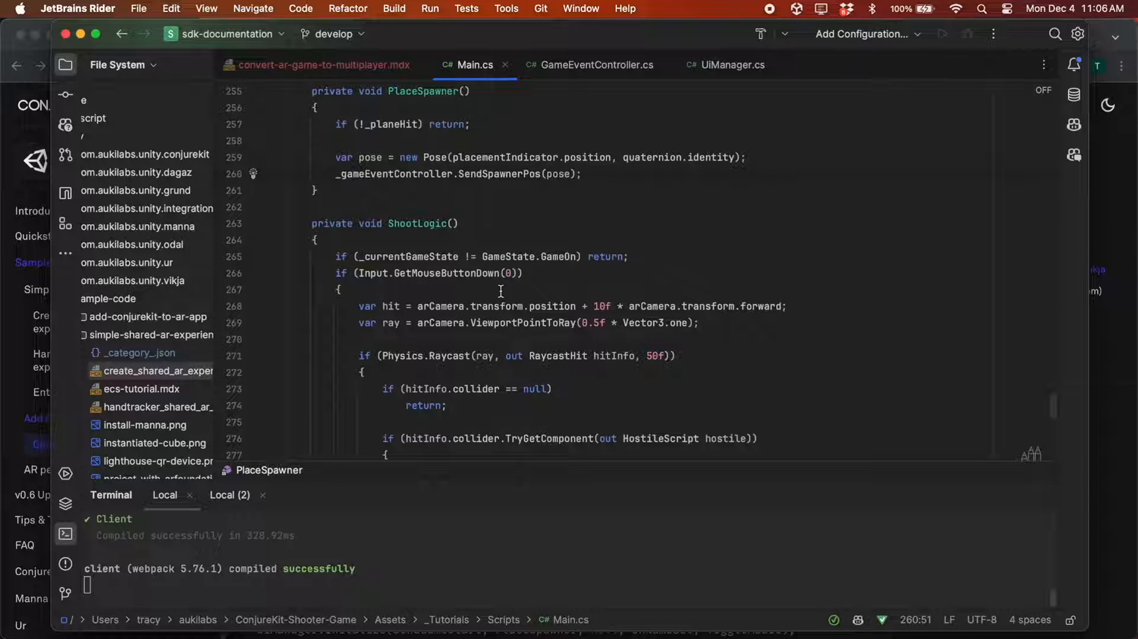
{"action": "scroll", "scroll_direction": "up", "scroll_amount": 3}
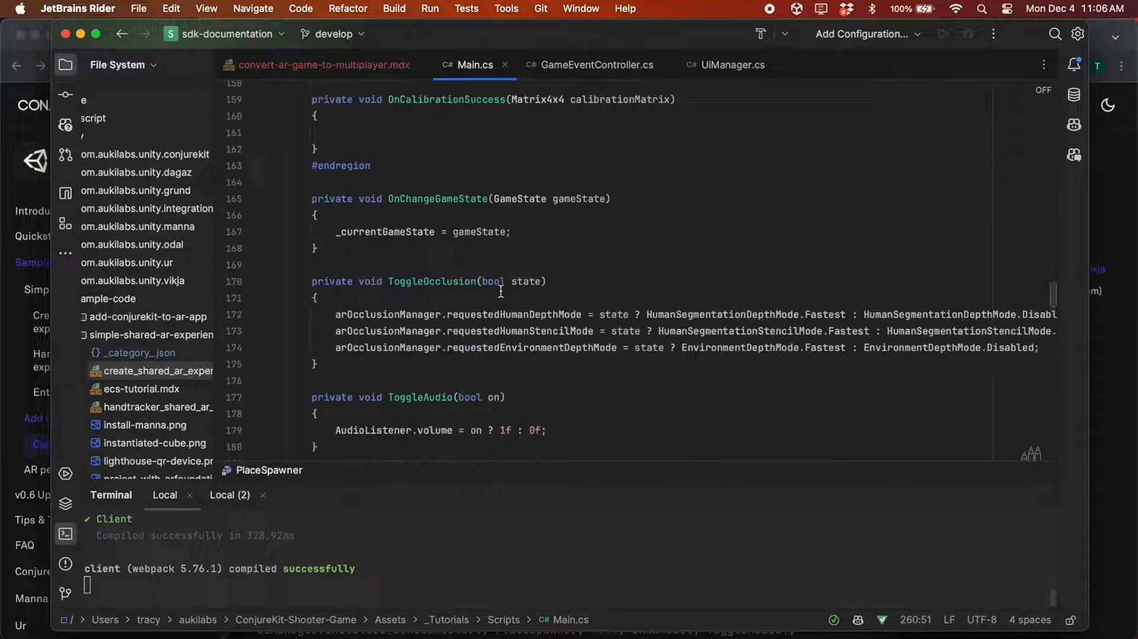
{"action": "scroll", "scroll_direction": "up", "scroll_amount": 3}
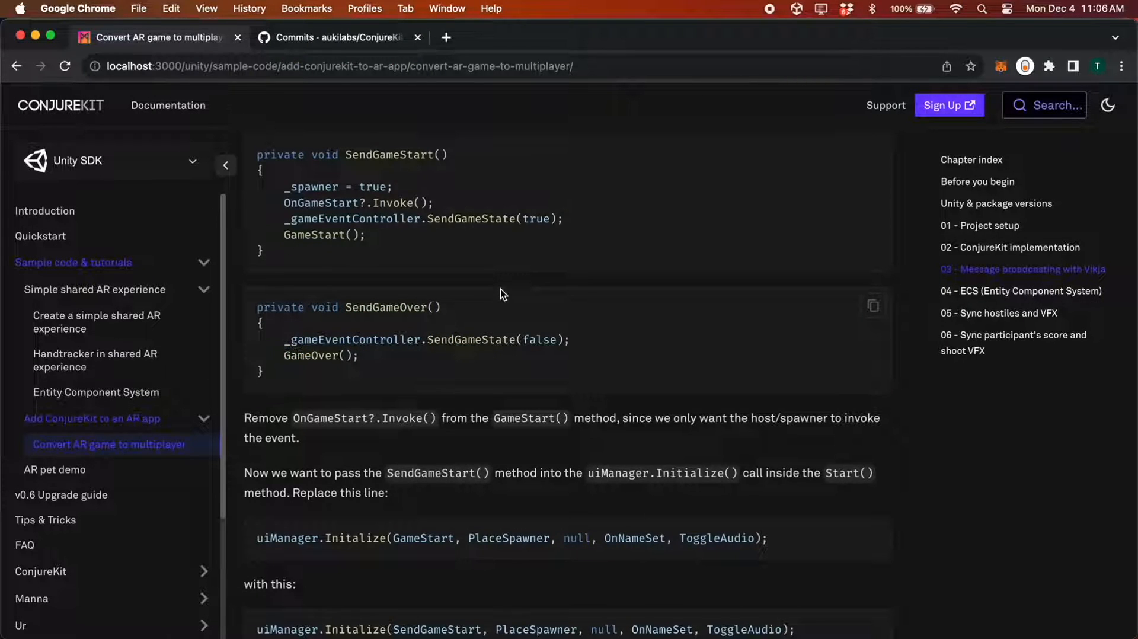
{"action": "scroll", "scroll_direction": "down", "scroll_amount": 3}
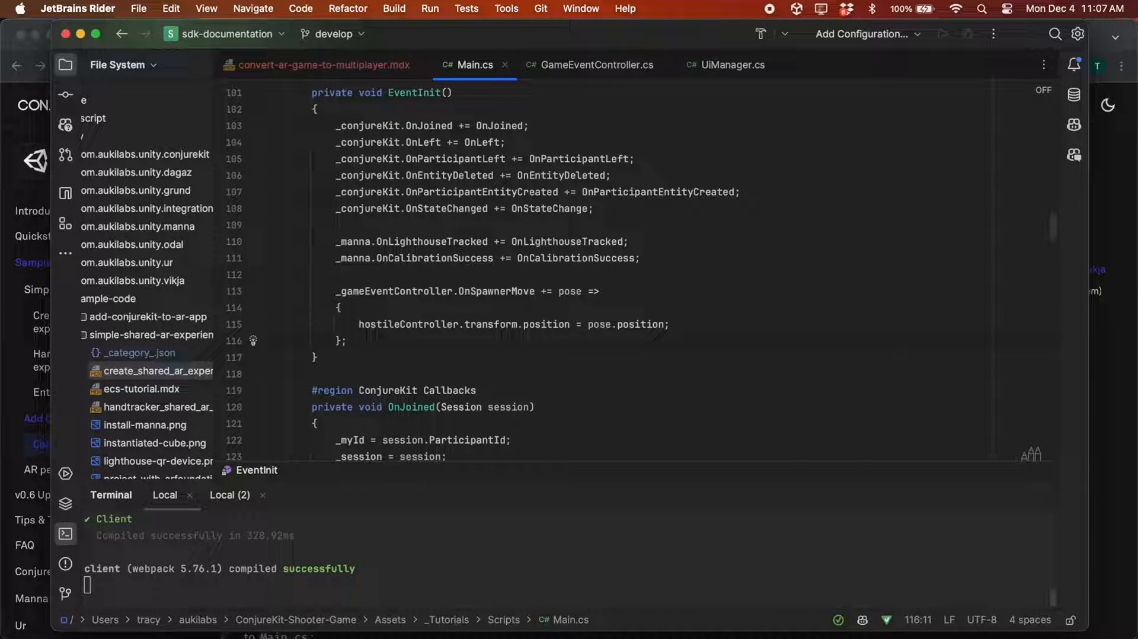
- Add a GameOver() call inside OnLeft and review the OnJoined GameStart/GameOver wiring
{"action": "scroll", "scroll_direction": "down", "scroll_amount": 3}
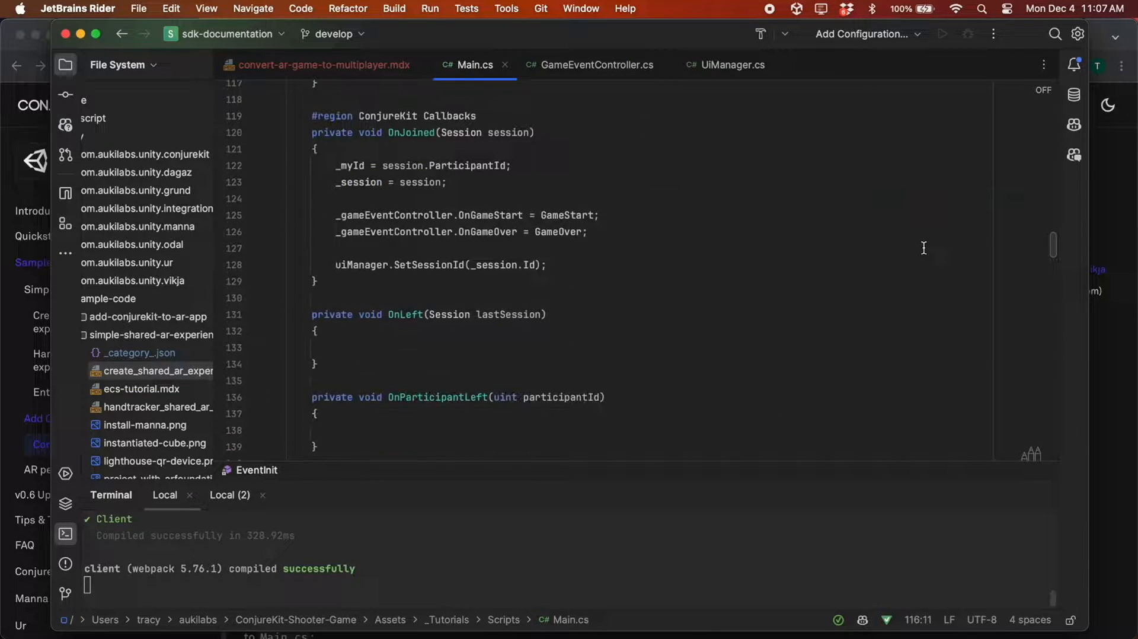
{"action": "type", "text": "g"}
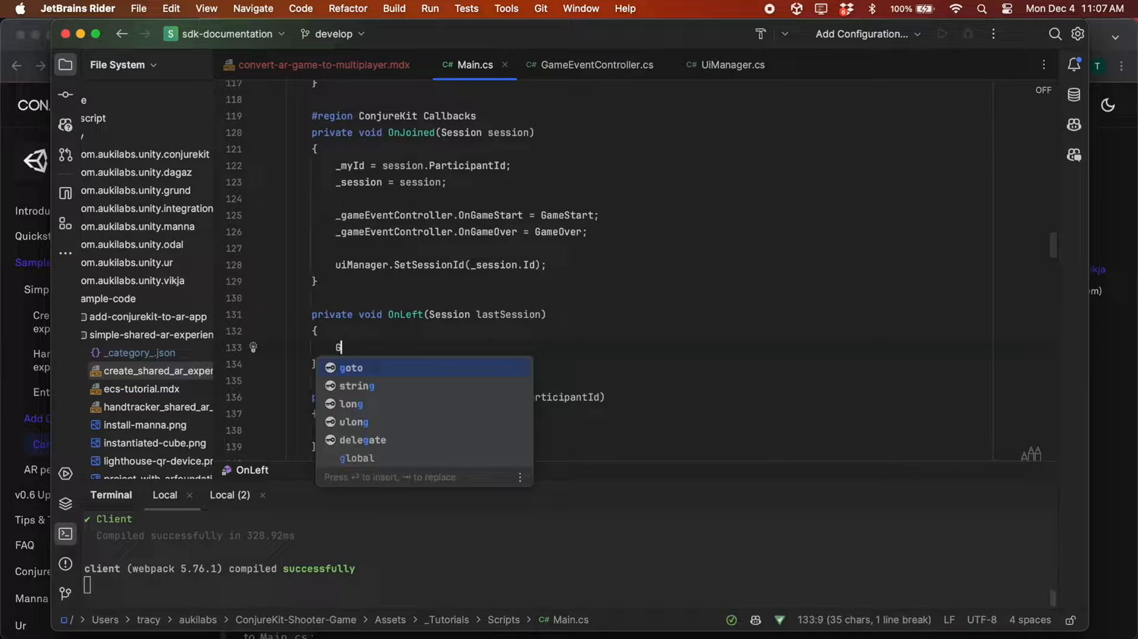
{"action": "type", "text": "ameOver();"}
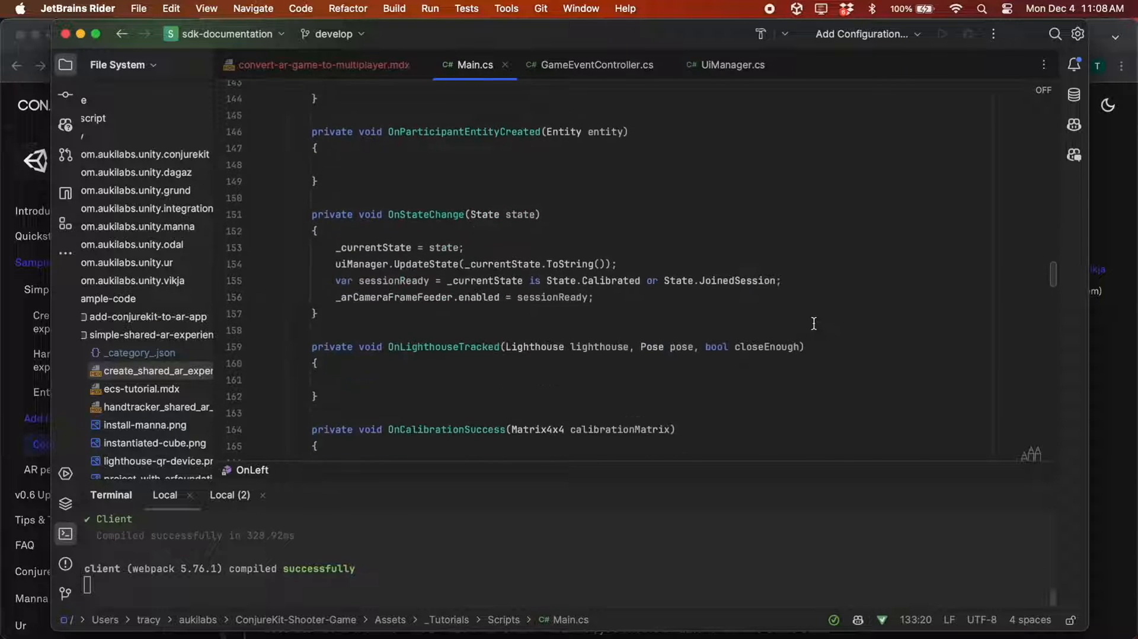
{"action": "scroll", "scroll_direction": "down", "scroll_amount": 3}
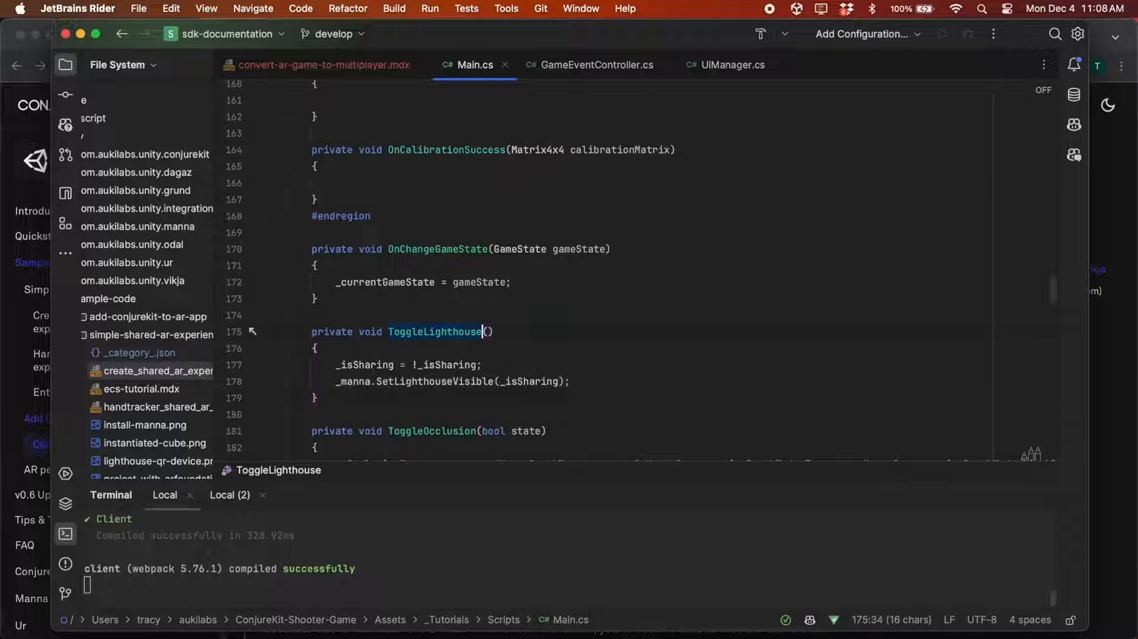
{"action": "scroll", "scroll_direction": "up", "scroll_amount": 3}
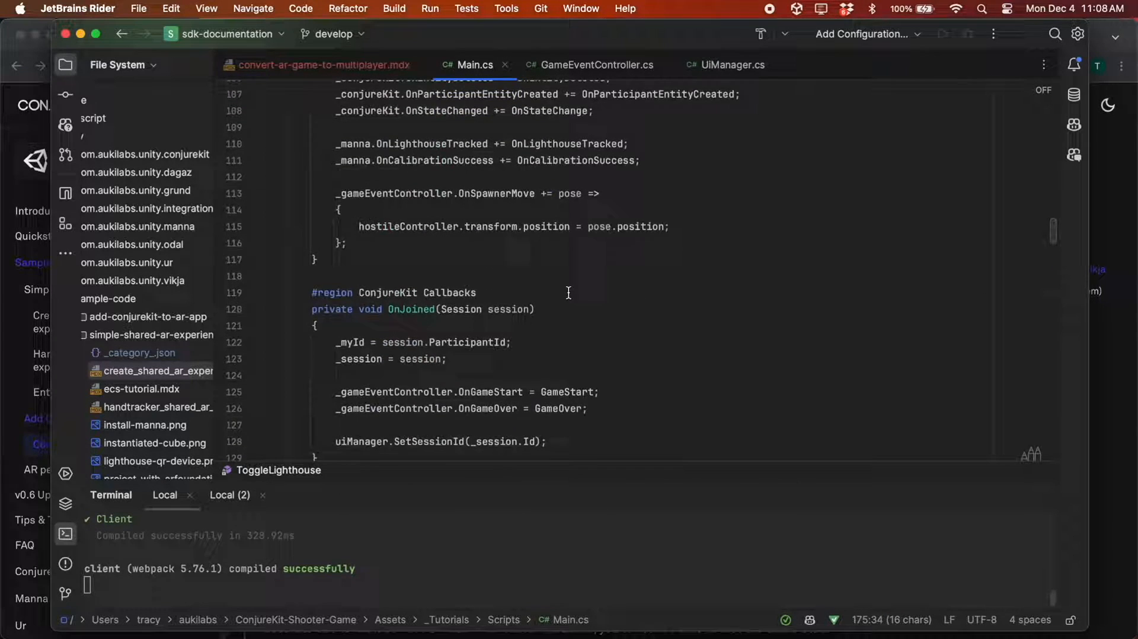
{"action": "scroll", "scroll_direction": "up", "scroll_amount": 3}
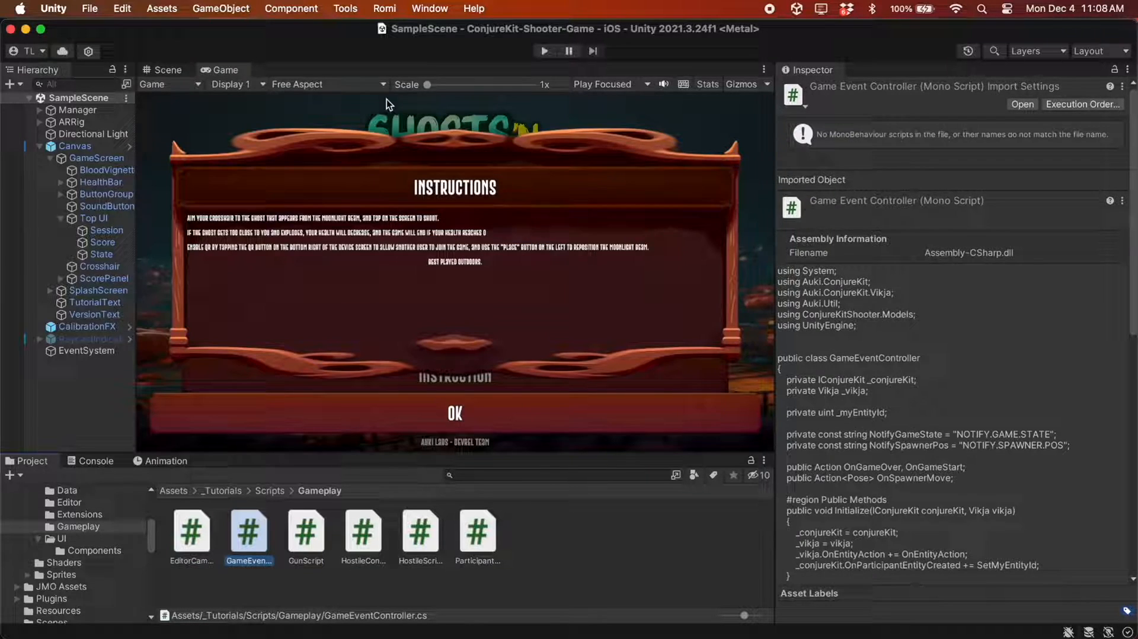
- Build and run to the iPhone, play in the Editor, start the game and show the QR code
{"action": "left_click", "coordinate": [90, 9]}
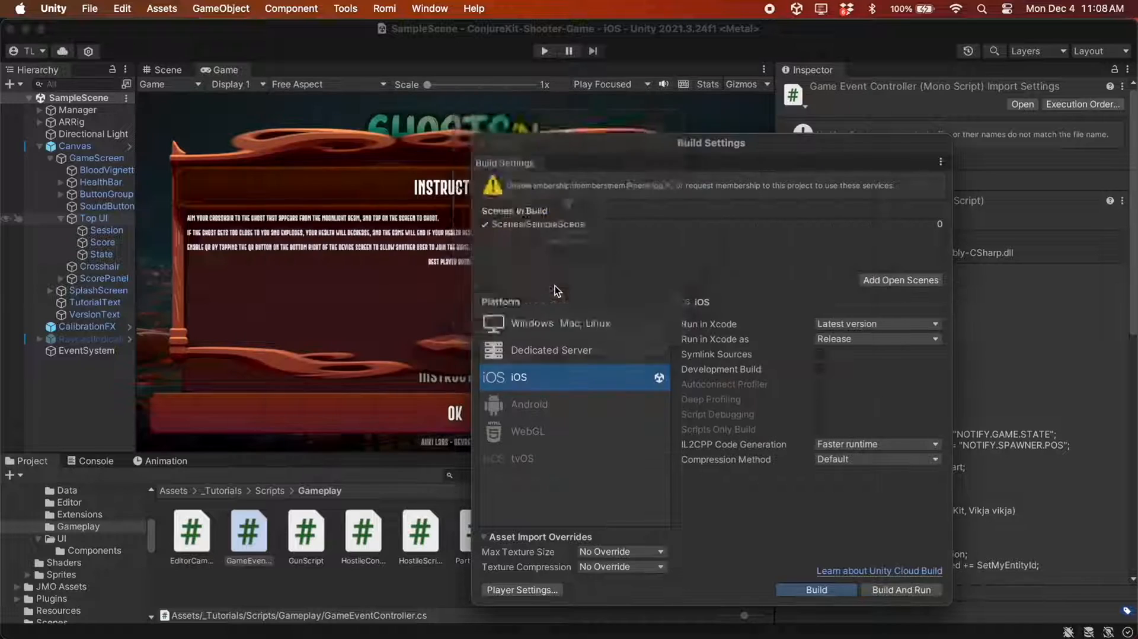
{"action": "left_click", "coordinate": [815, 590]}
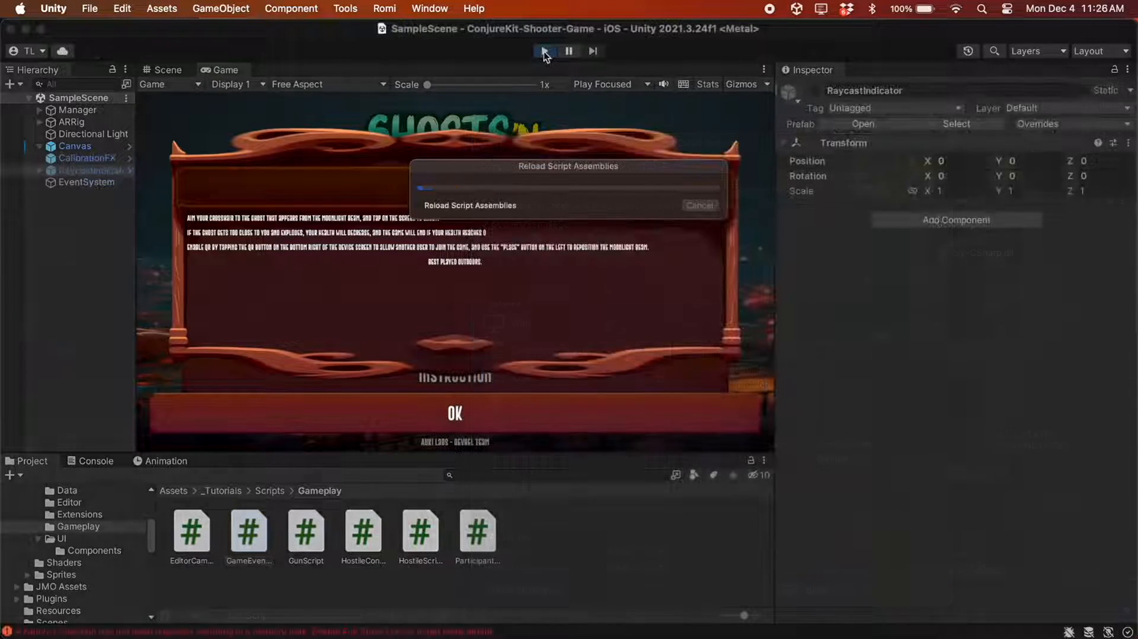
{"action": "left_click", "coordinate": [544, 51]}
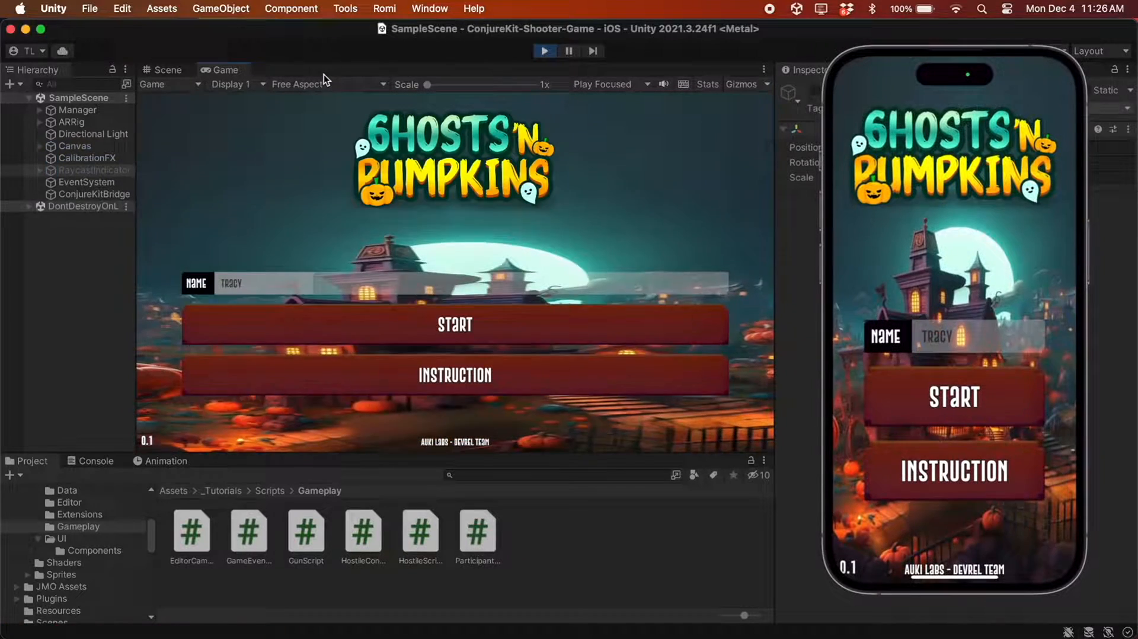
{"action": "left_click", "coordinate": [455, 324]}
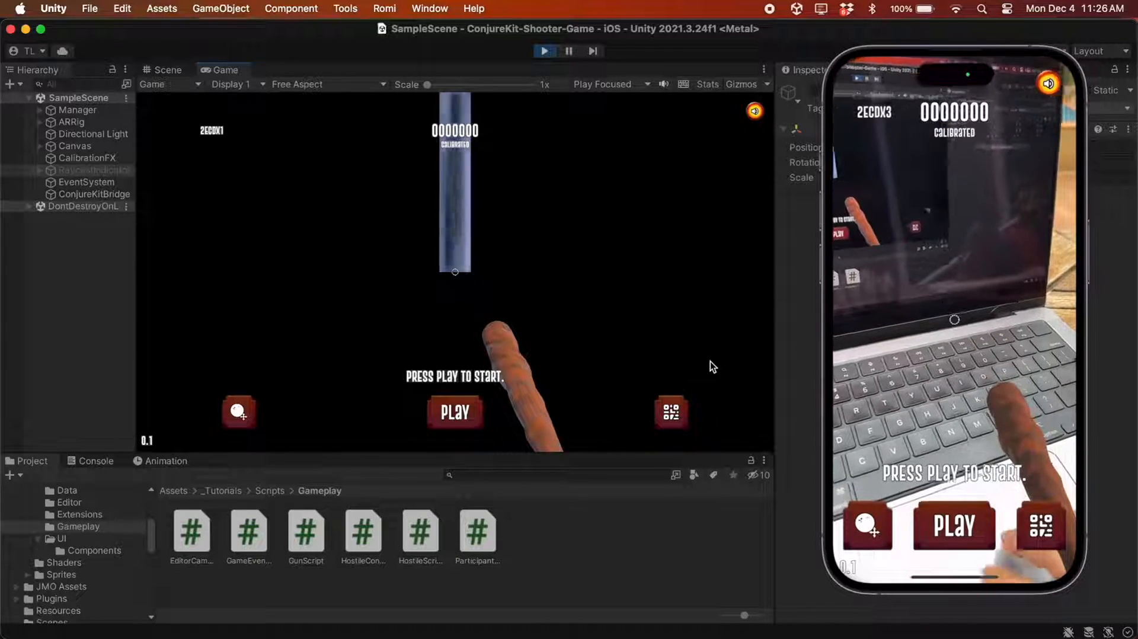
{"action": "left_click", "coordinate": [670, 412]}
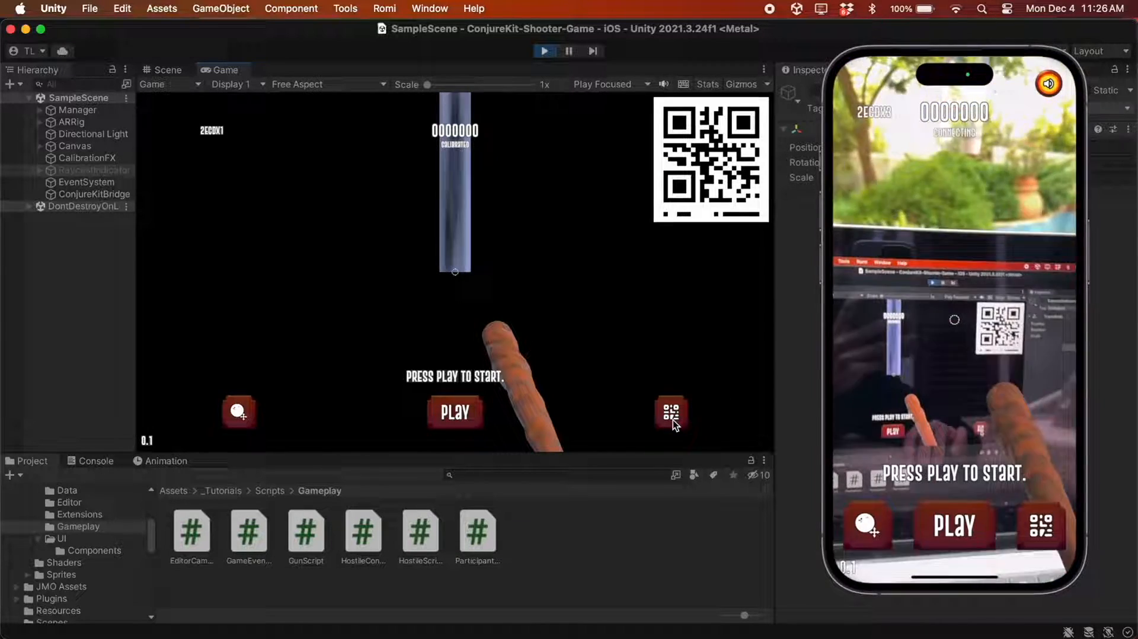